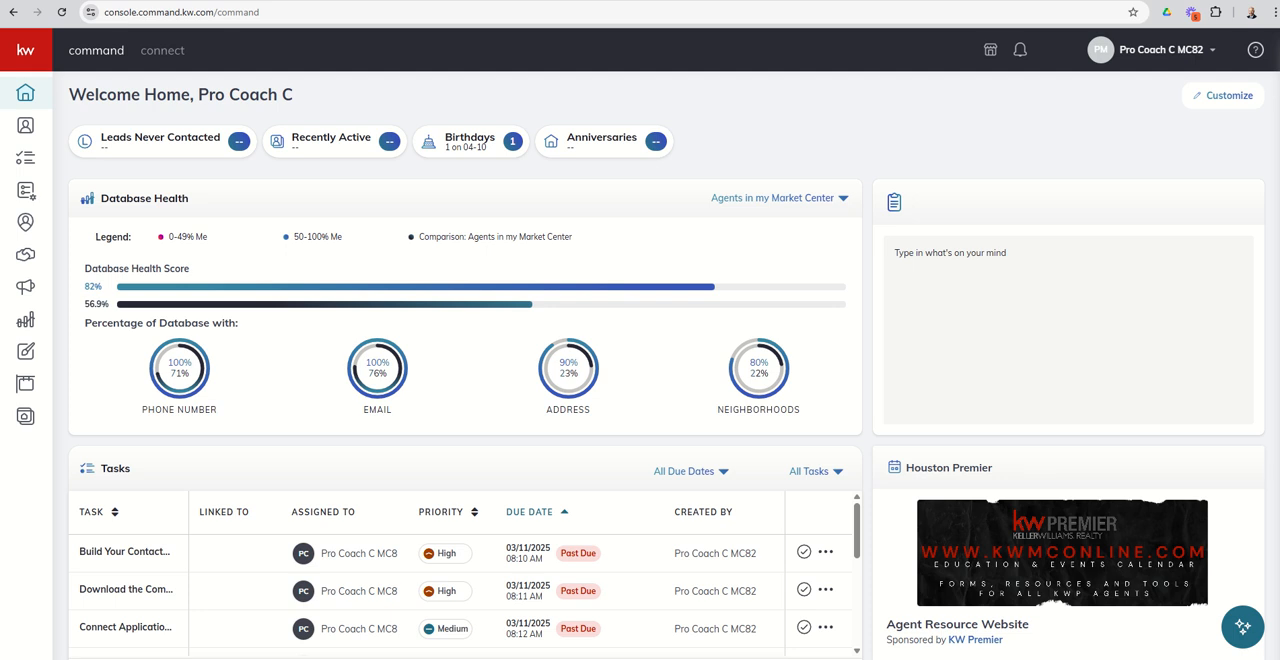
{"action": "mouse_move", "coordinate": [24, 190]}
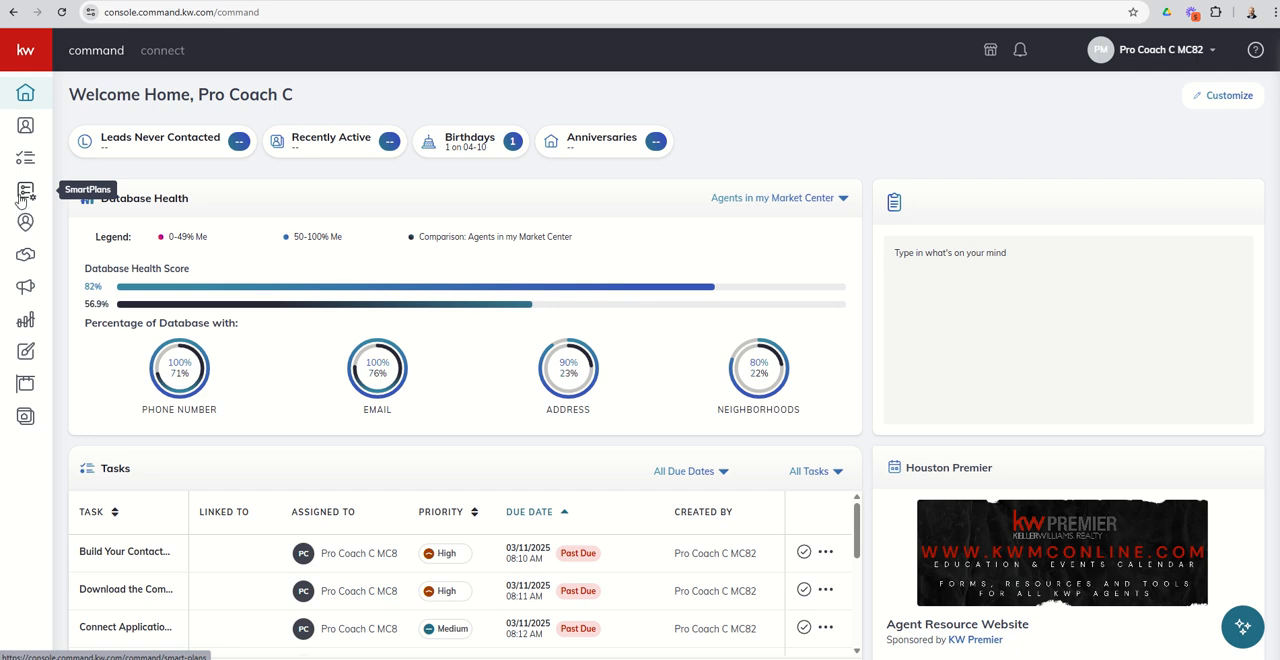
Open the SmartPlans area from the left sidebar, landing on an empty My SmartPlans page.
{"action": "left_click", "coordinate": [24, 190]}
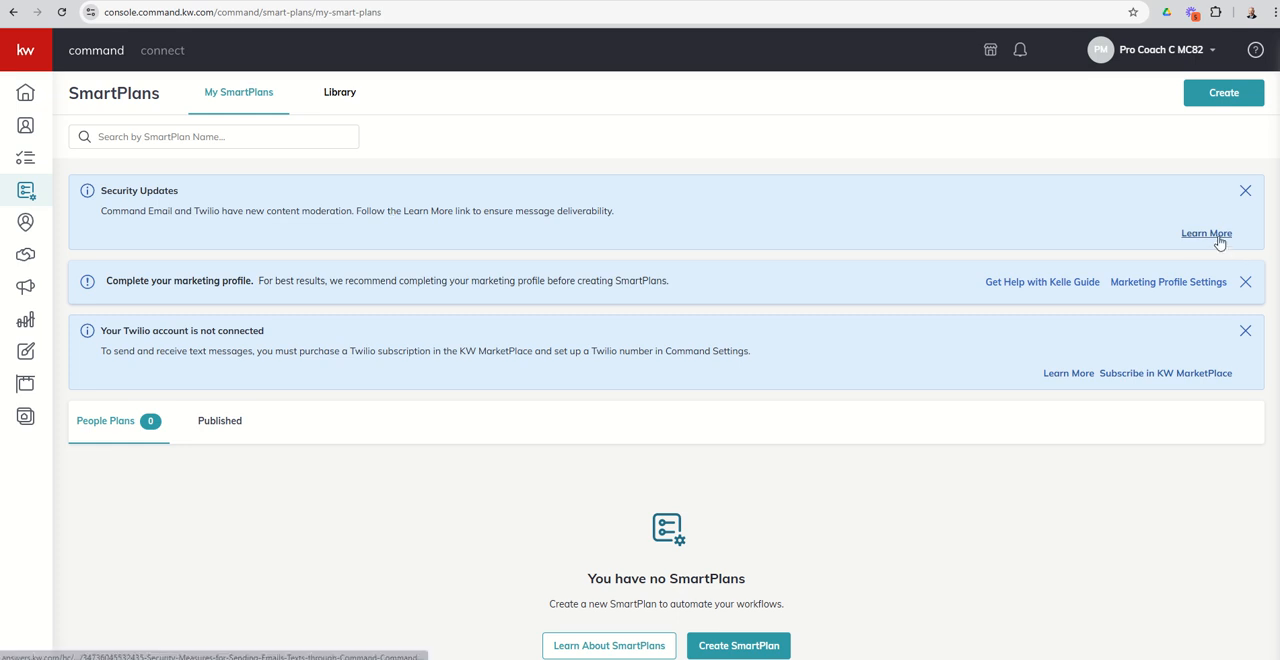
{"action": "left_click", "coordinate": [1206, 232]}
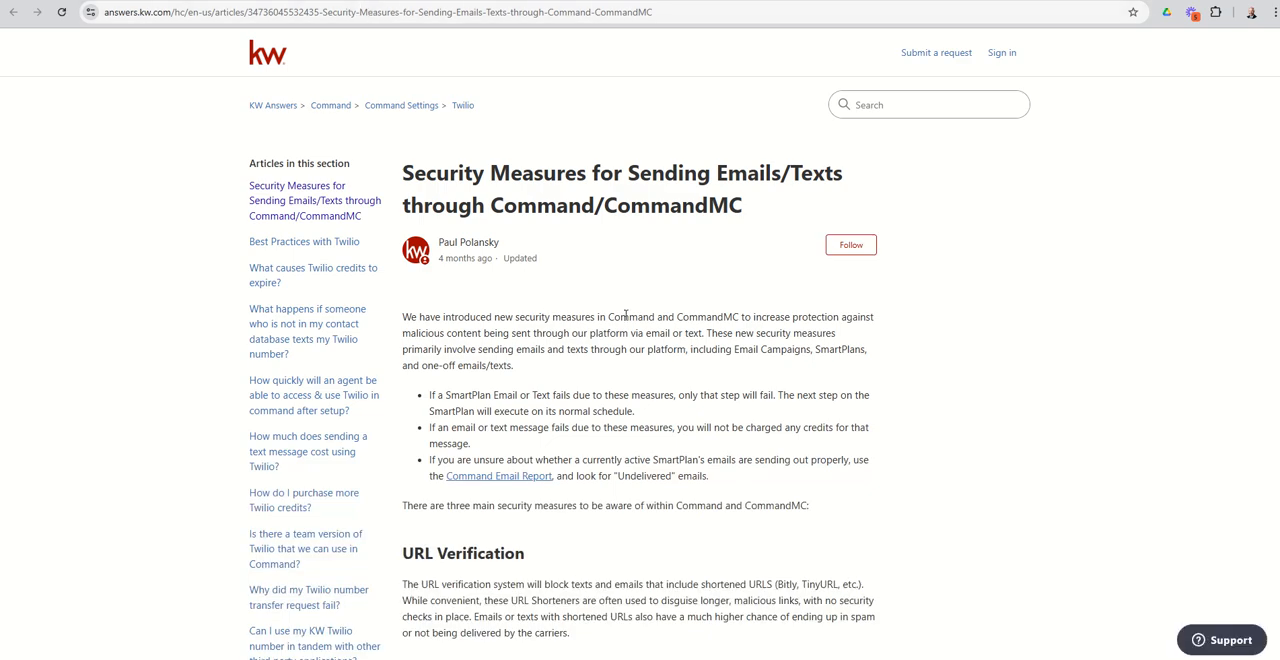
{"action": "scroll", "scroll_direction": "down", "scroll_amount": 3}
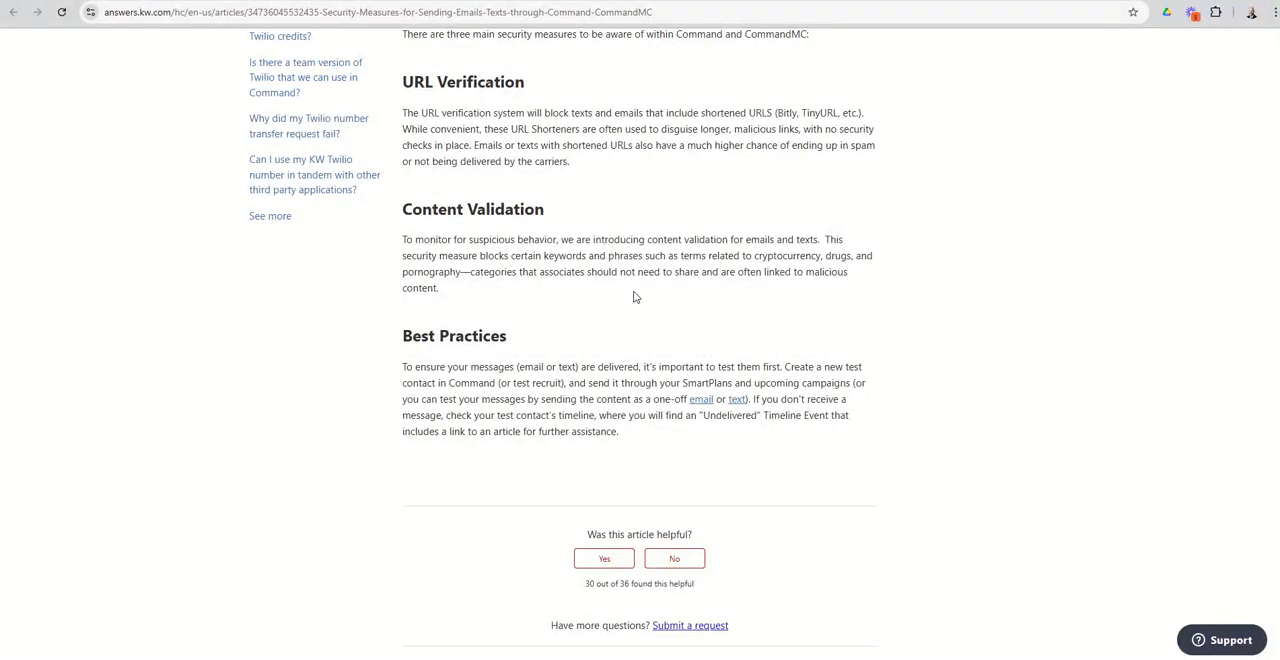
{"action": "mouse_move", "coordinate": [660, 124]}
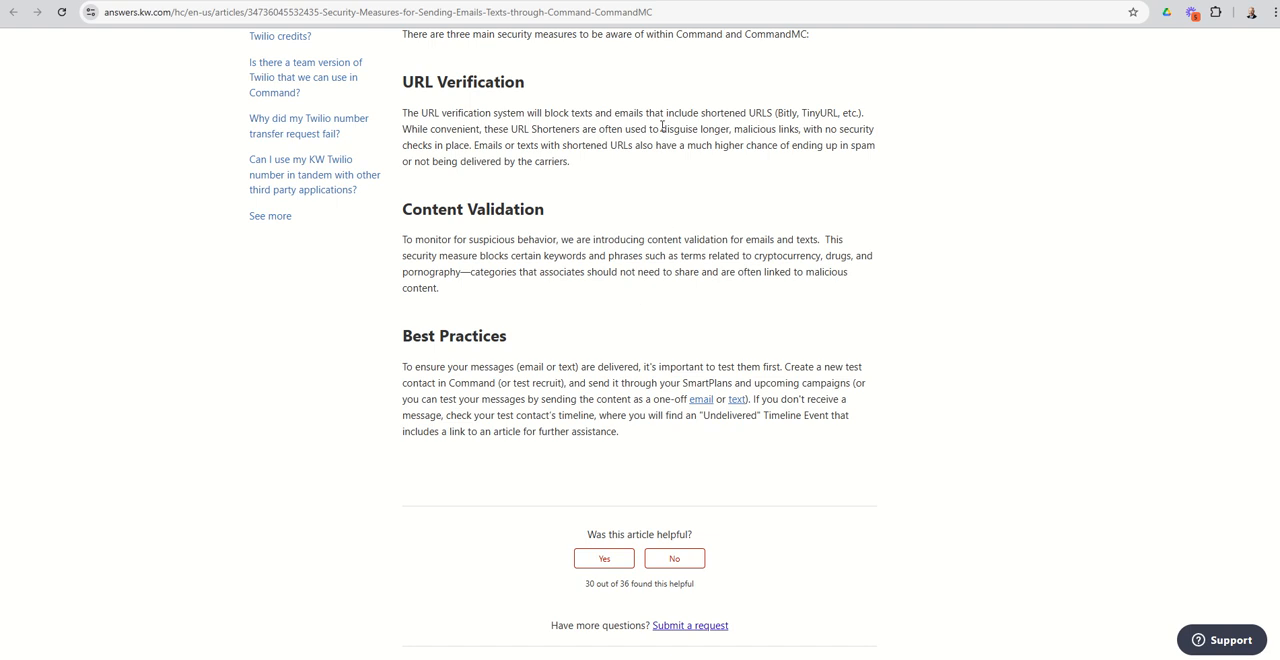
{"action": "mouse_move", "coordinate": [764, 112]}
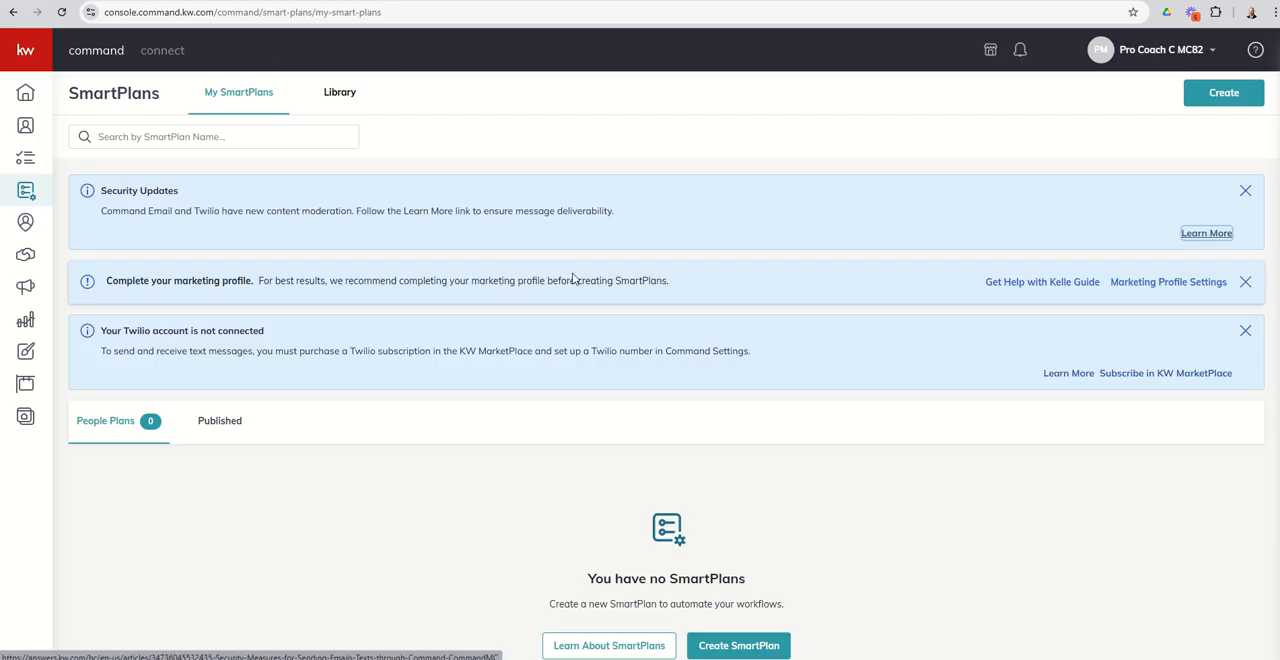
{"action": "mouse_move", "coordinate": [622, 272]}
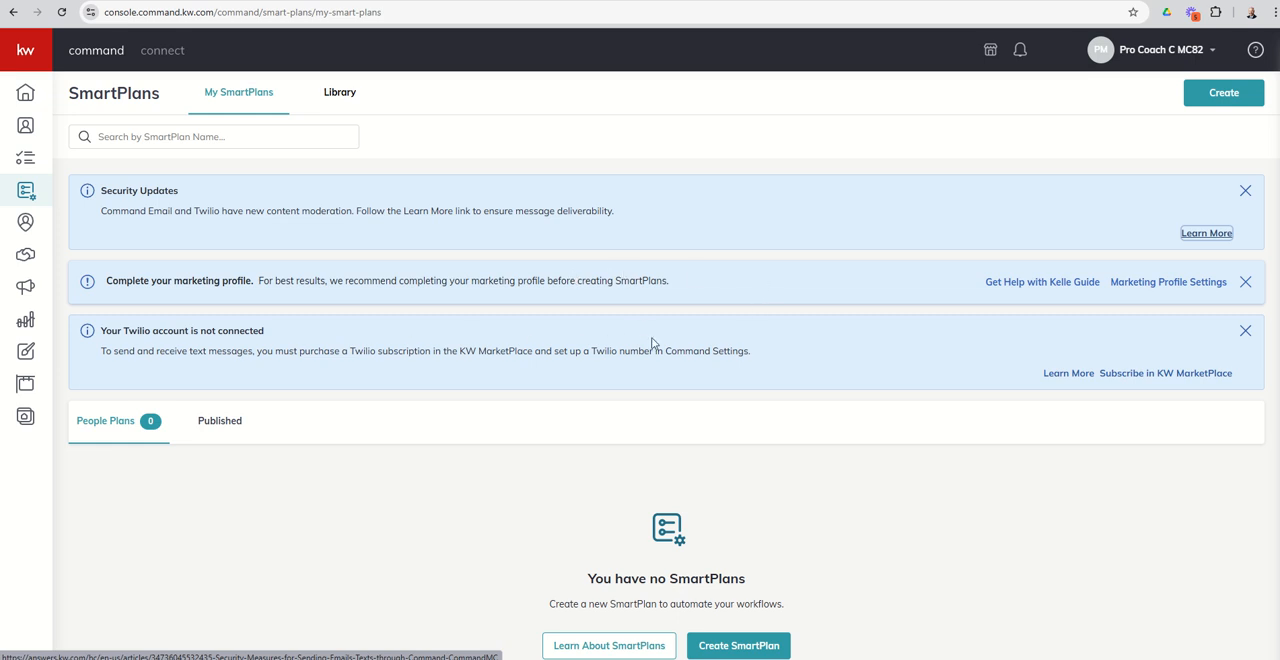
{"action": "mouse_move", "coordinate": [788, 344]}
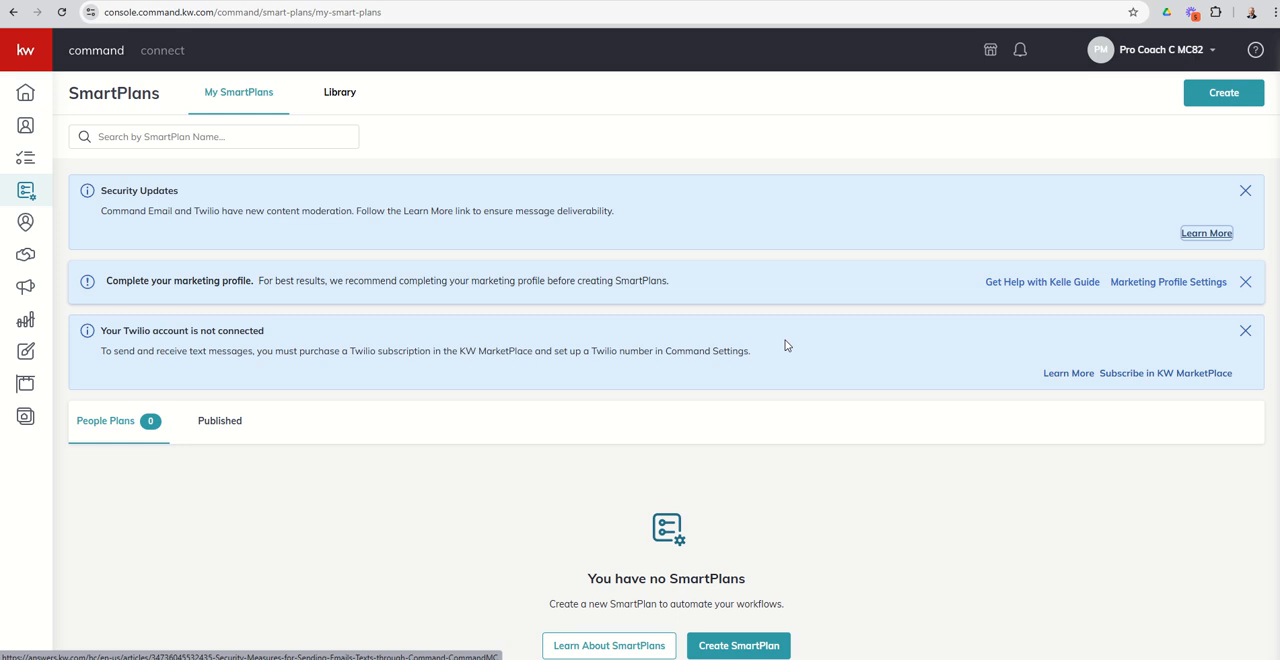
{"action": "mouse_move", "coordinate": [872, 336]}
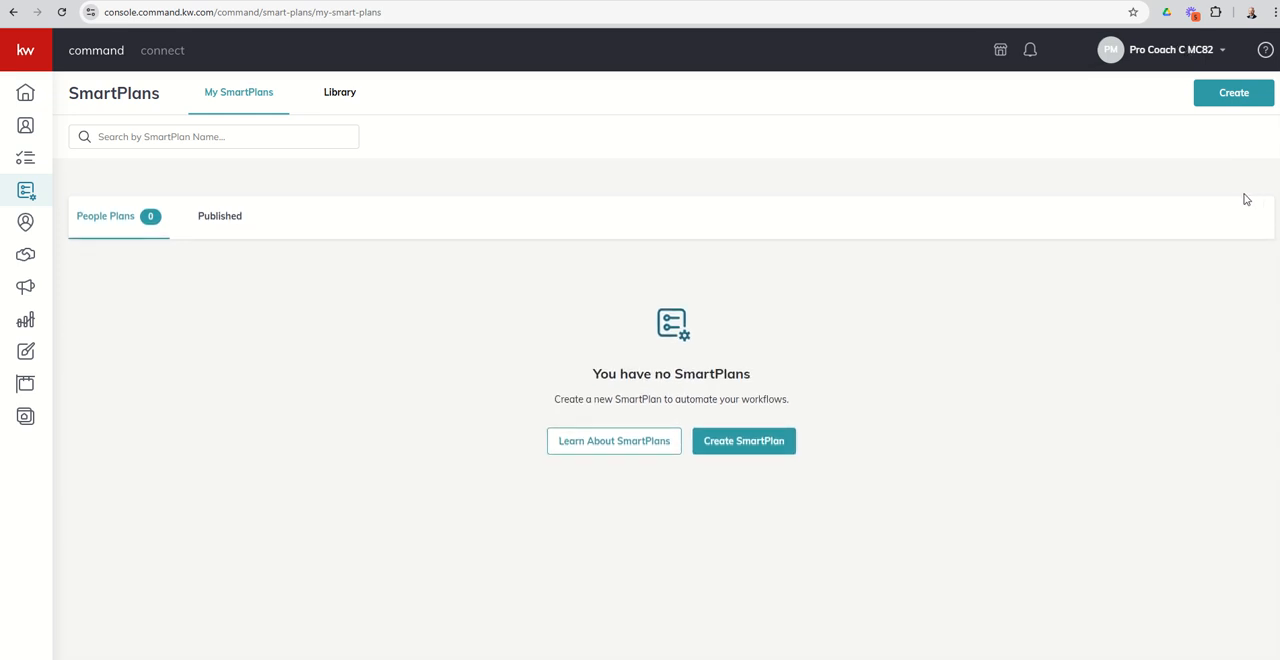
{"action": "mouse_move", "coordinate": [998, 260]}
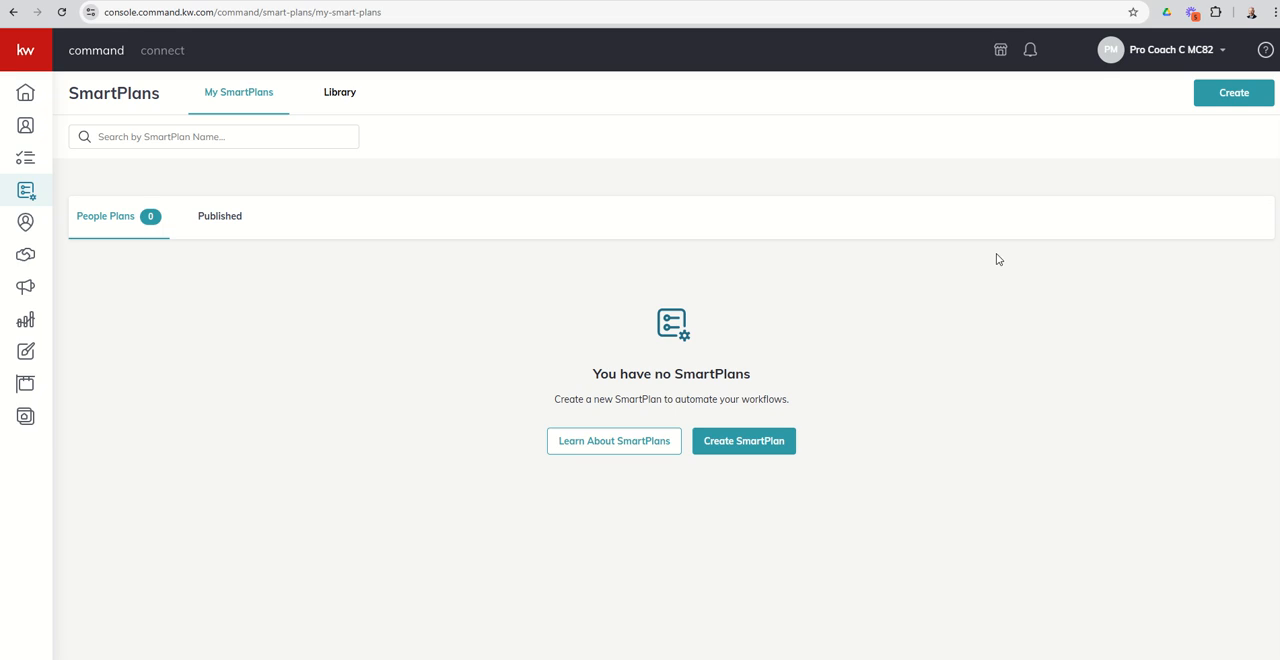
{"action": "mouse_move", "coordinate": [228, 104]}
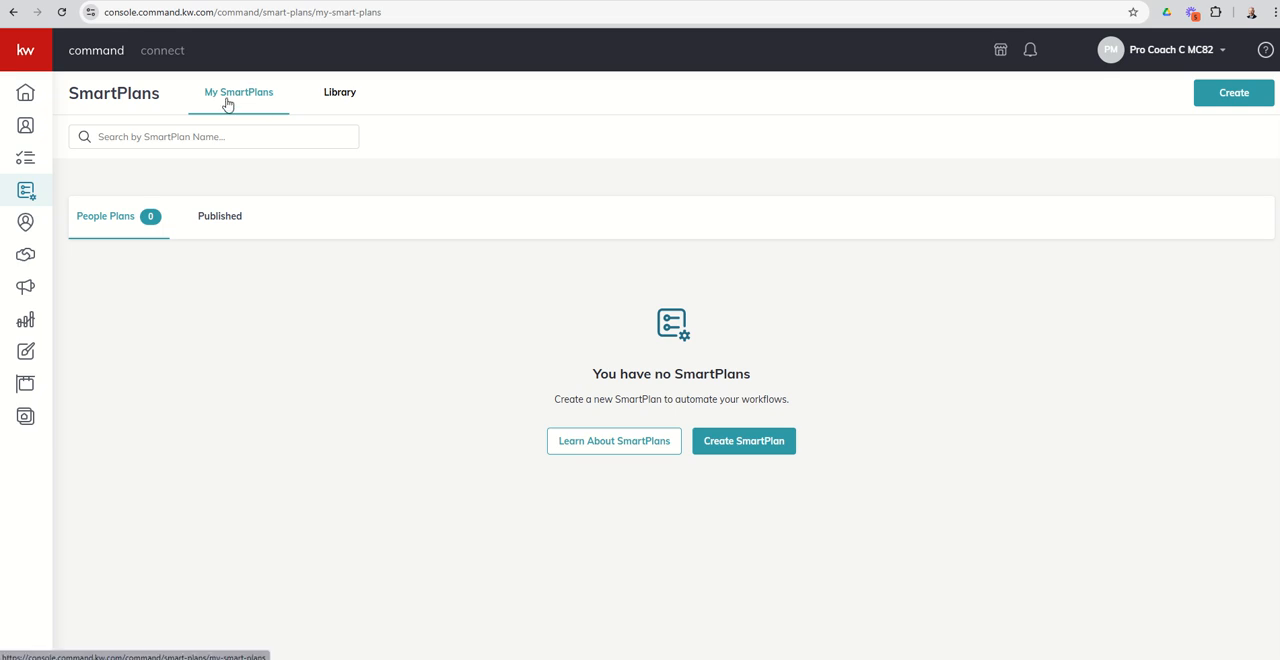
{"action": "mouse_move", "coordinate": [238, 104]}
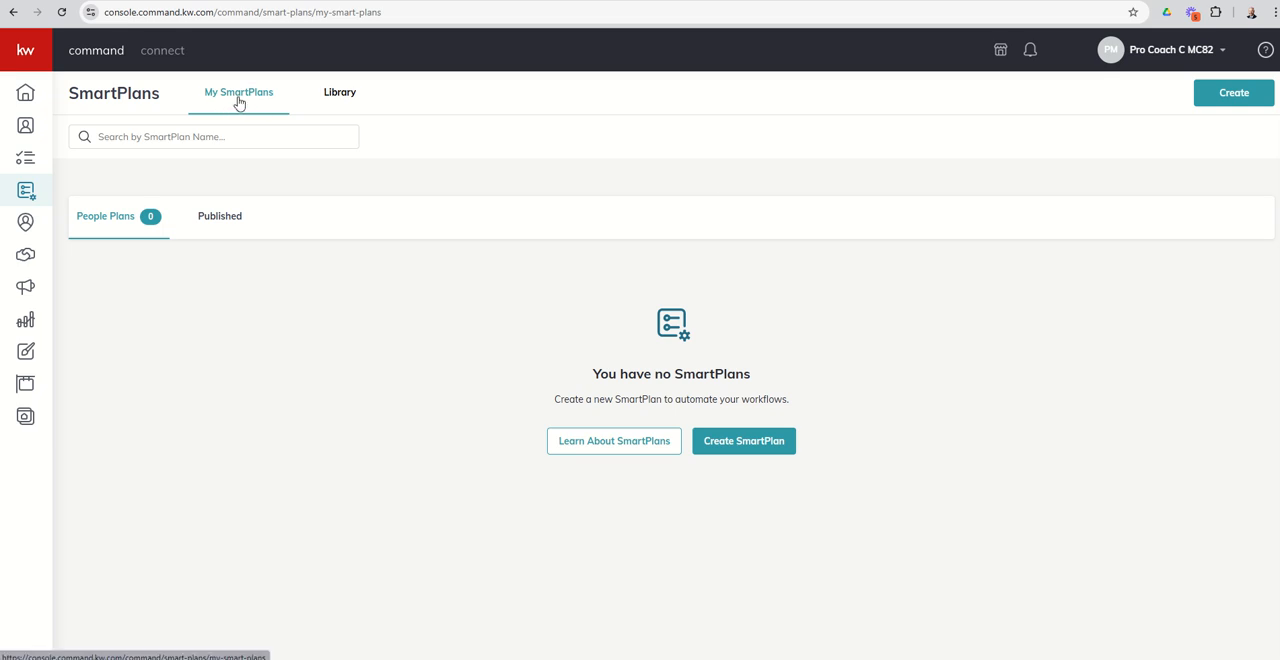
{"action": "mouse_move", "coordinate": [212, 296]}
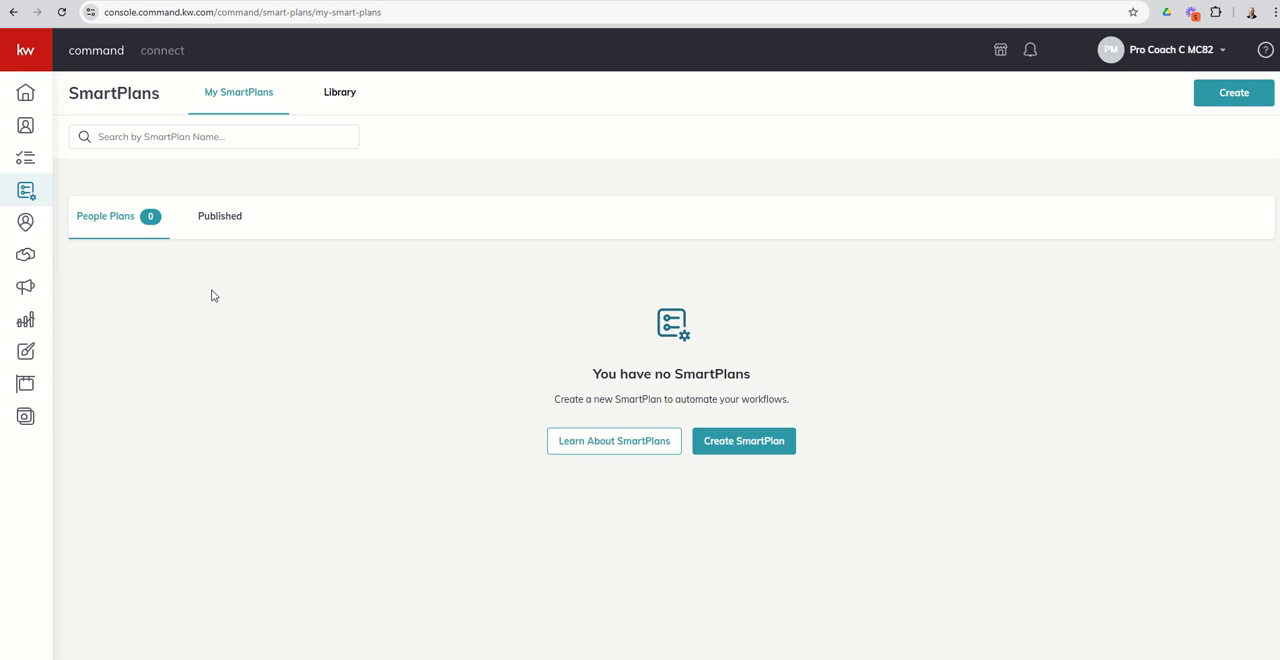
{"action": "mouse_move", "coordinate": [446, 216]}
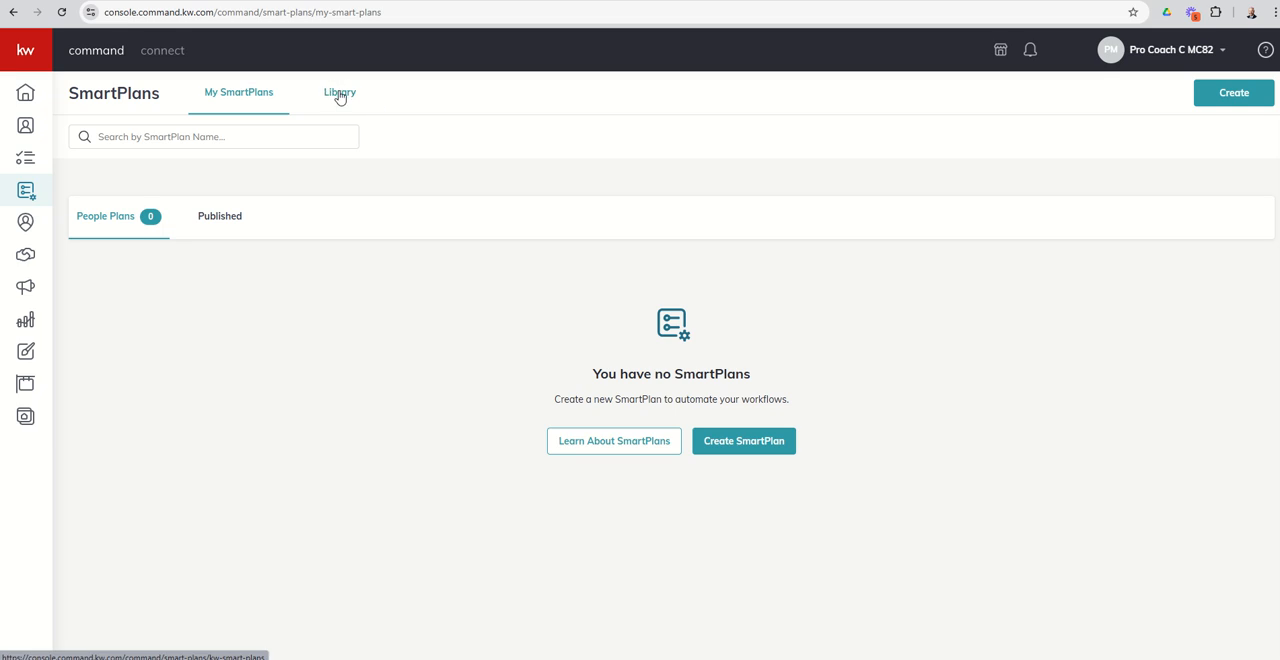
{"action": "left_click", "coordinate": [340, 92]}
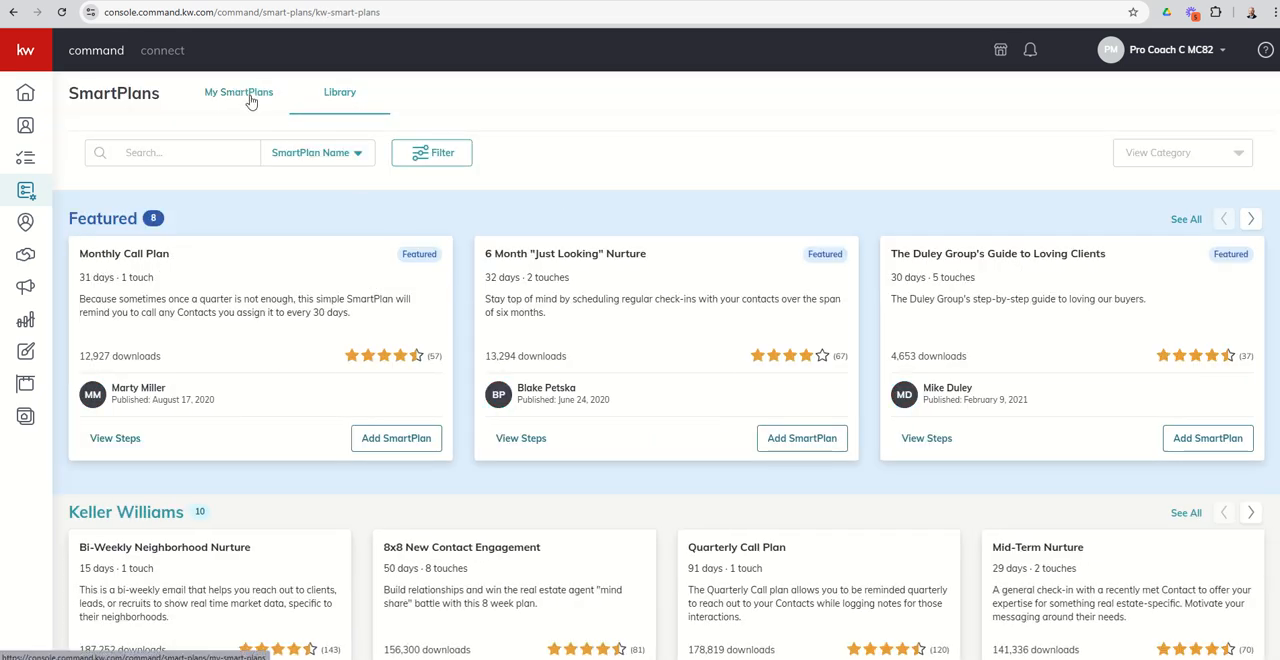
{"action": "left_click", "coordinate": [238, 92]}
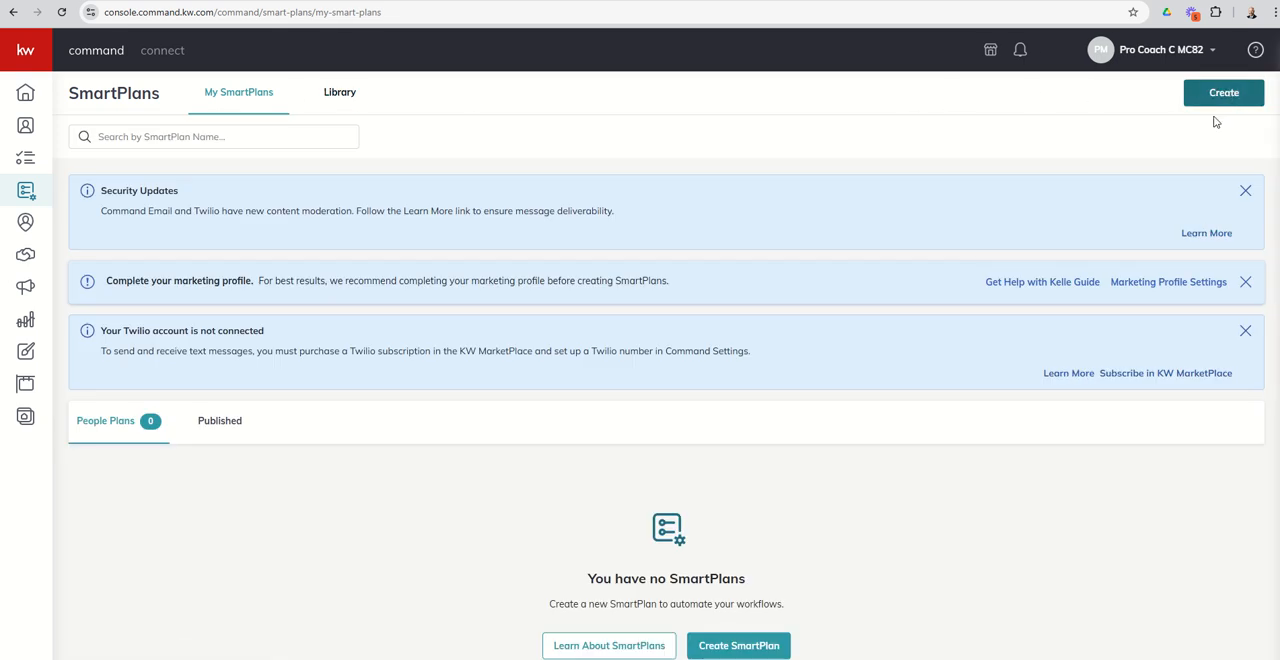
{"action": "mouse_move", "coordinate": [1224, 92]}
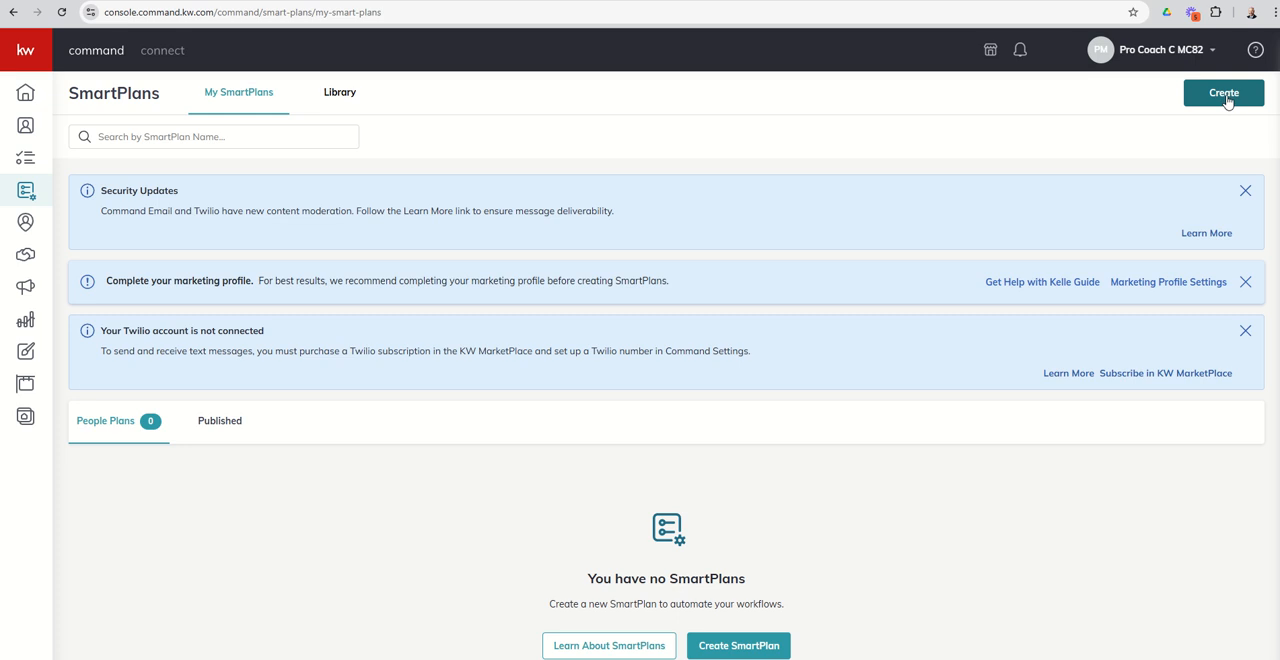
{"action": "mouse_move", "coordinate": [300, 136]}
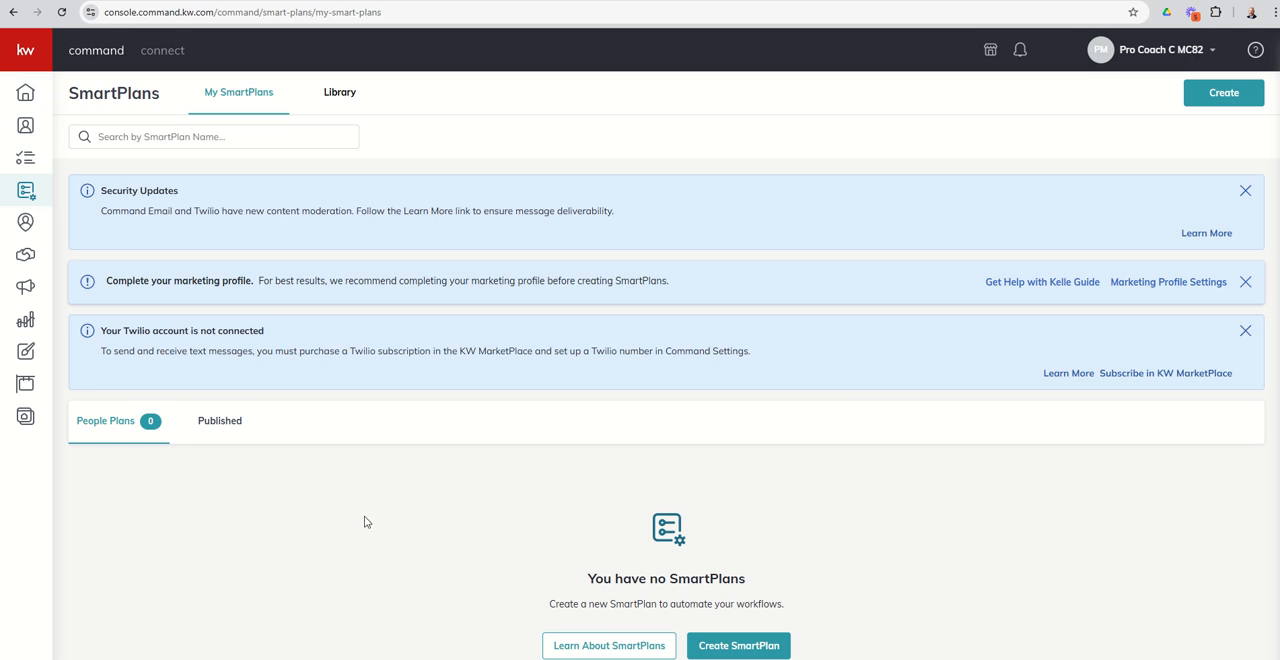
{"action": "left_click", "coordinate": [214, 136]}
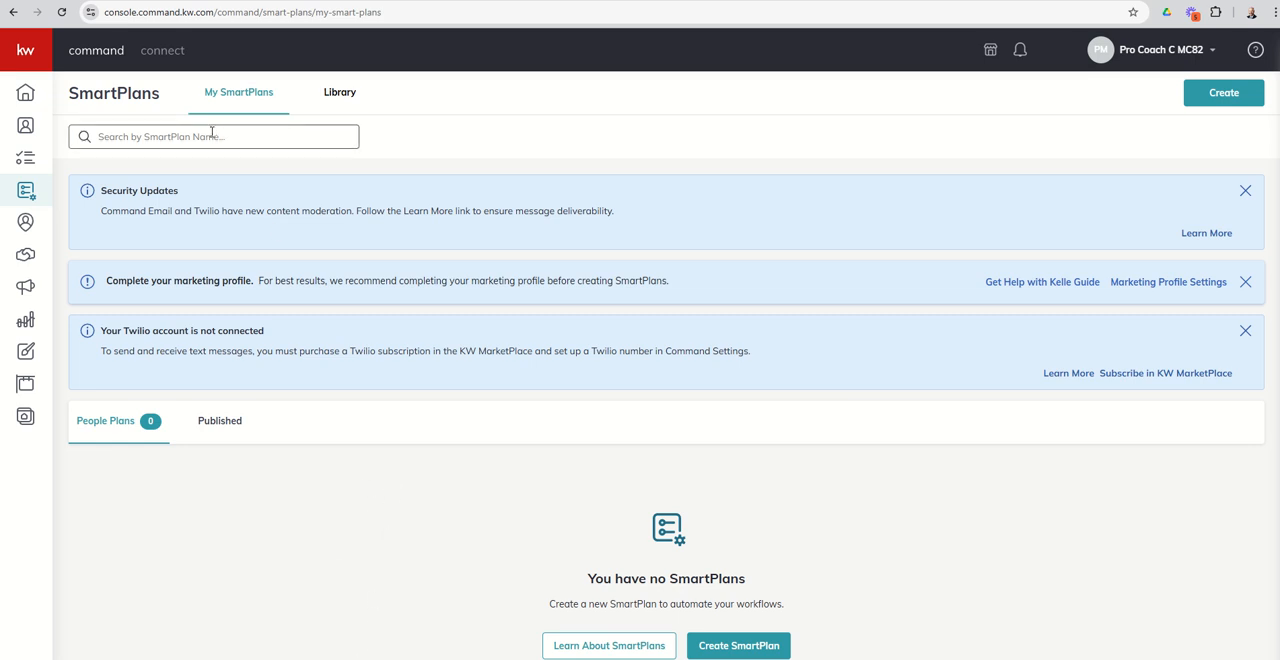
{"action": "left_click", "coordinate": [1244, 190]}
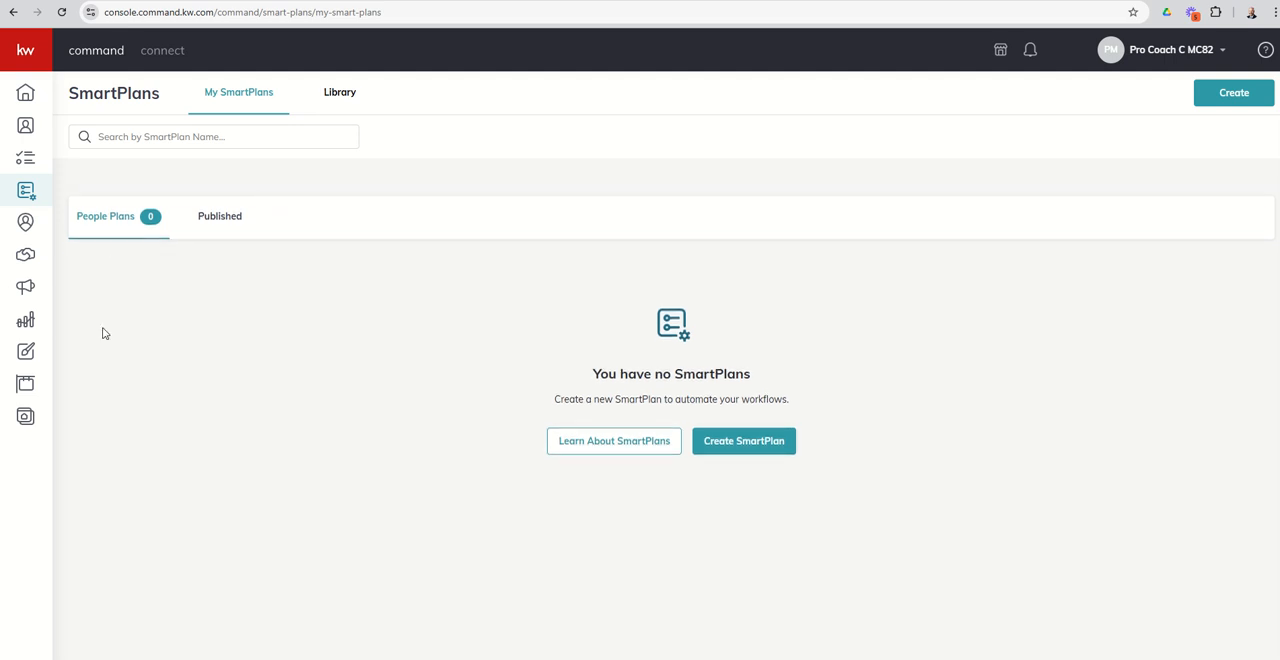
{"action": "mouse_move", "coordinate": [202, 276]}
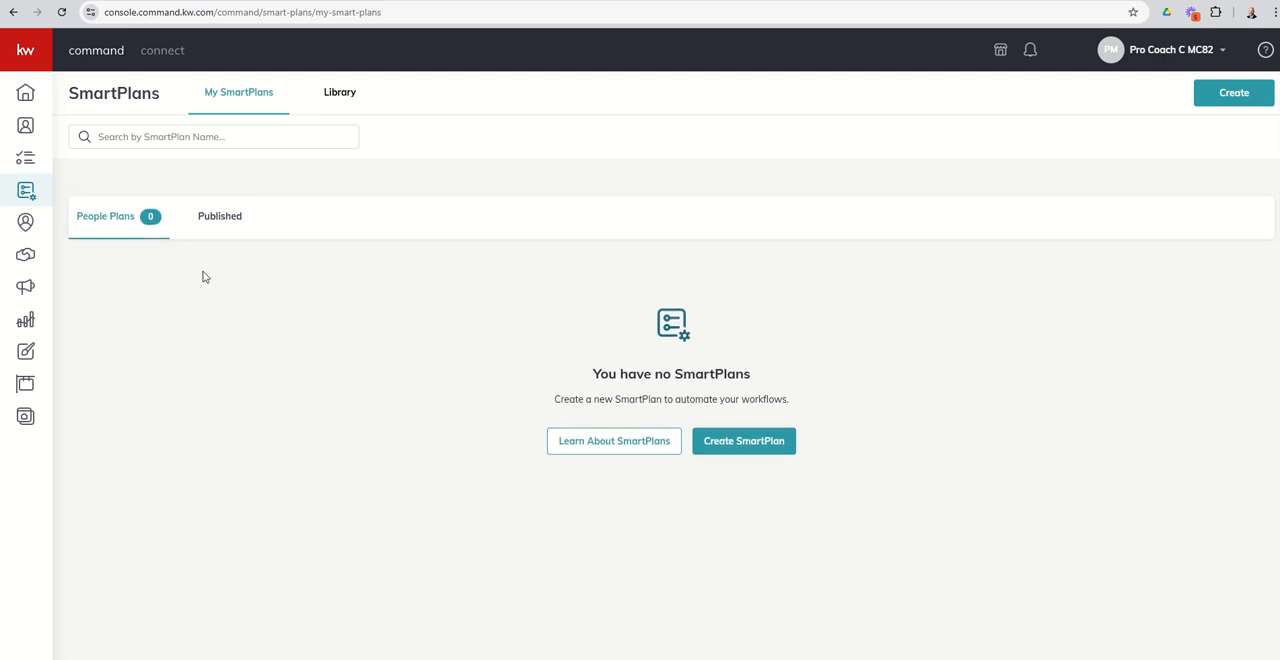
{"action": "mouse_move", "coordinate": [190, 244]}
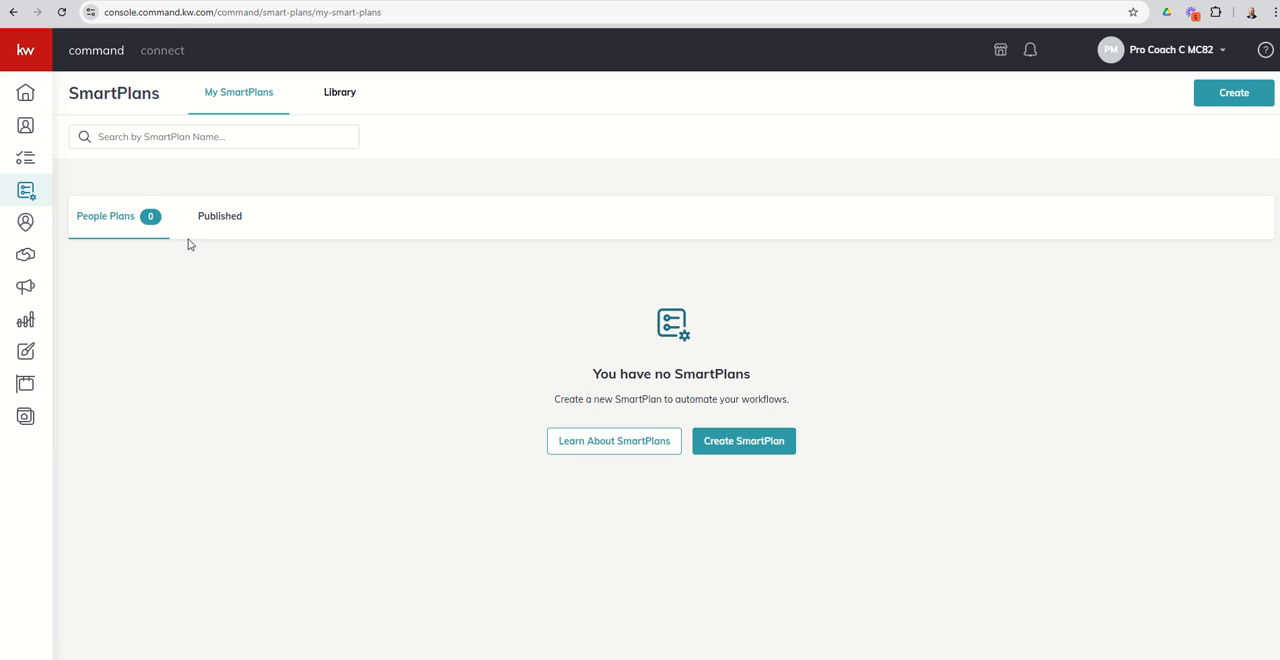
{"action": "mouse_move", "coordinate": [222, 228]}
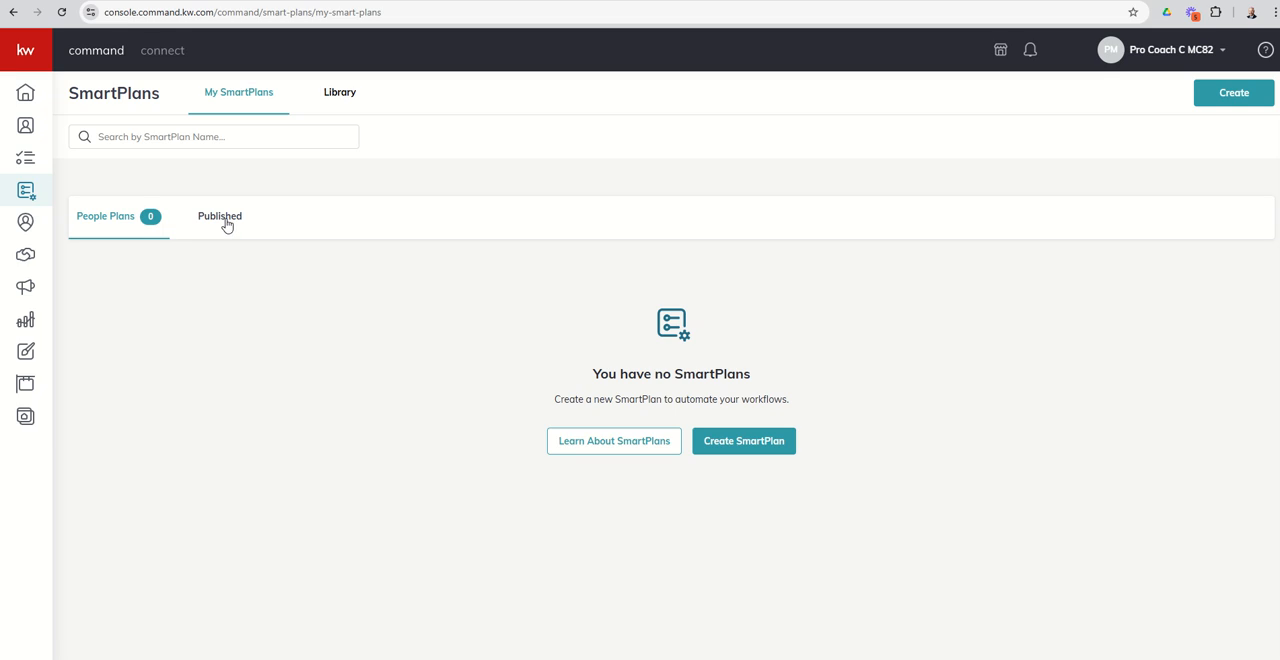
{"action": "mouse_move", "coordinate": [340, 92]}
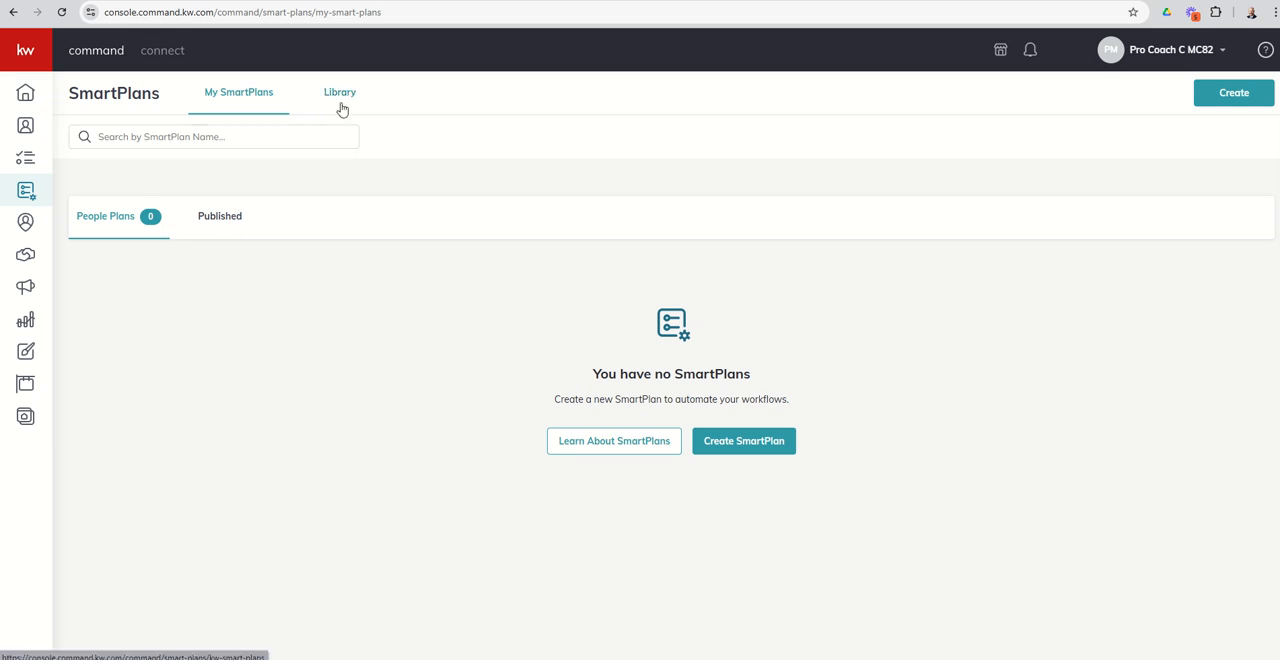
{"action": "left_click", "coordinate": [340, 92]}
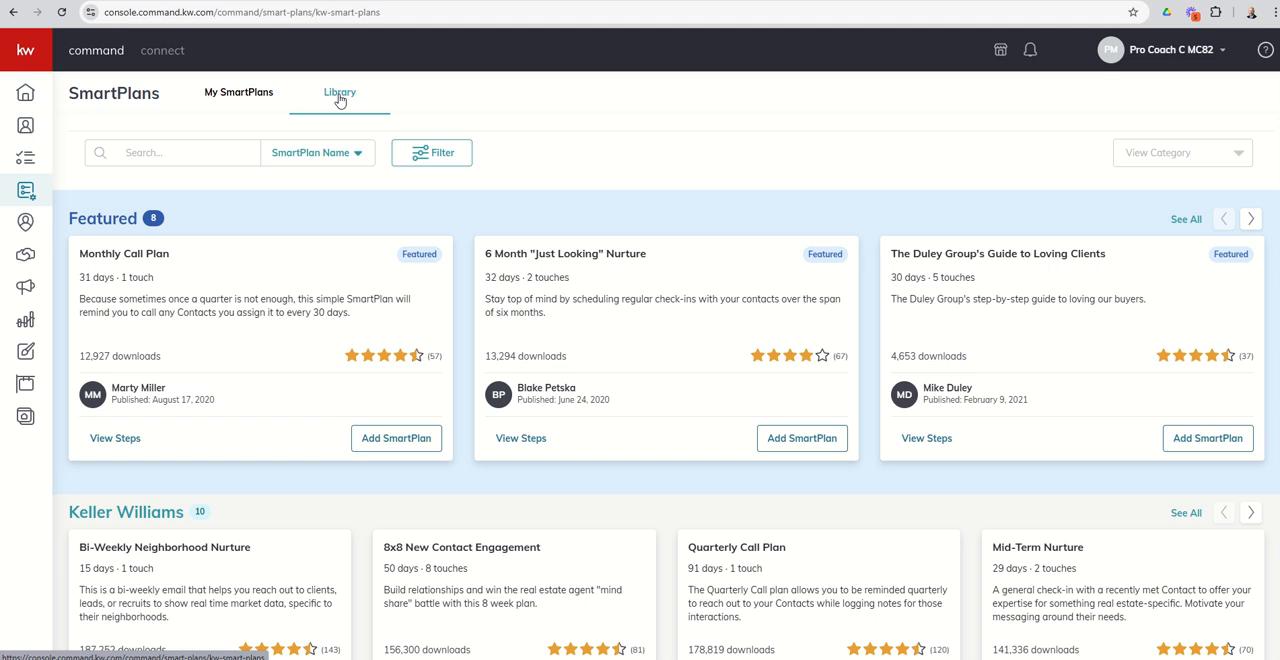
{"action": "mouse_move", "coordinate": [280, 204]}
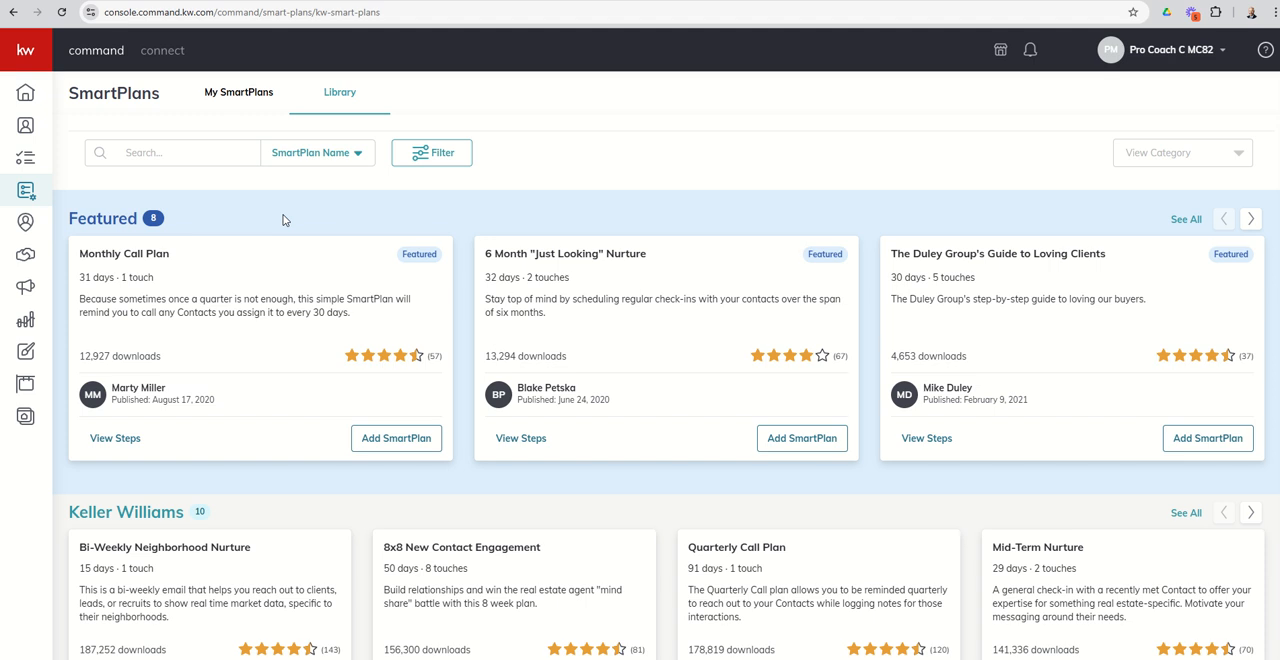
{"action": "scroll", "scroll_direction": "down", "scroll_amount": 3}
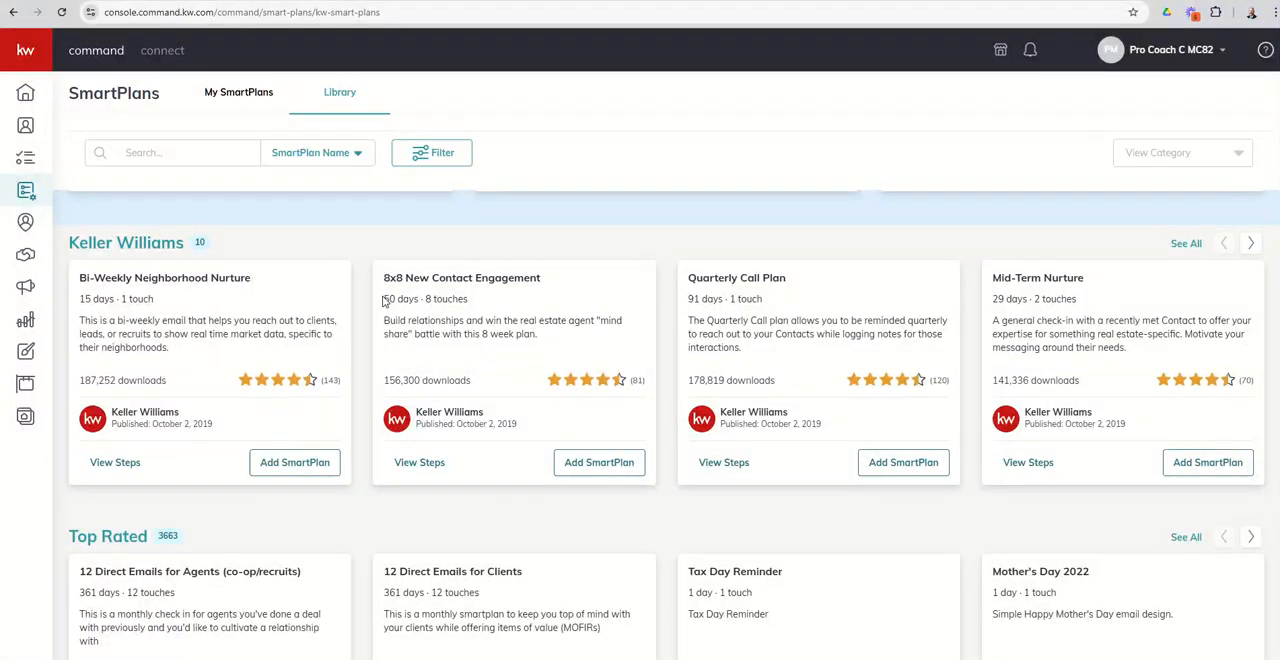
{"action": "scroll", "scroll_direction": "down", "scroll_amount": 3}
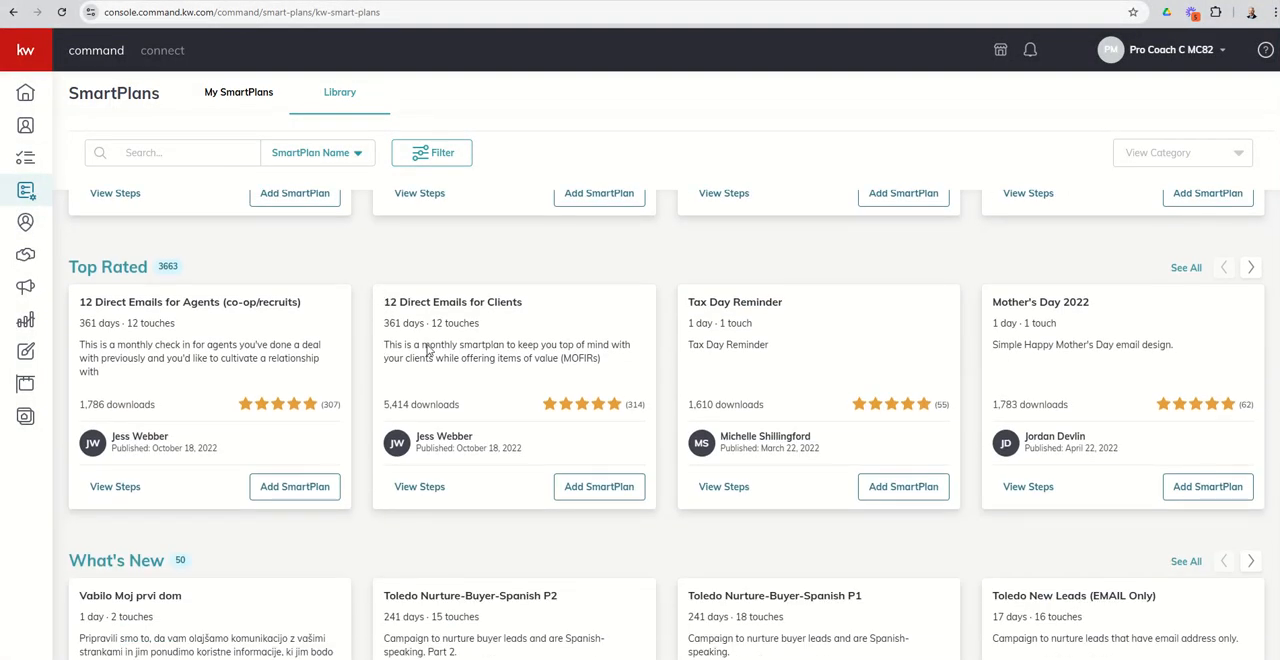
{"action": "mouse_move", "coordinate": [360, 350]}
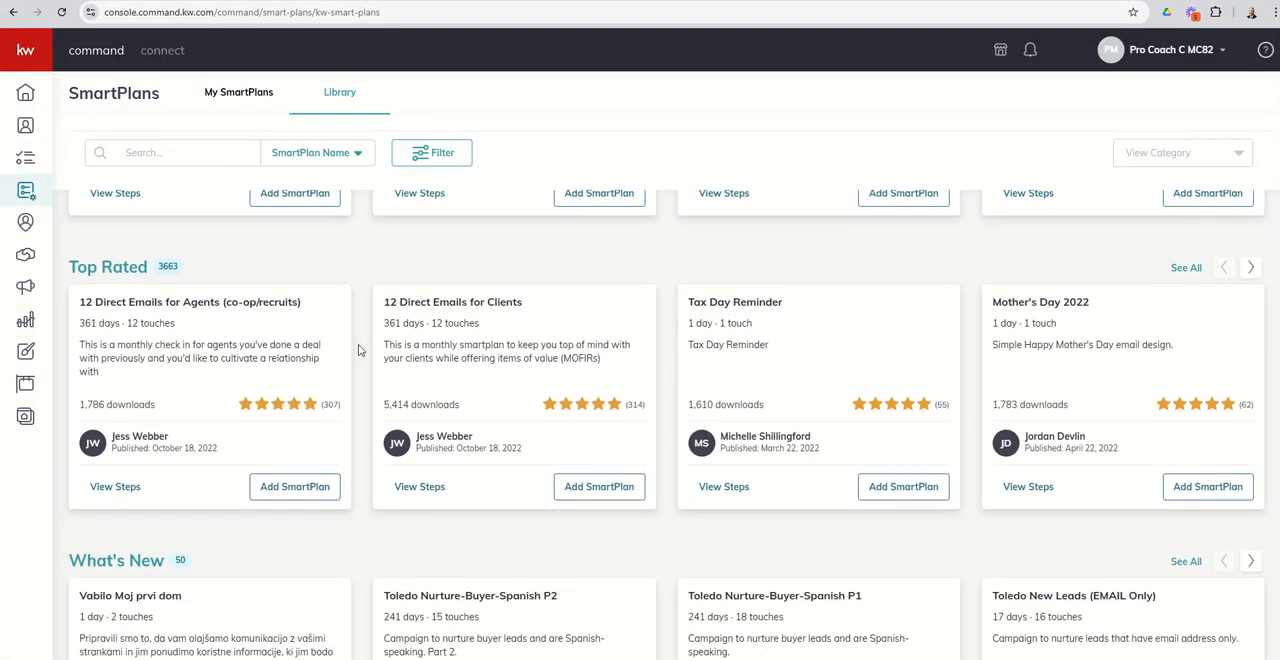
{"action": "scroll", "scroll_direction": "down", "scroll_amount": 3}
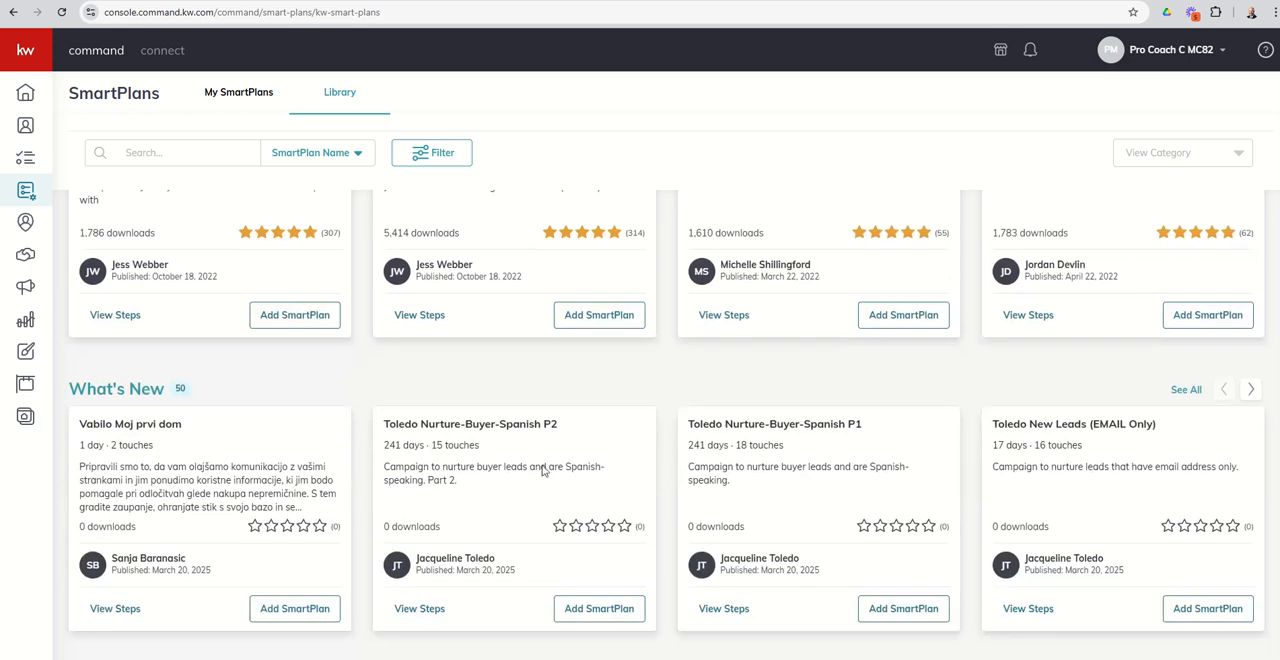
{"action": "mouse_move", "coordinate": [516, 452]}
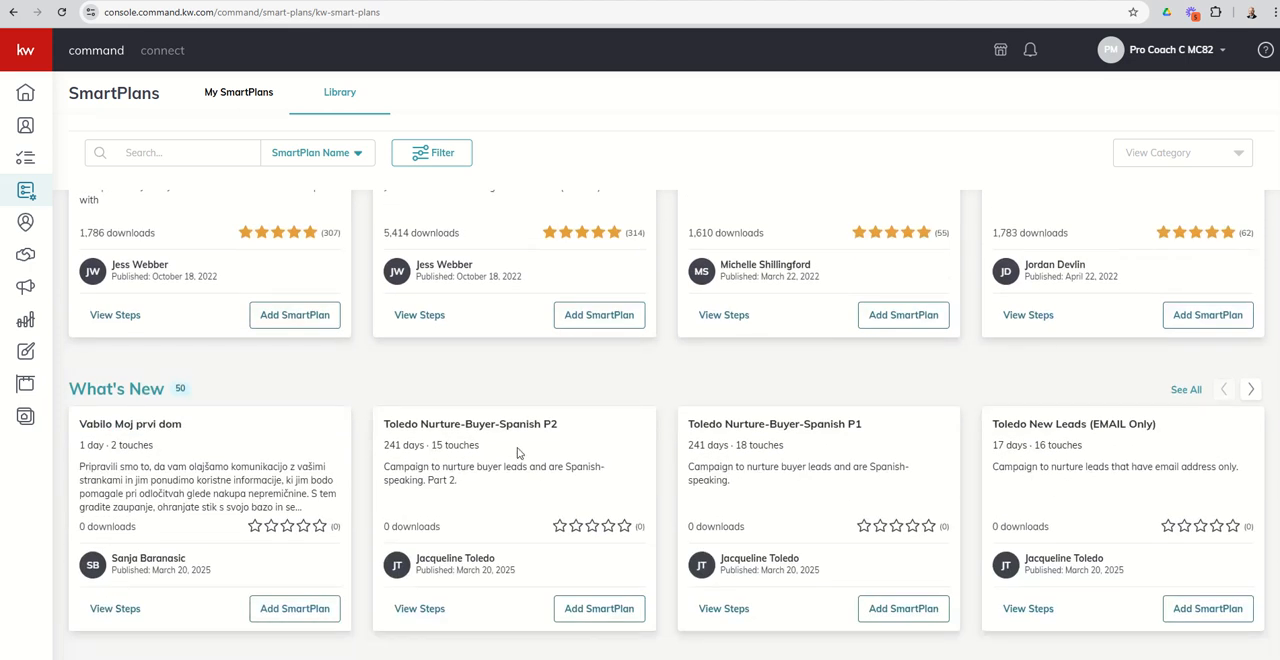
{"action": "scroll", "scroll_direction": "up", "scroll_amount": 3}
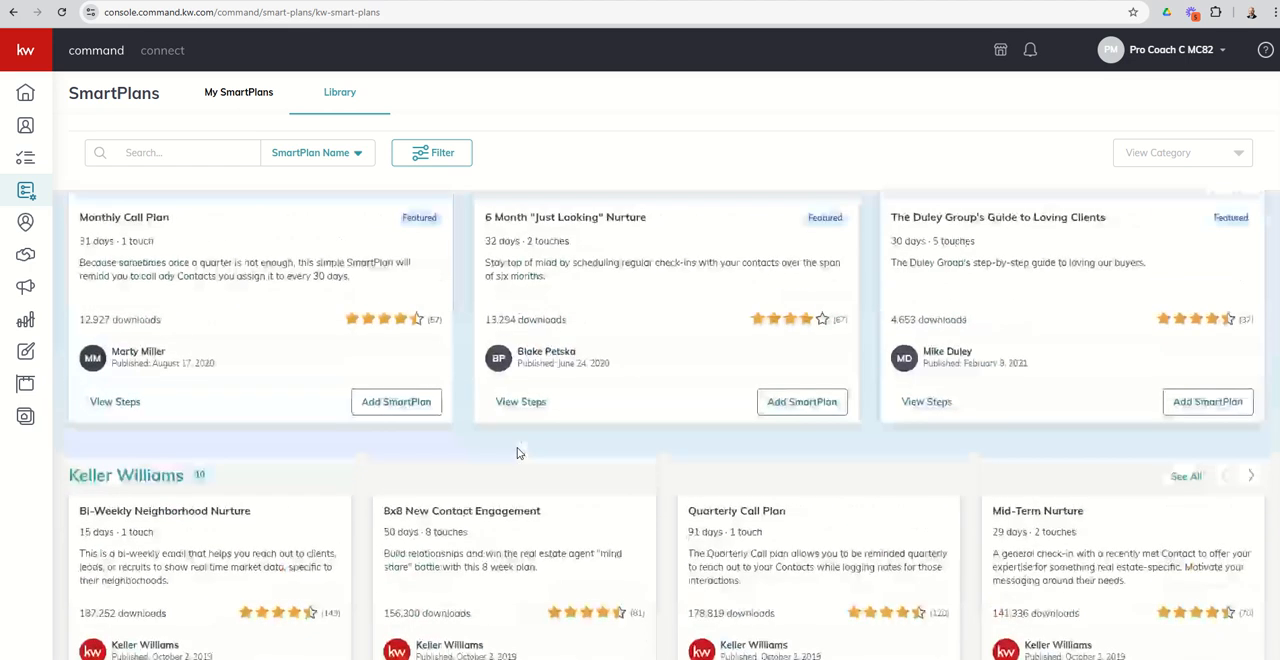
{"action": "scroll", "scroll_direction": "up", "scroll_amount": 3}
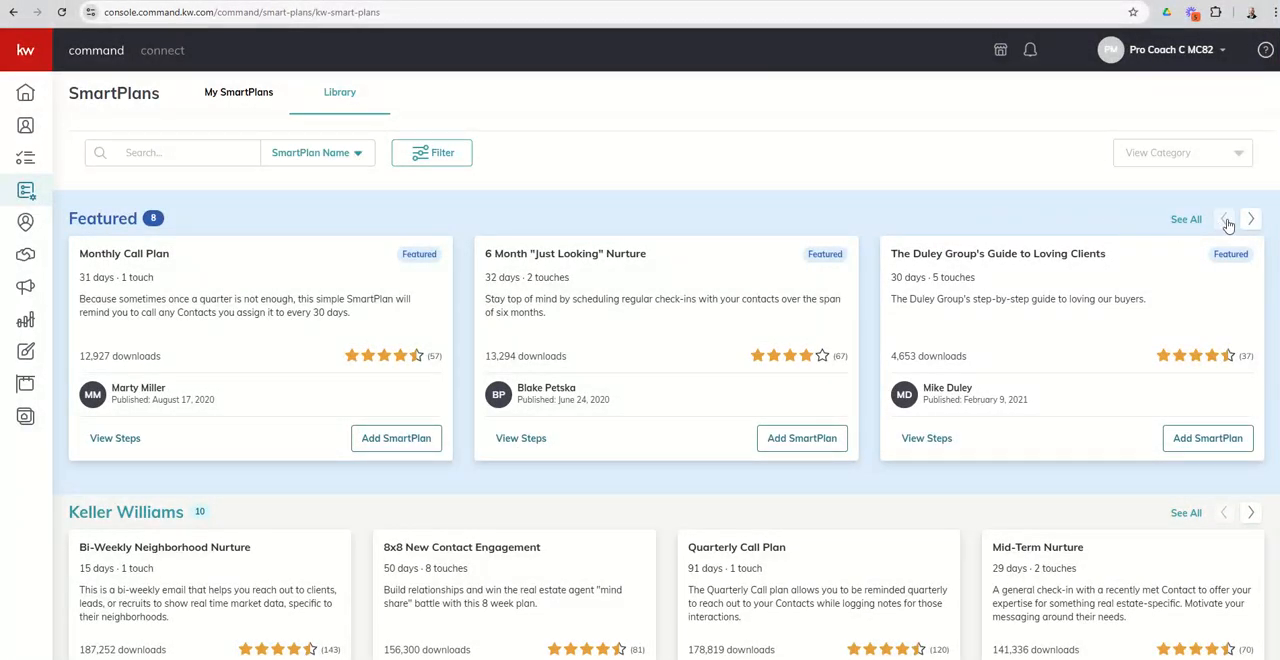
{"action": "mouse_move", "coordinate": [1252, 220]}
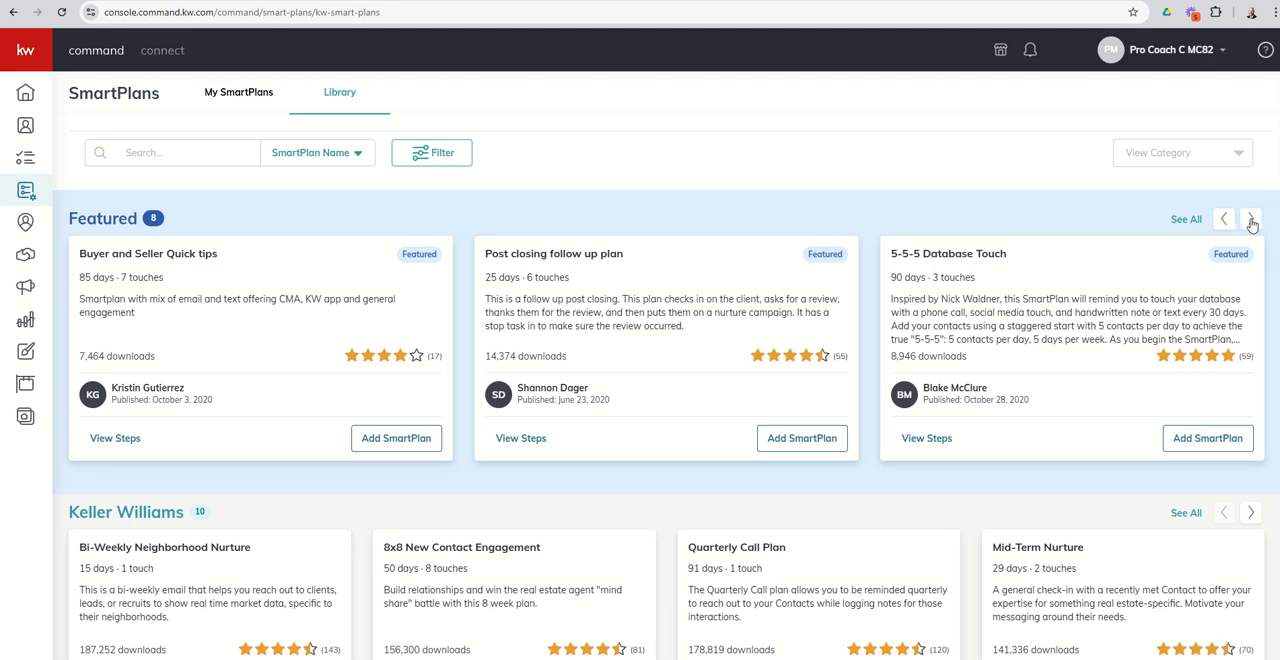
Page the Featured carousel forward and back, then advance the Keller Williams carousel to Open House Followup.
{"action": "left_click", "coordinate": [1252, 218]}
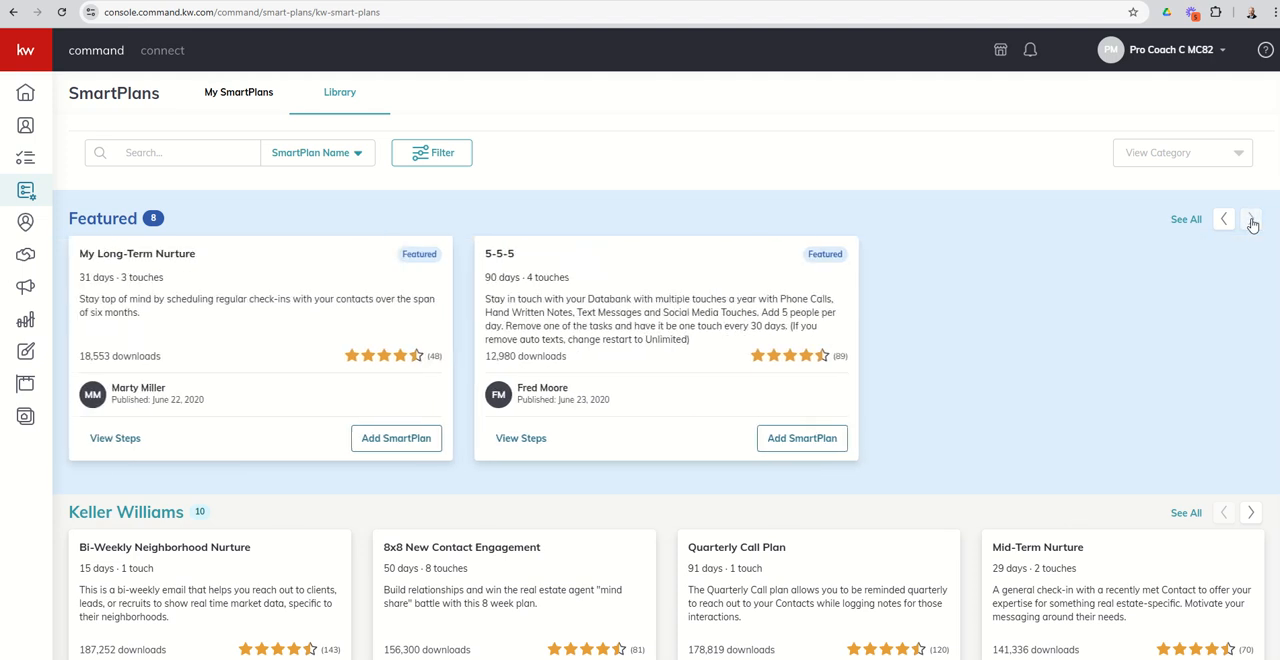
{"action": "mouse_move", "coordinate": [1156, 230]}
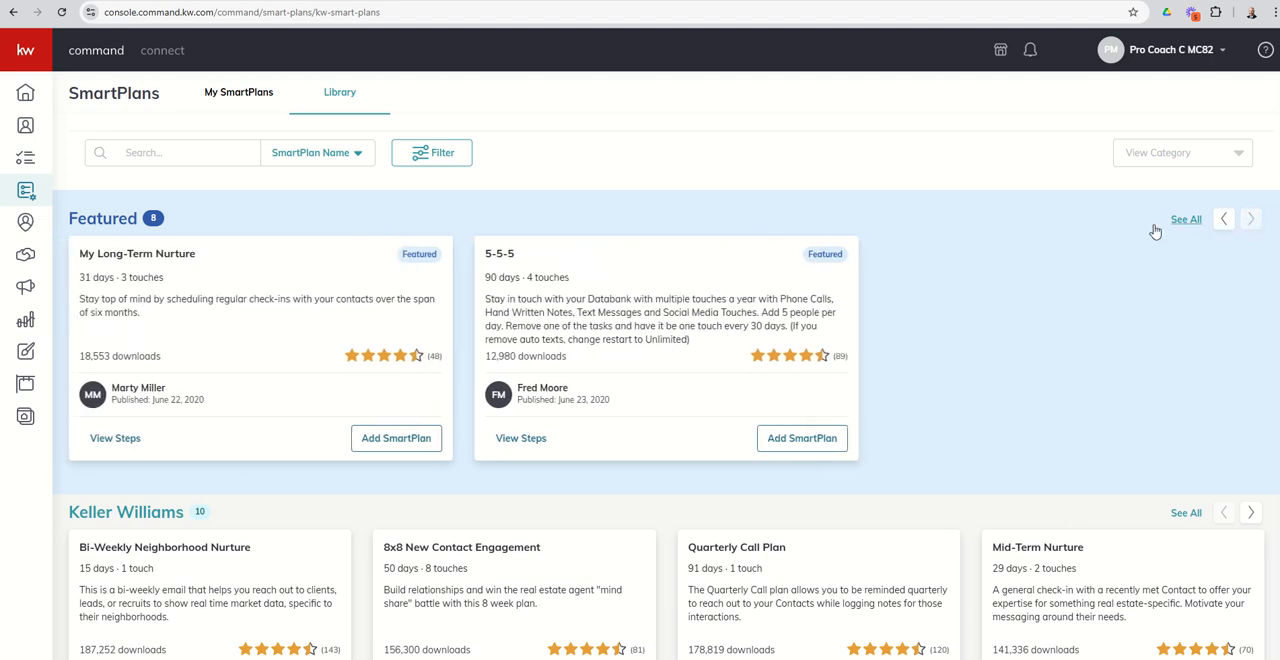
{"action": "scroll", "scroll_direction": "down", "scroll_amount": 3}
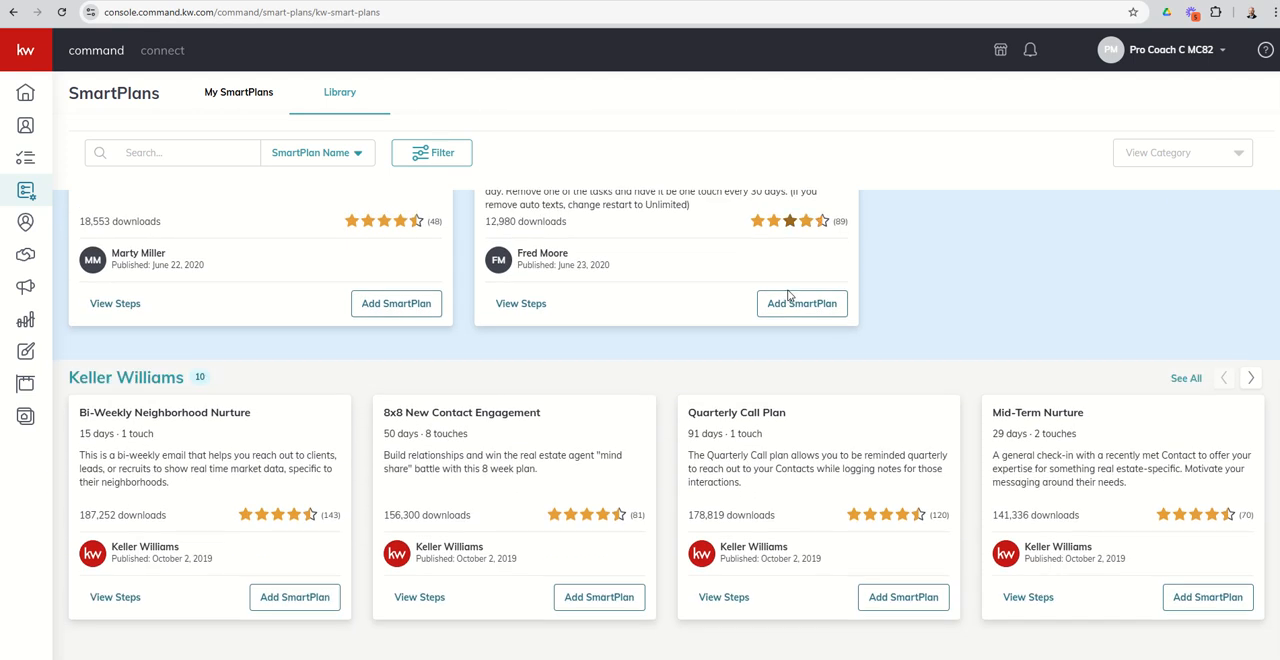
{"action": "scroll", "scroll_direction": "down", "scroll_amount": 3}
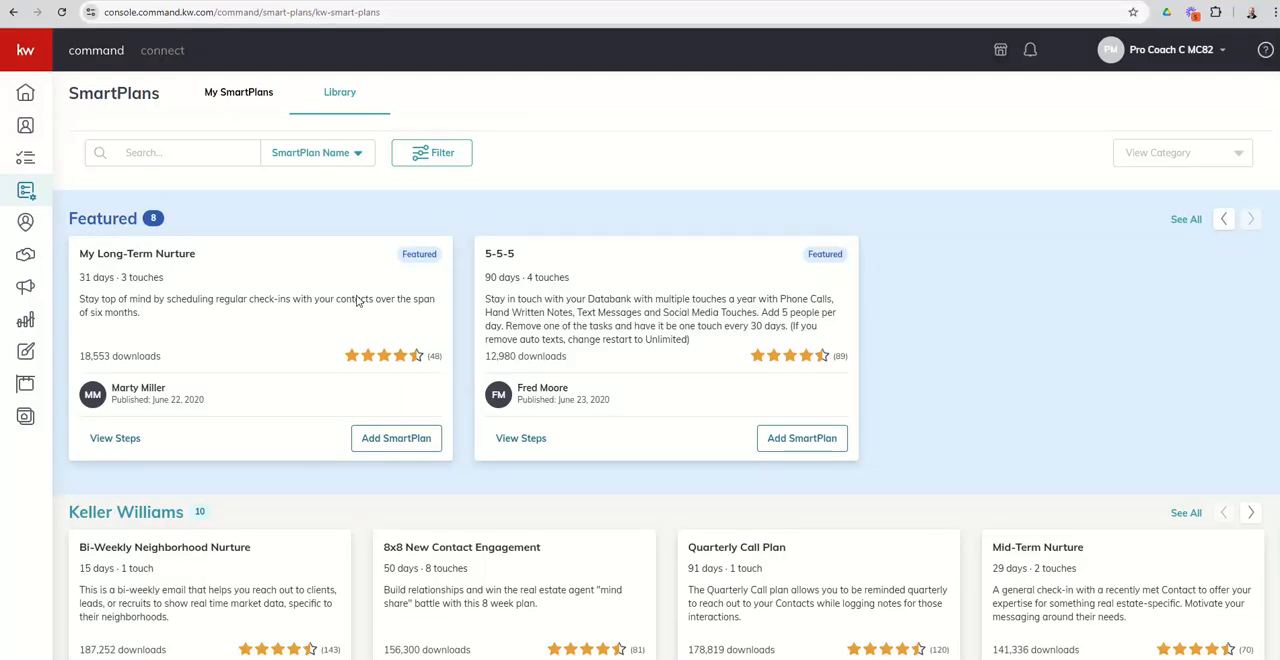
{"action": "left_click", "coordinate": [1250, 218]}
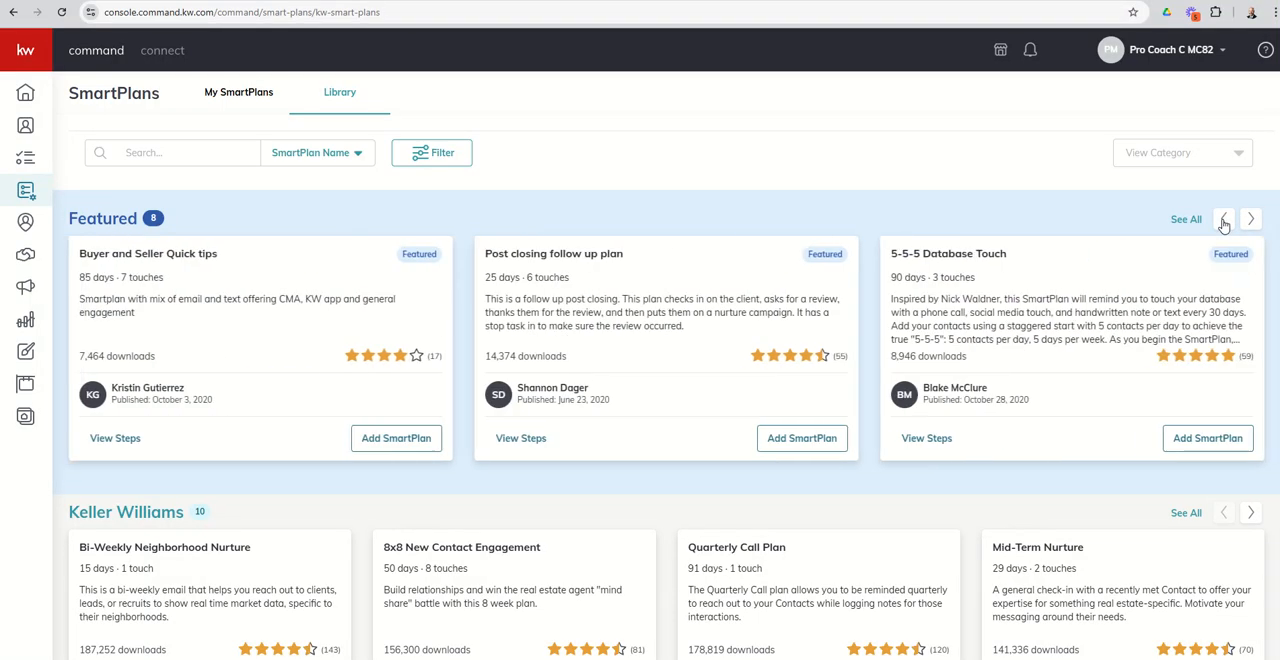
{"action": "scroll", "scroll_direction": "down", "scroll_amount": 3}
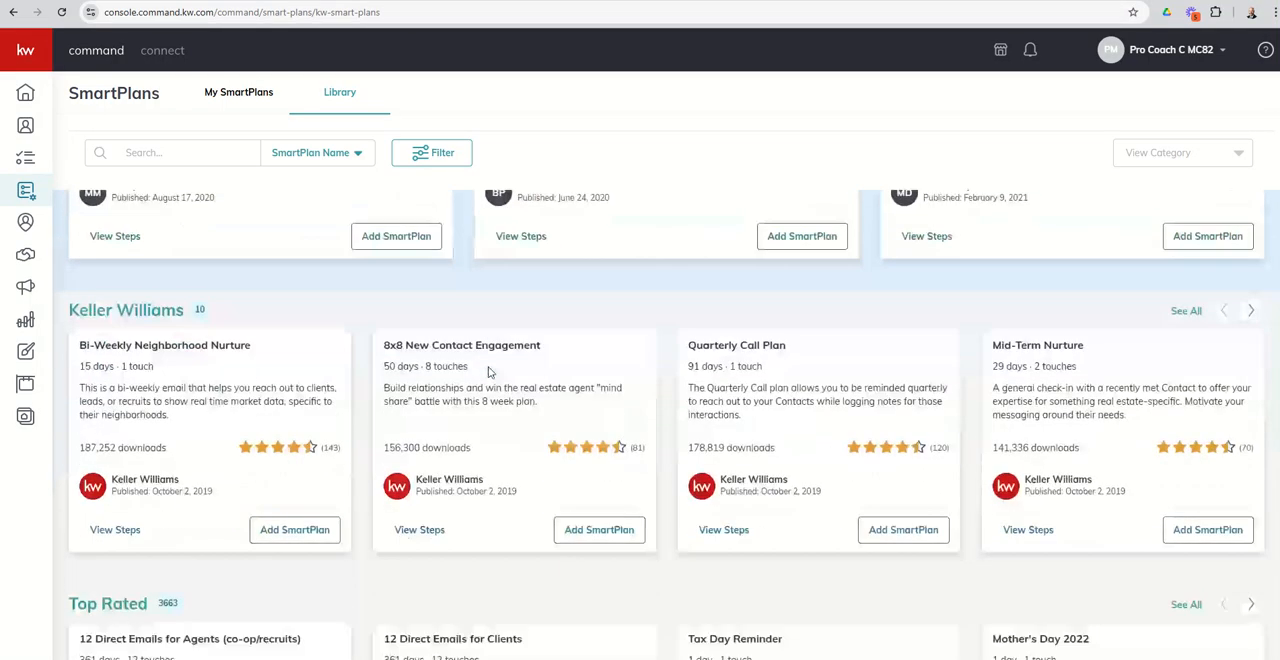
{"action": "scroll", "scroll_direction": "down", "scroll_amount": 3}
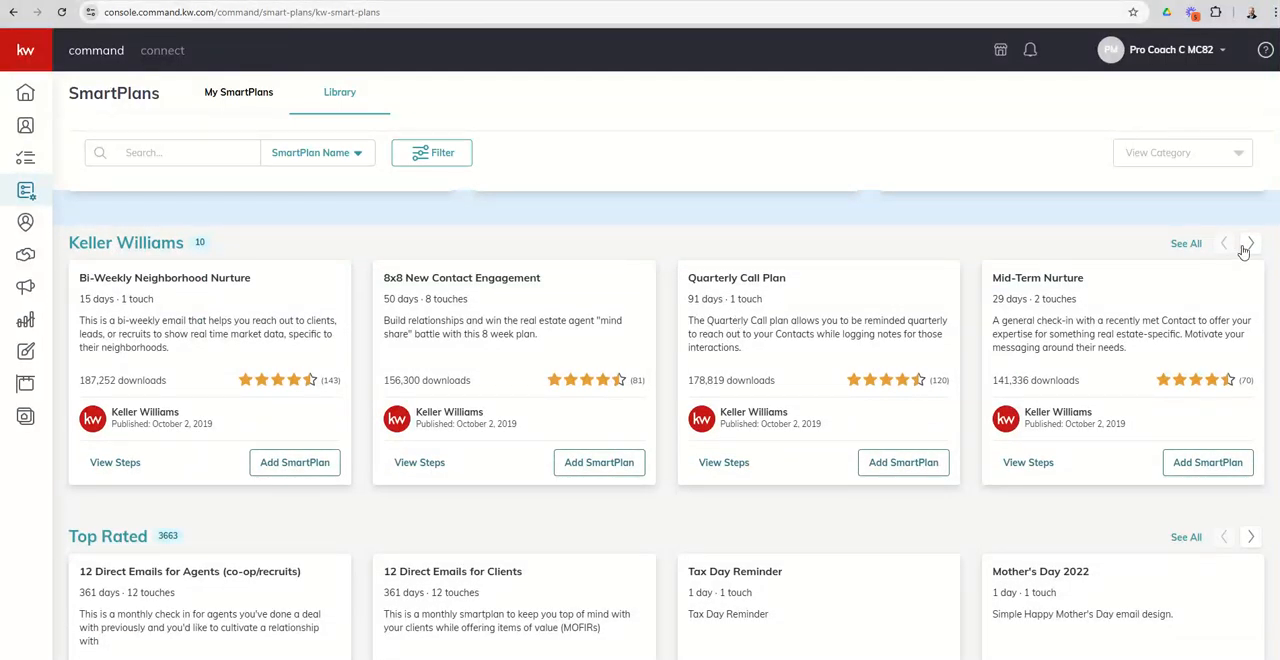
{"action": "left_click", "coordinate": [1248, 242]}
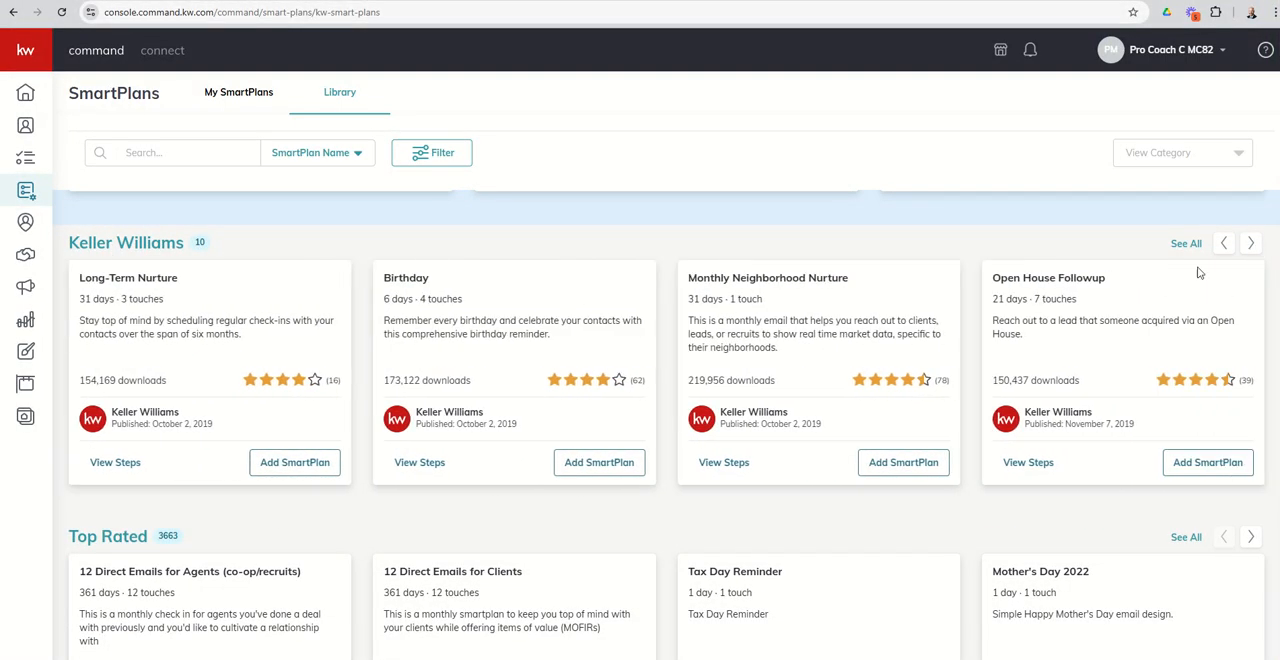
{"action": "mouse_move", "coordinate": [390, 312]}
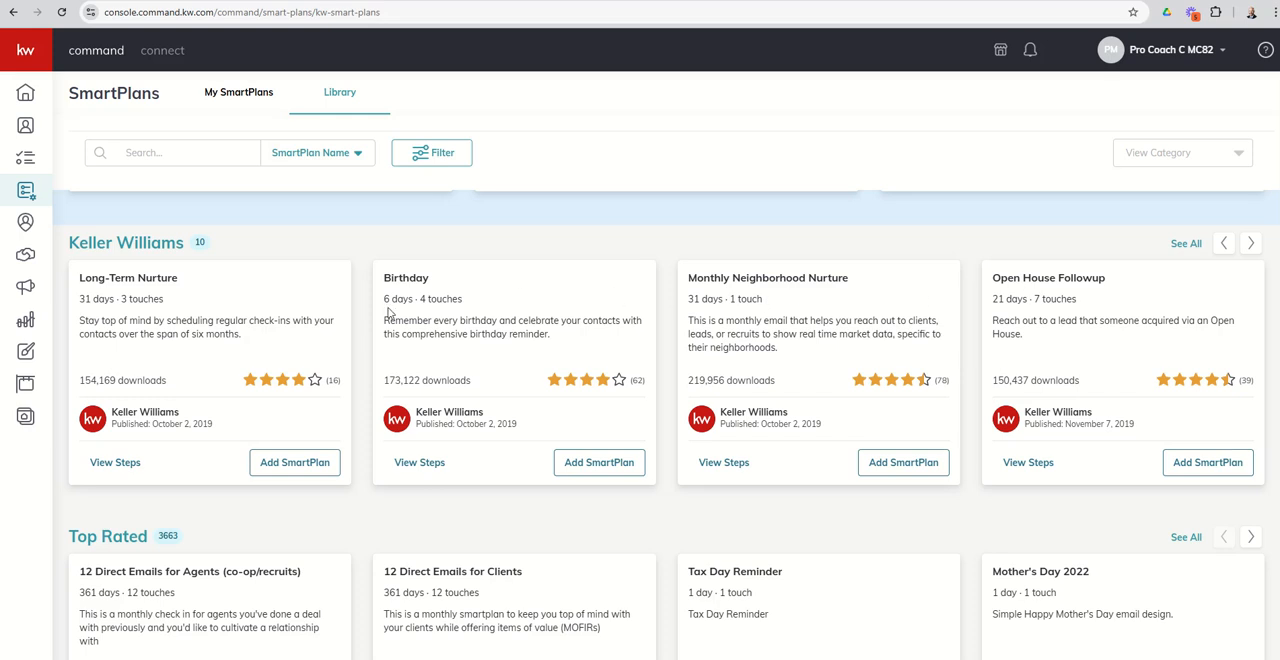
{"action": "mouse_move", "coordinate": [932, 358]}
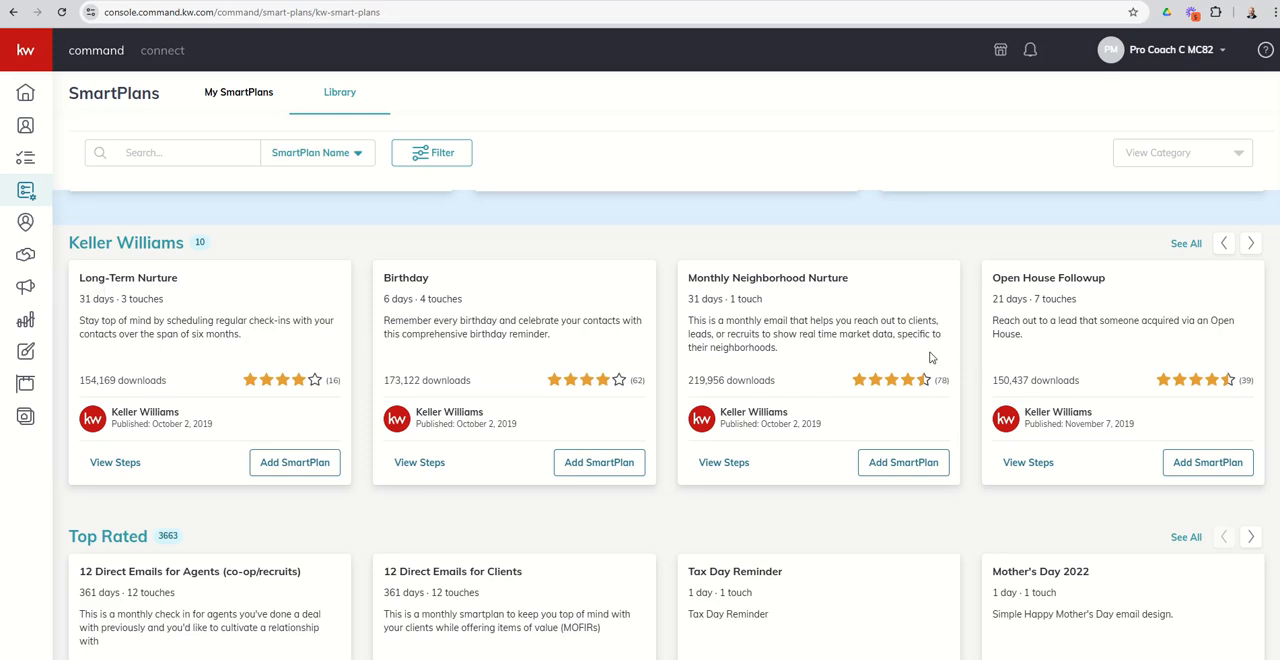
{"action": "mouse_move", "coordinate": [1120, 338]}
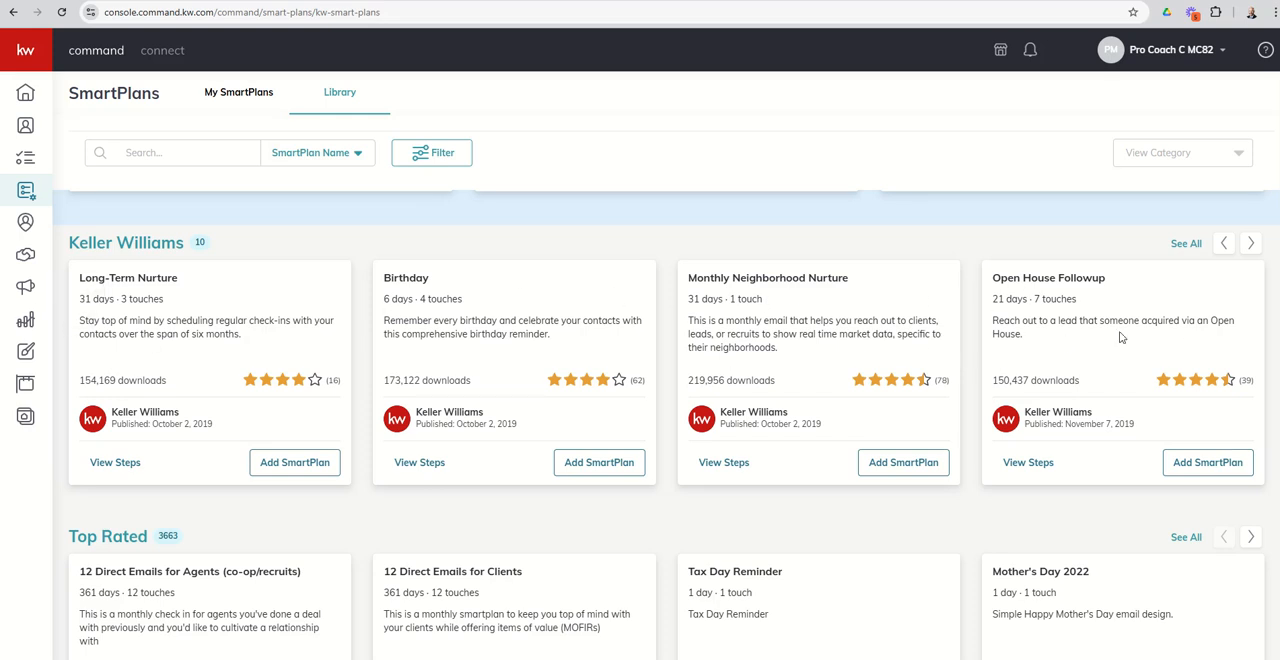
{"action": "mouse_move", "coordinate": [1062, 478]}
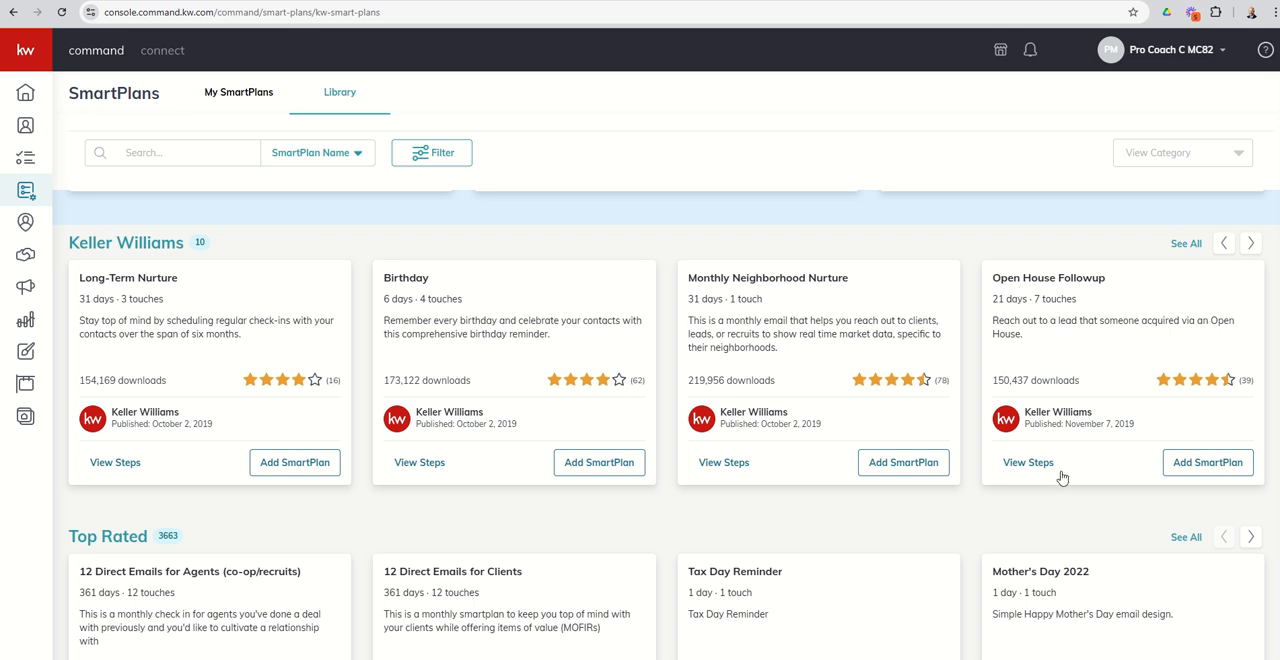
{"action": "mouse_move", "coordinate": [1044, 288]}
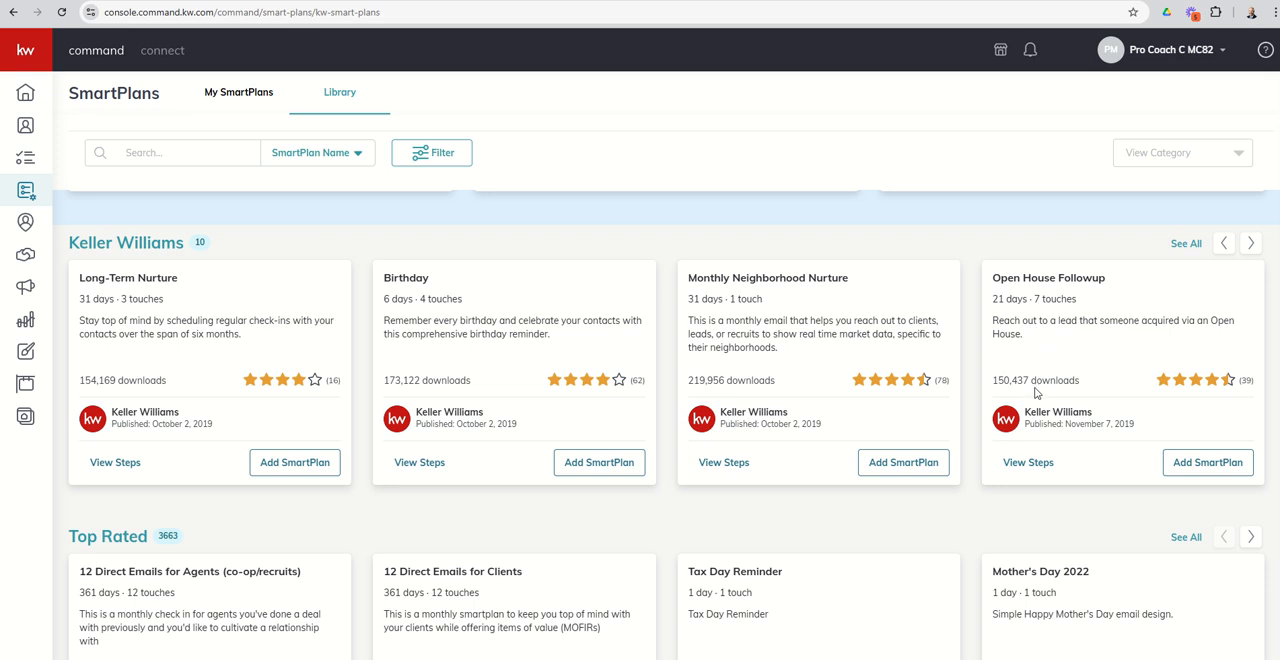
{"action": "mouse_move", "coordinate": [1050, 390]}
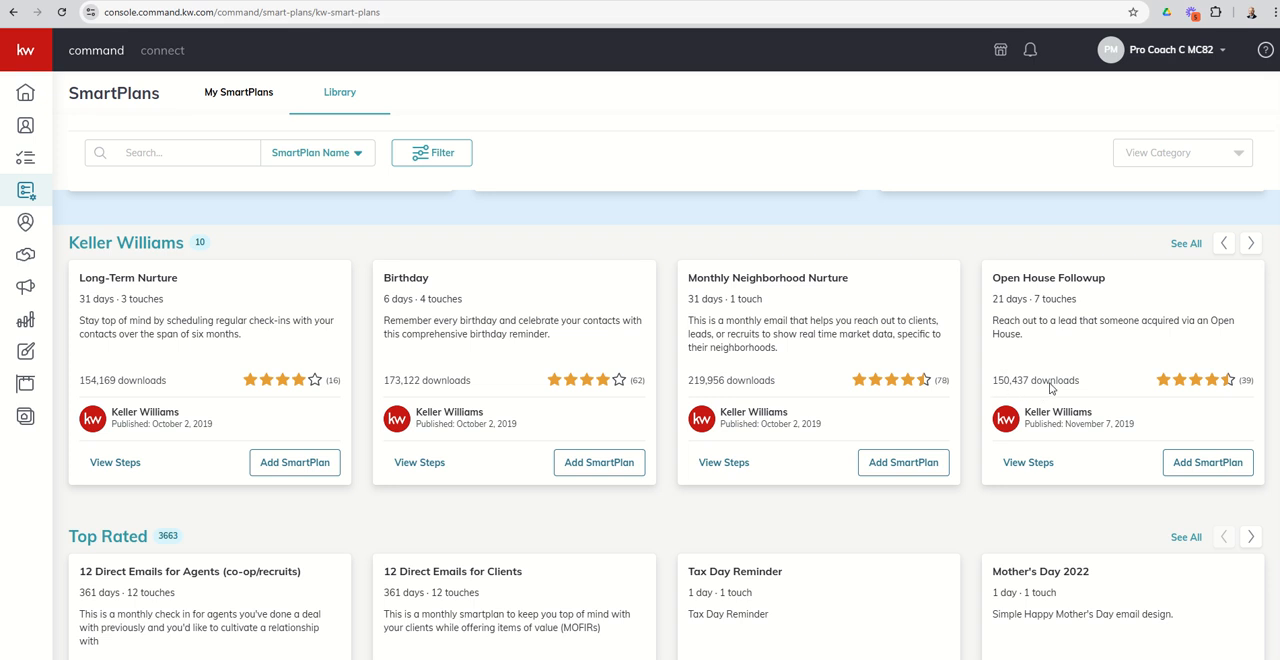
{"action": "mouse_move", "coordinate": [1172, 392]}
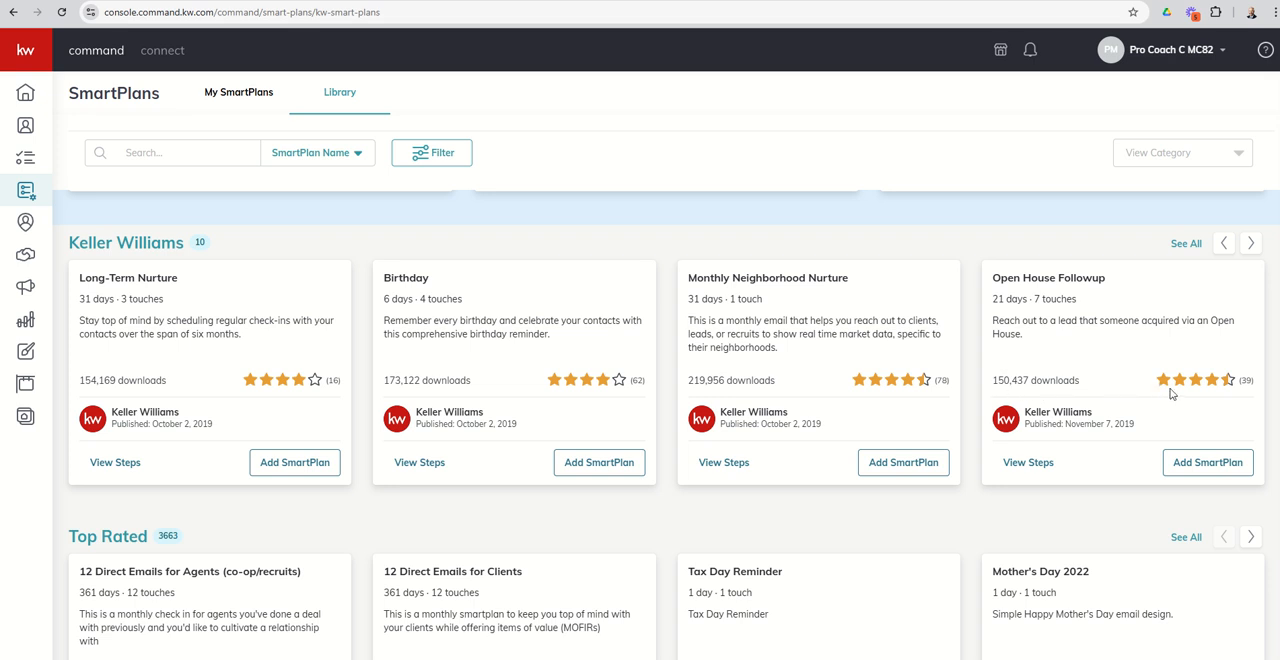
{"action": "mouse_move", "coordinate": [1220, 388]}
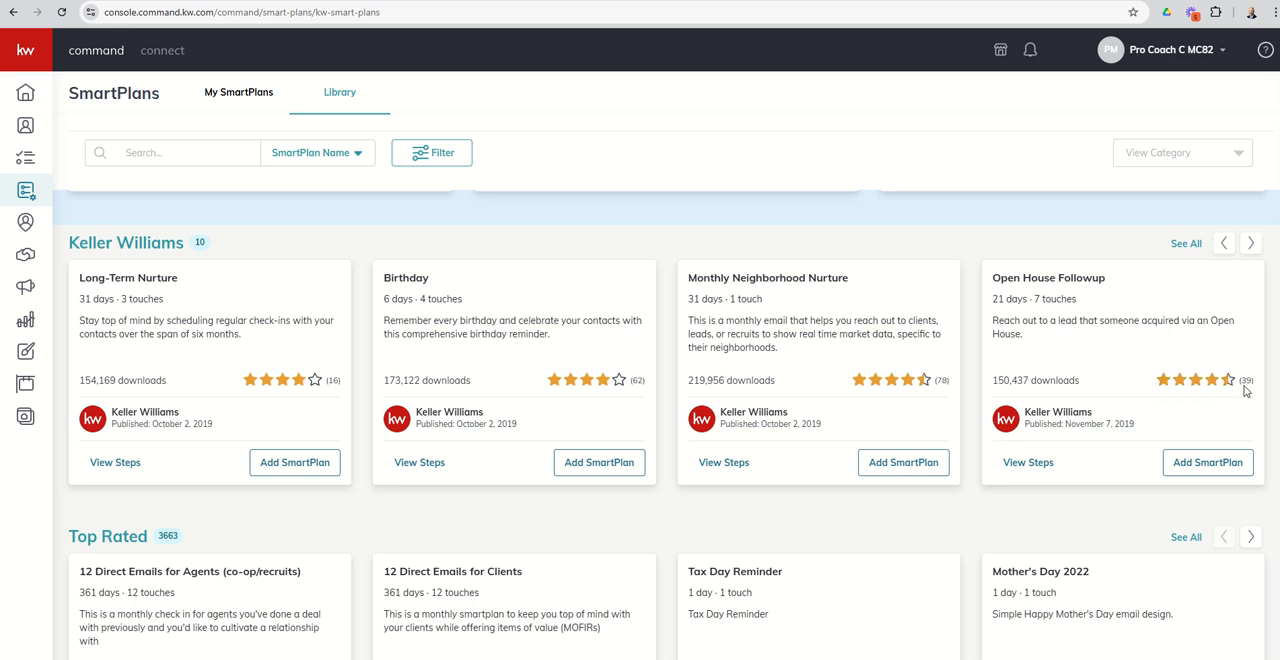
{"action": "mouse_move", "coordinate": [1224, 406]}
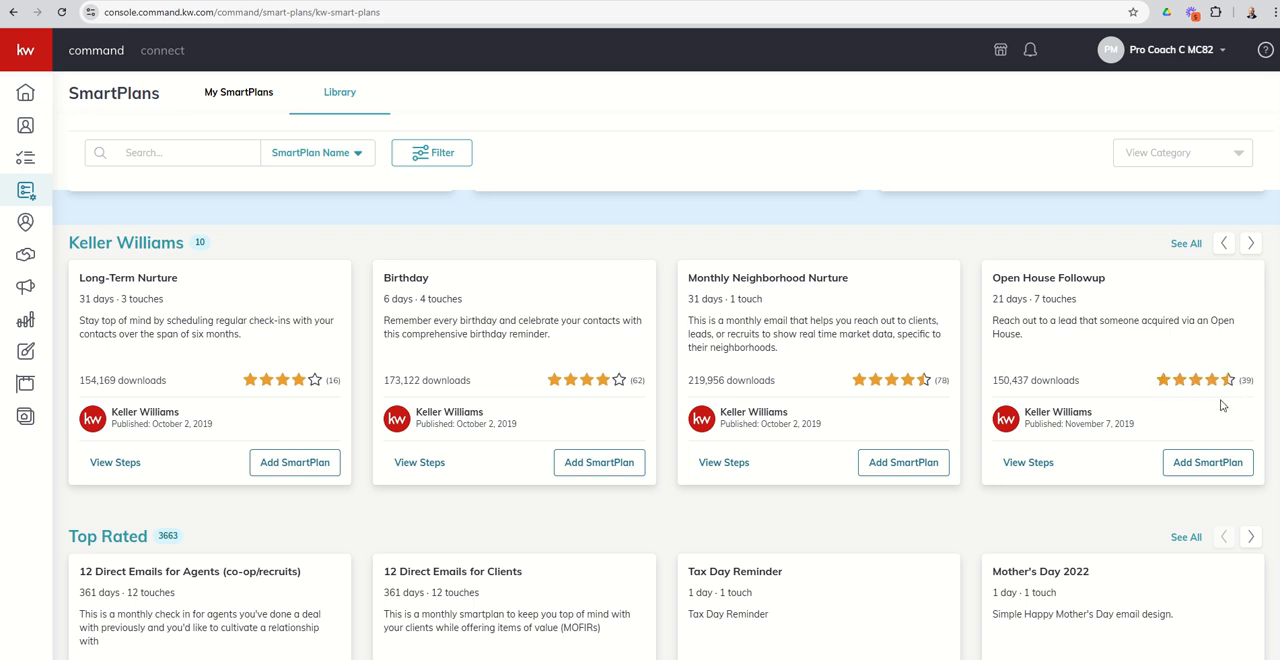
{"action": "mouse_move", "coordinate": [1064, 416]}
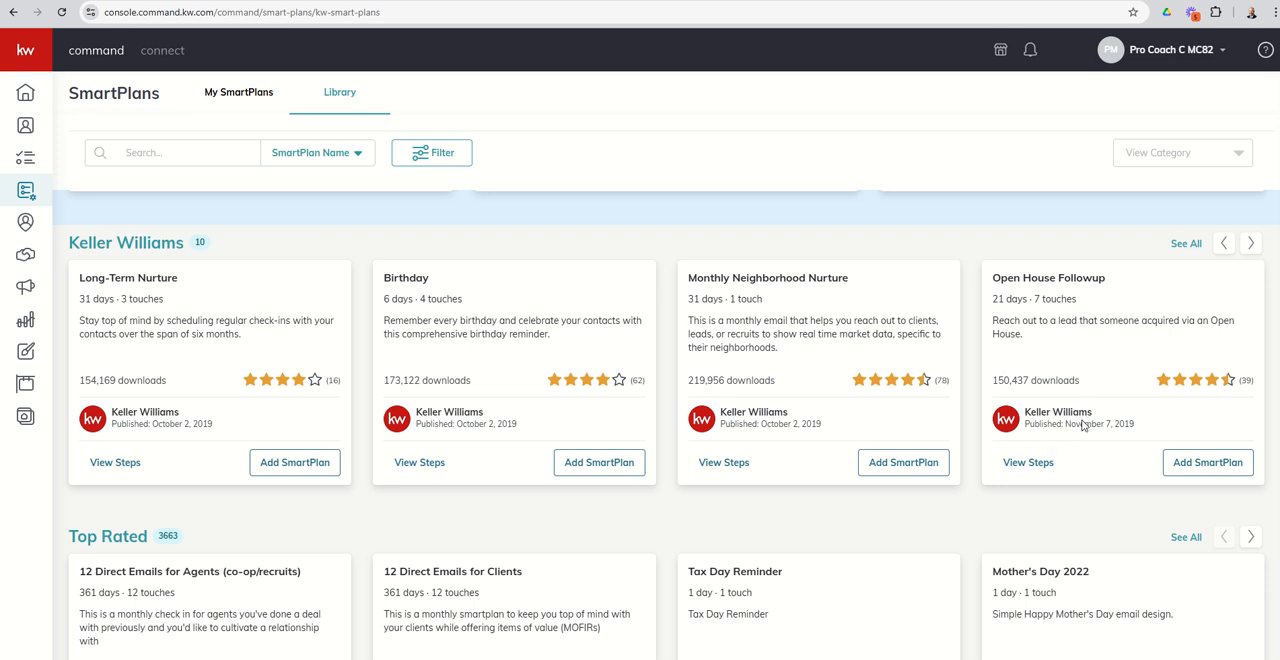
{"action": "mouse_move", "coordinate": [1088, 428]}
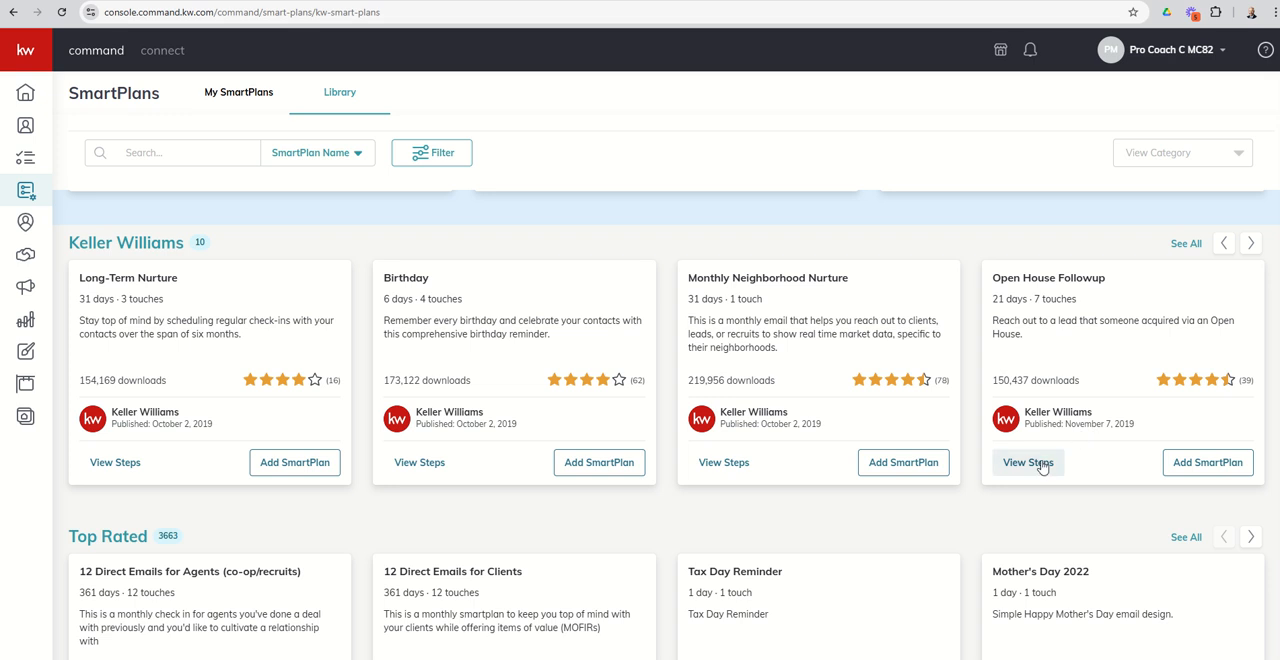
Preview the Open House Followup plan's steps down to its day-21 final step.
{"action": "left_click", "coordinate": [1028, 462]}
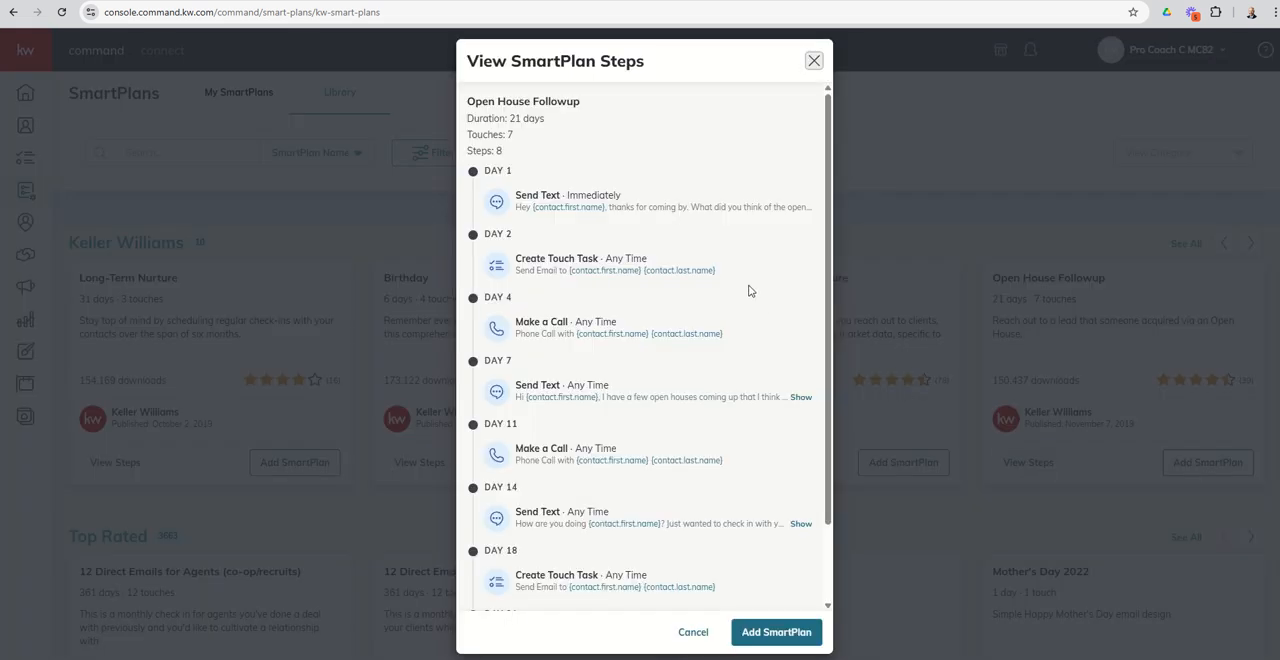
{"action": "mouse_move", "coordinate": [776, 190]}
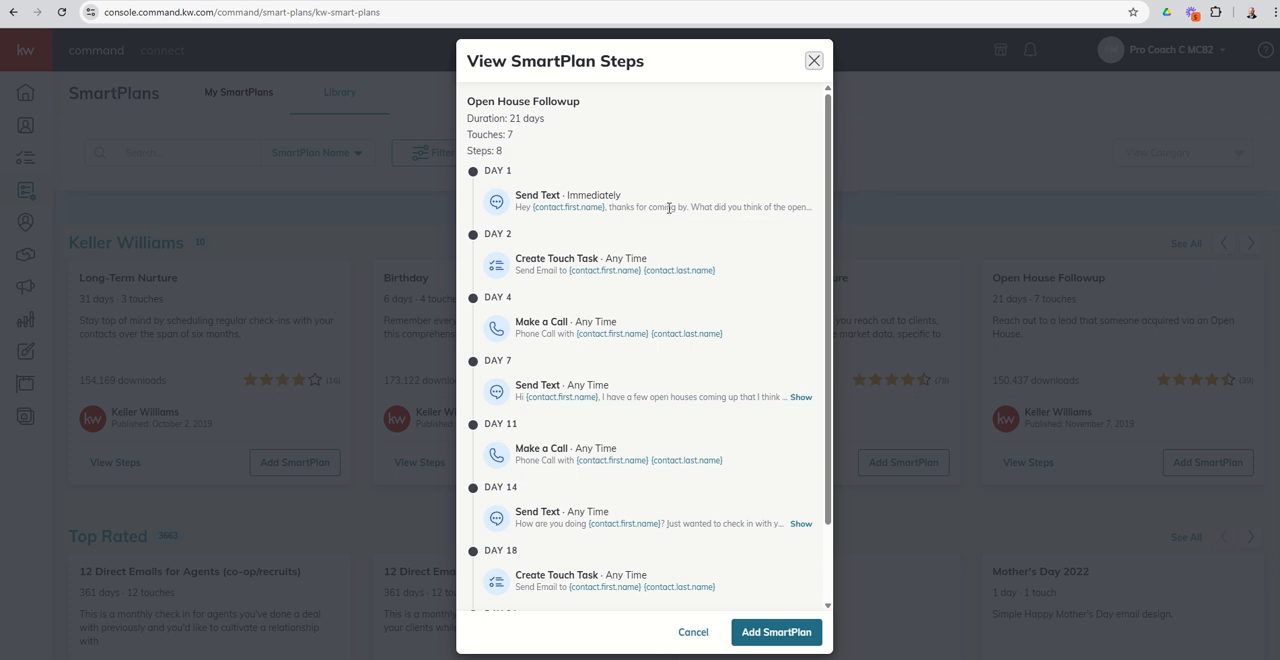
{"action": "mouse_move", "coordinate": [508, 246]}
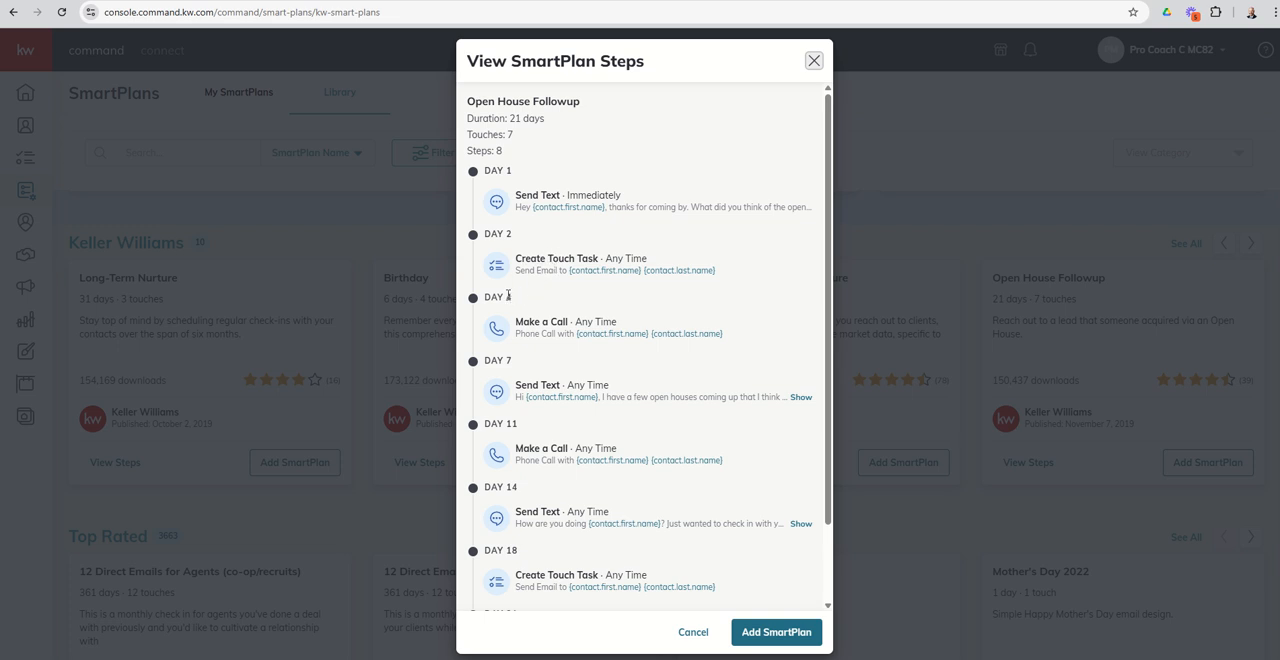
{"action": "mouse_move", "coordinate": [544, 324]}
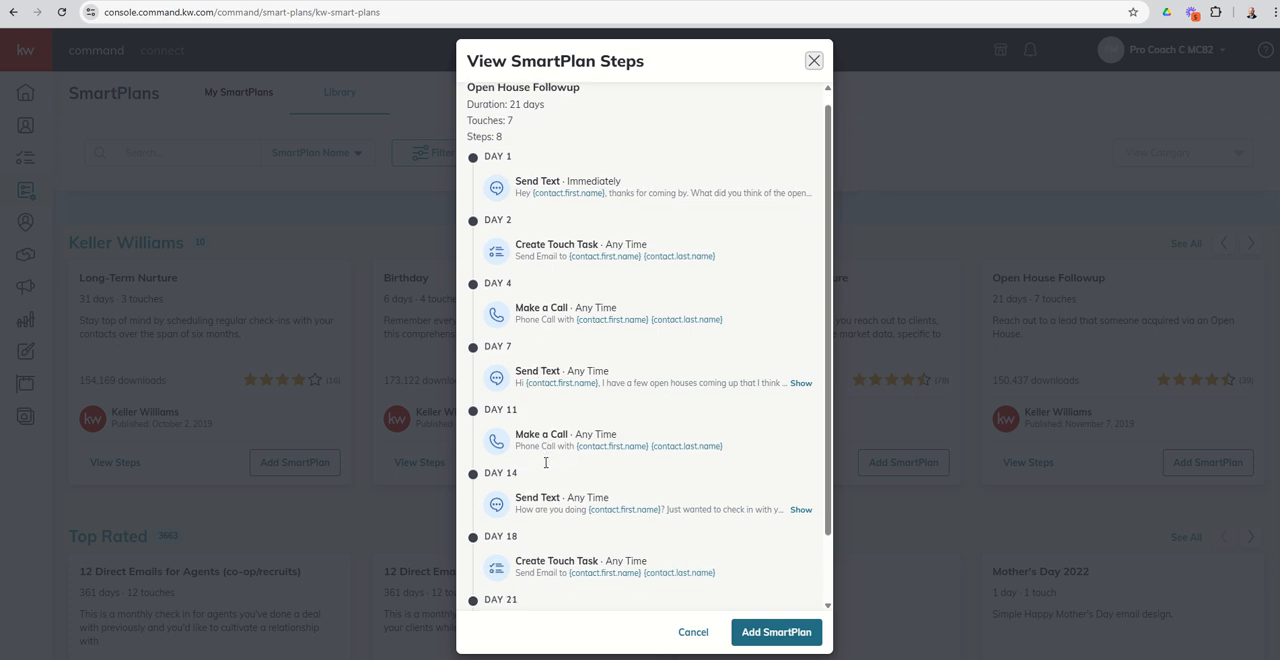
{"action": "scroll", "scroll_direction": "down", "scroll_amount": 3}
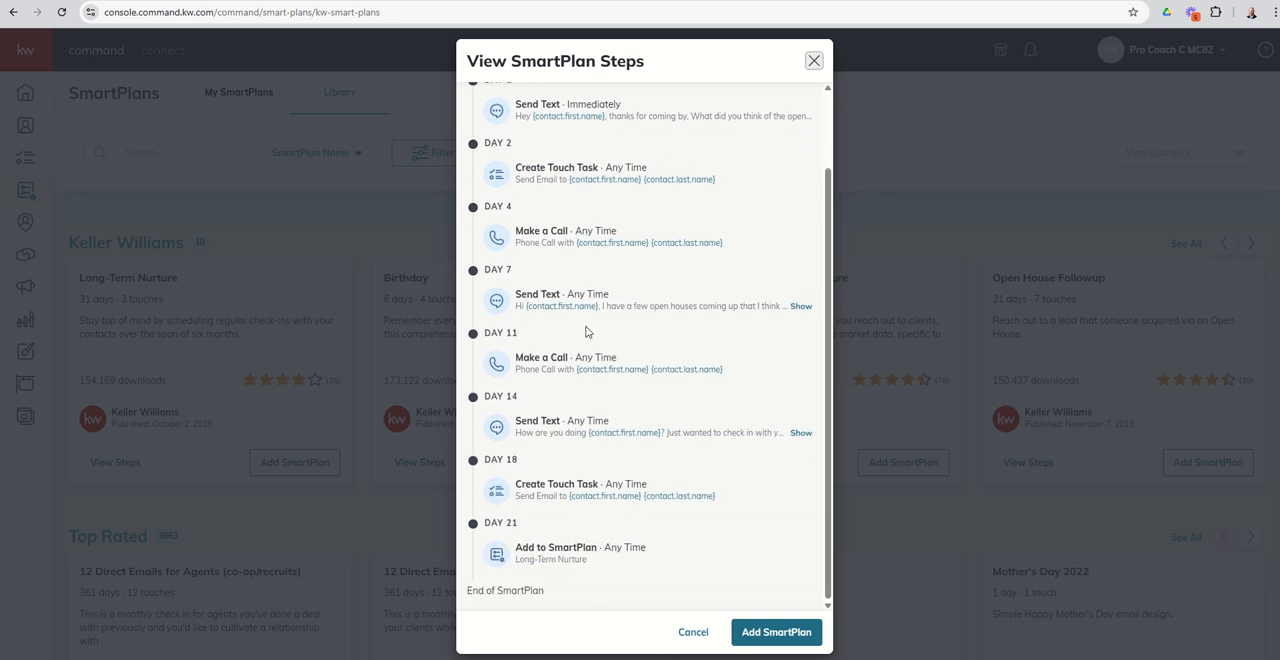
{"action": "mouse_move", "coordinate": [604, 168]}
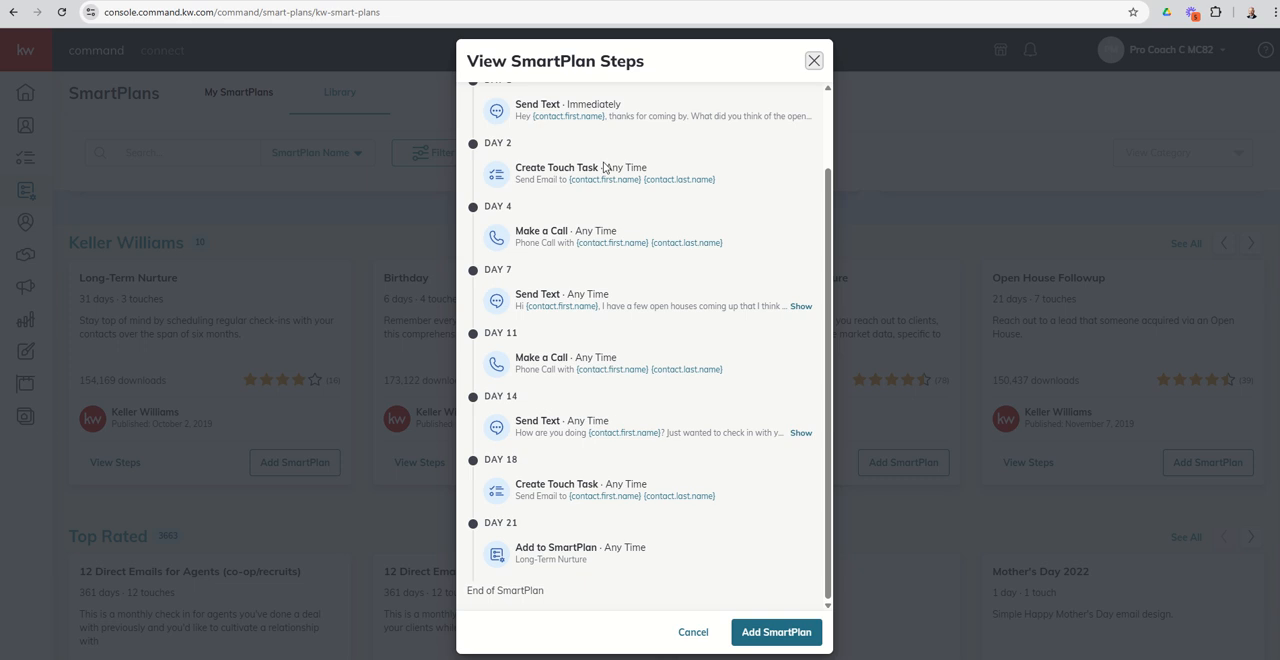
{"action": "mouse_move", "coordinate": [668, 256]}
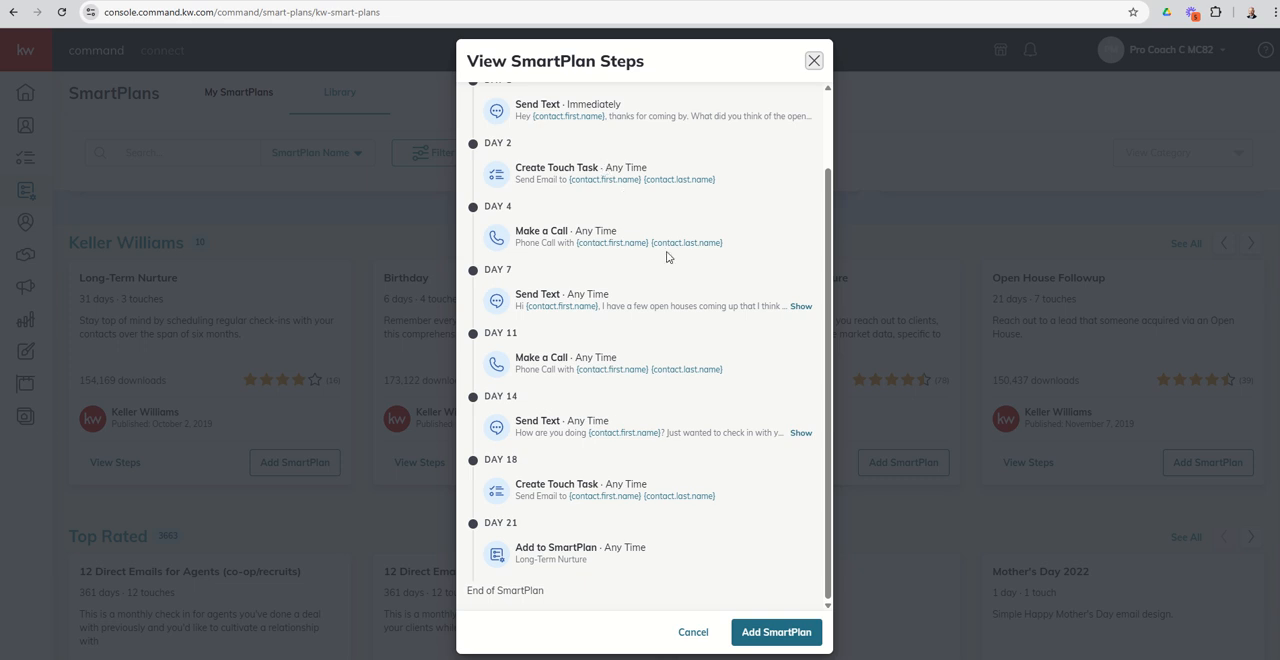
{"action": "mouse_move", "coordinate": [748, 226]}
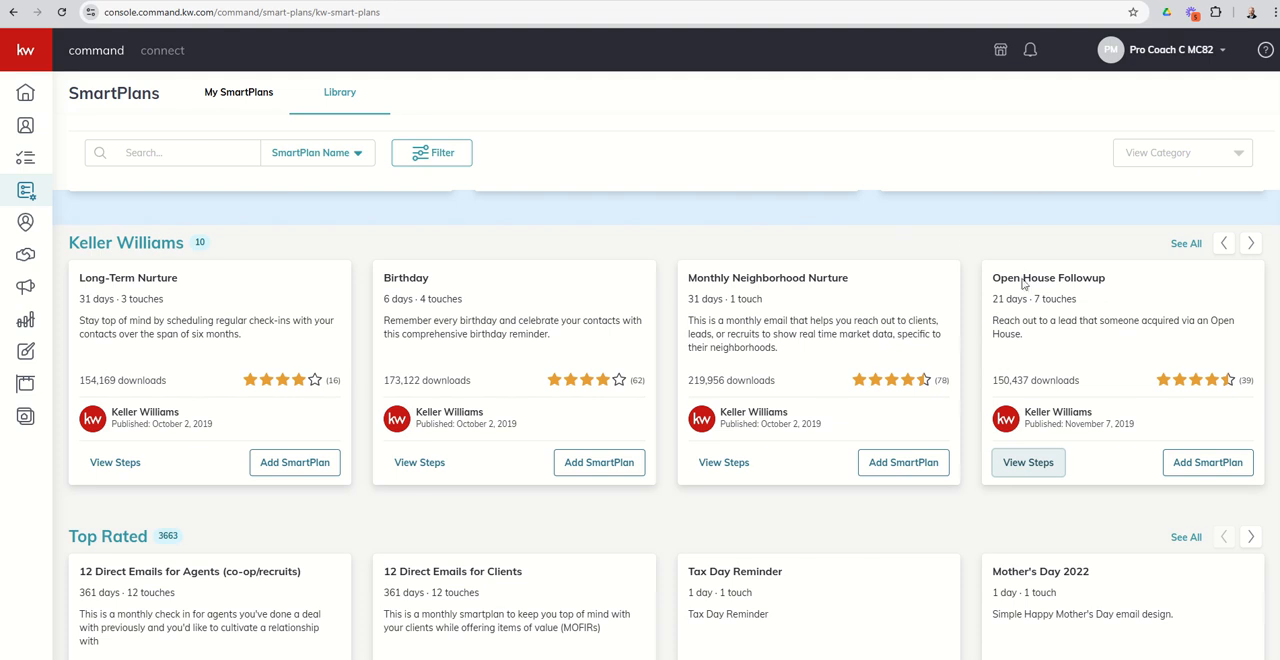
{"action": "mouse_move", "coordinate": [1082, 290]}
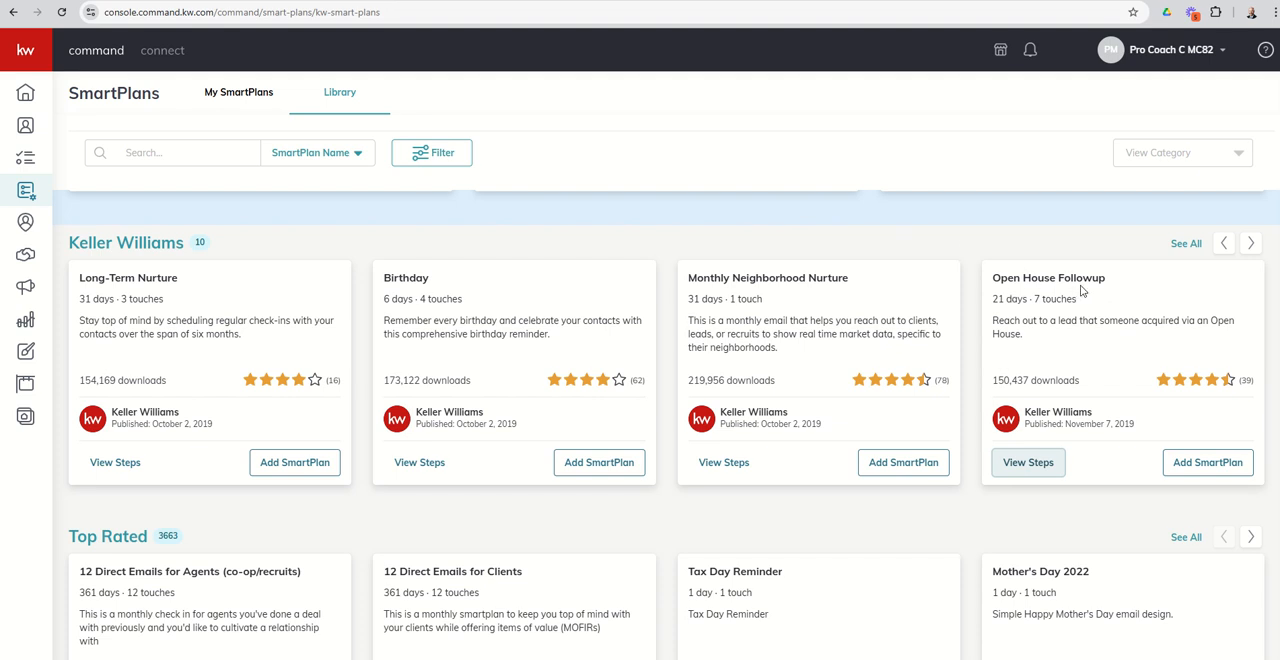
{"action": "mouse_move", "coordinate": [1208, 462]}
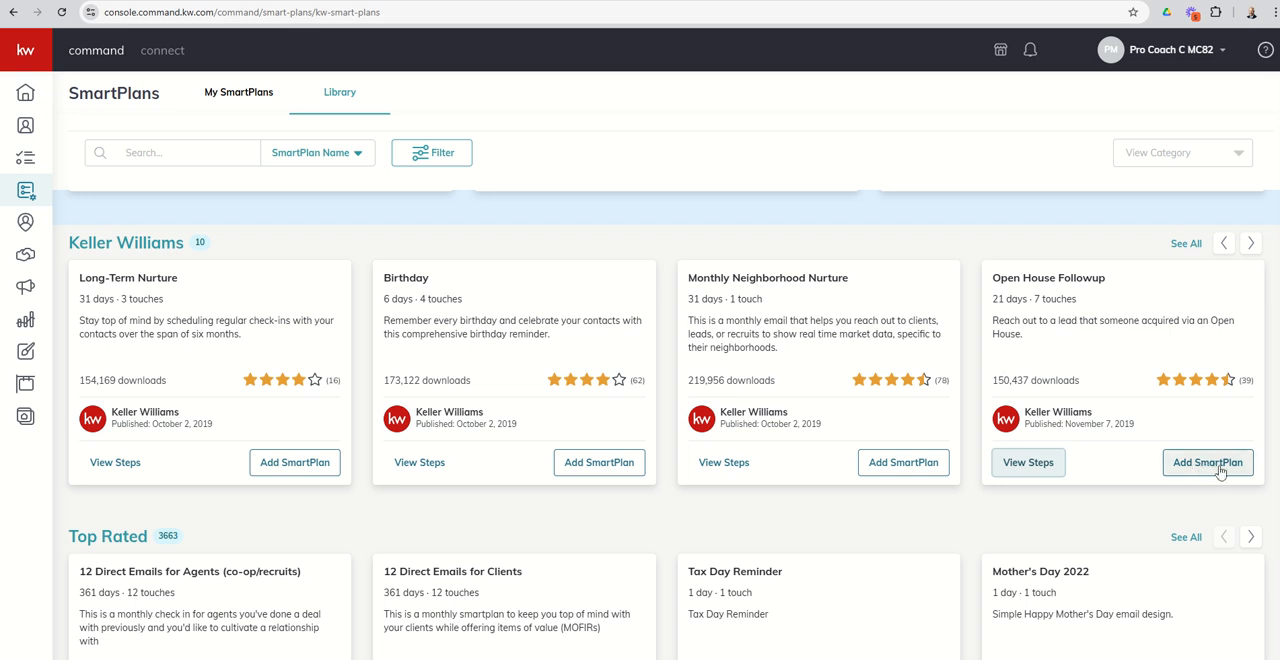
Add Open House Followup, downloading its Monthly Neighborhood Nurture and Long-Term Nurture bundle plans.
{"action": "left_click", "coordinate": [1208, 462]}
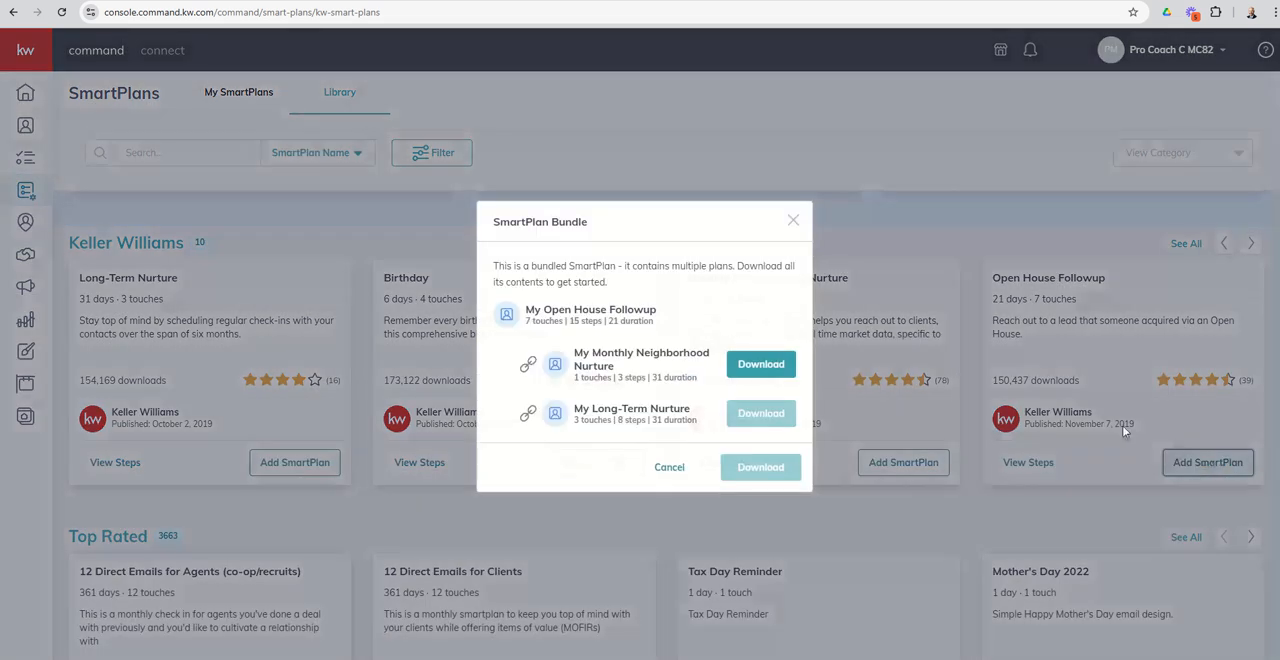
{"action": "mouse_move", "coordinate": [664, 342]}
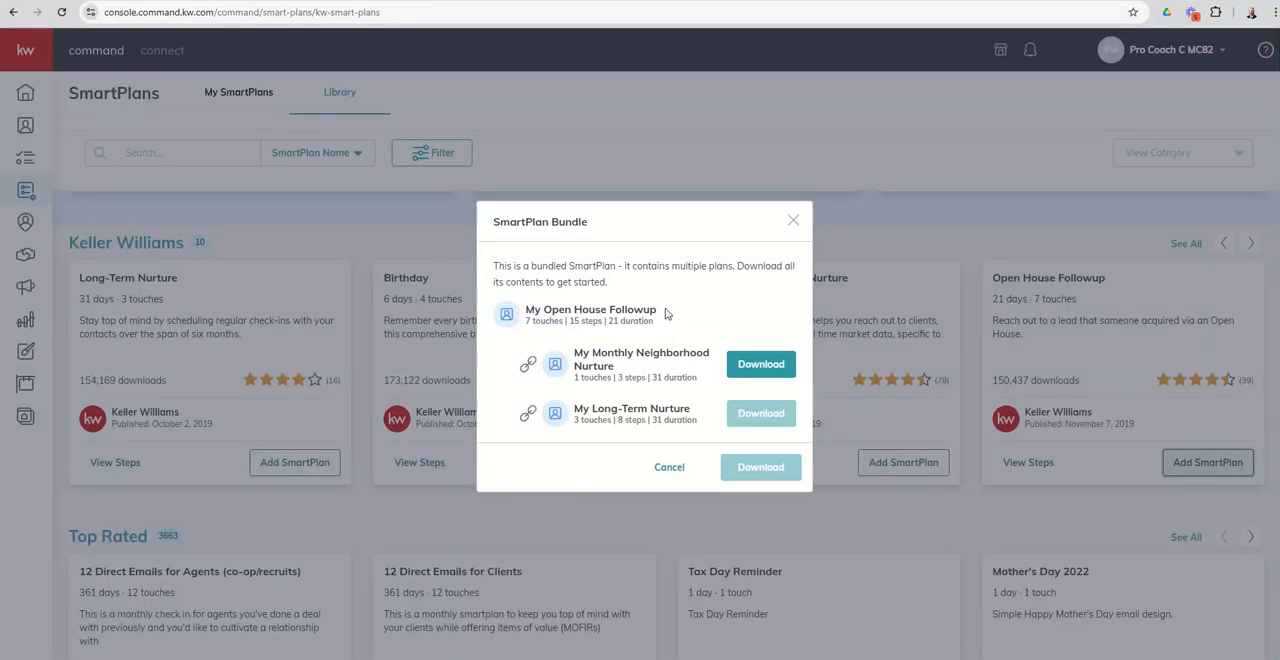
{"action": "mouse_move", "coordinate": [596, 280]}
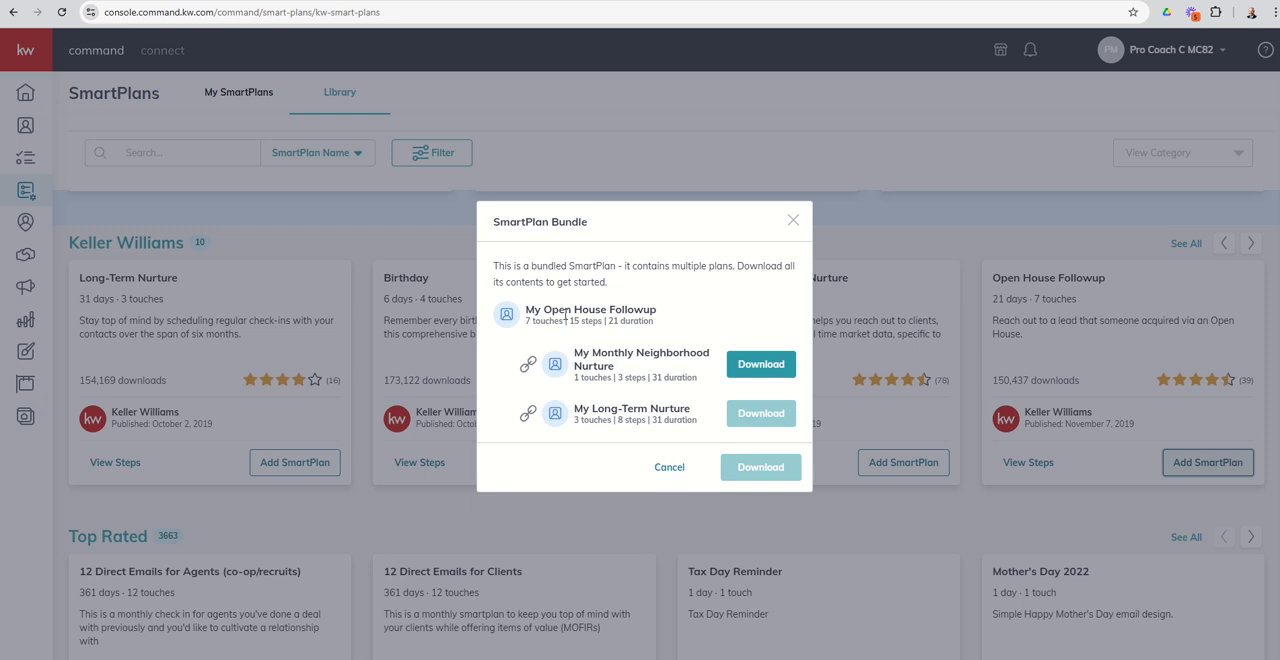
{"action": "mouse_move", "coordinate": [620, 368]}
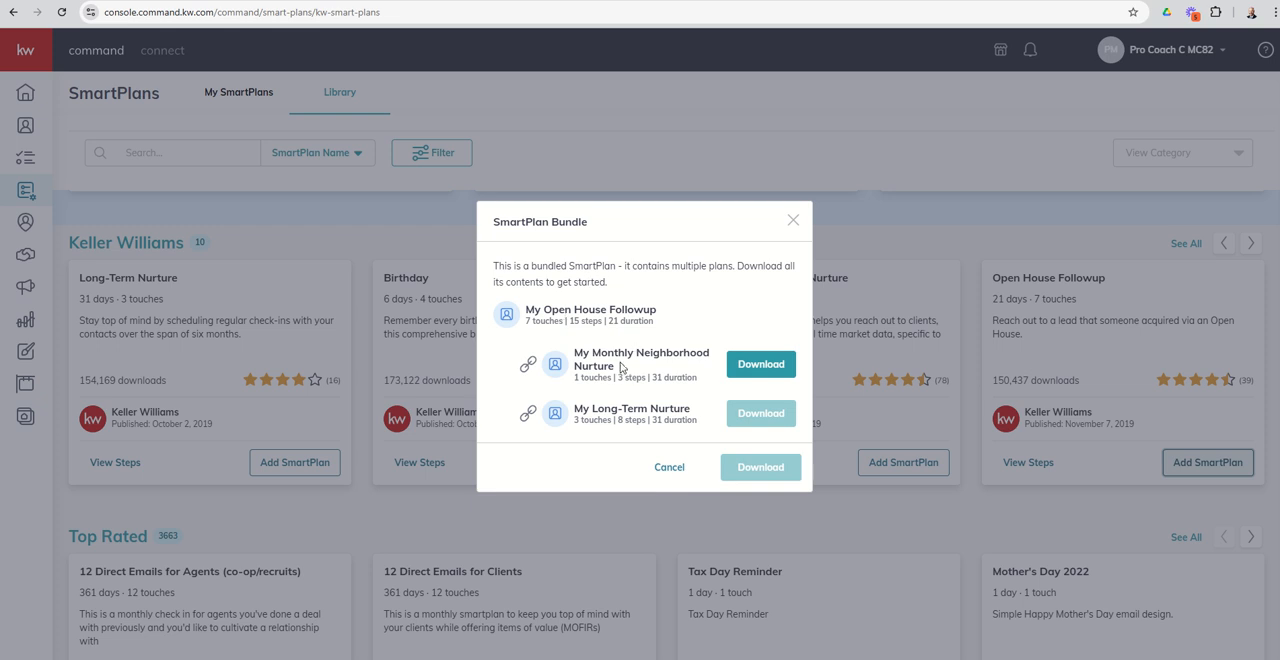
{"action": "mouse_move", "coordinate": [614, 404]}
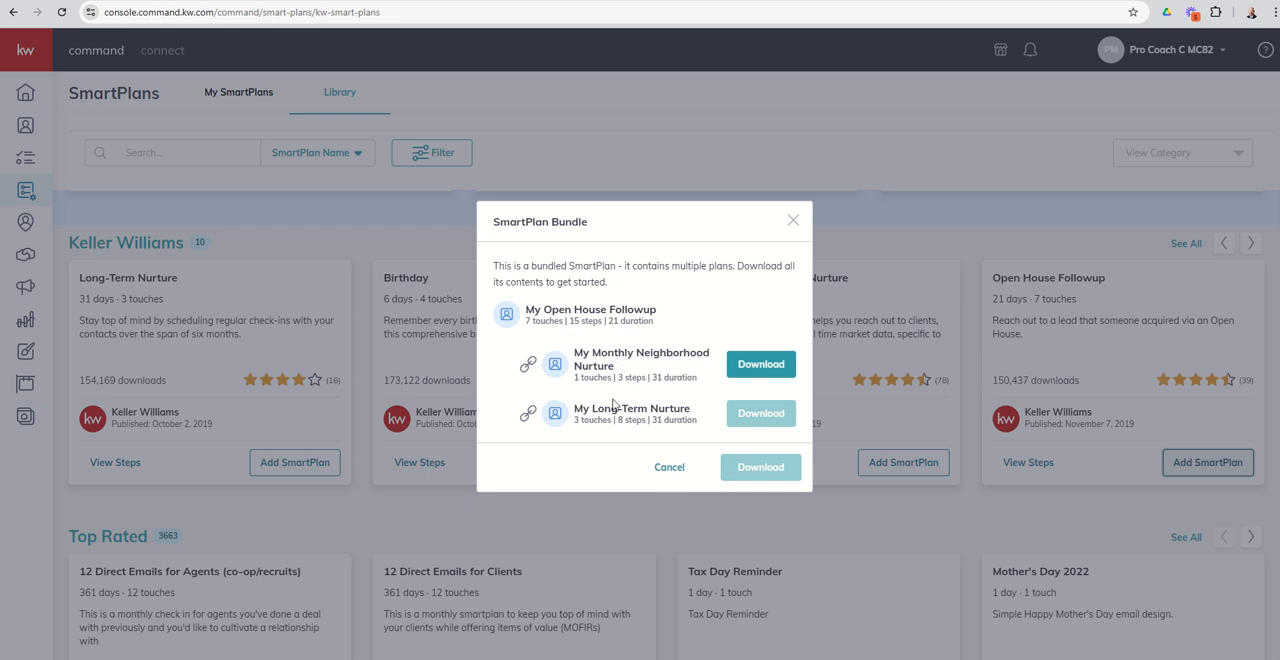
{"action": "mouse_move", "coordinate": [658, 400]}
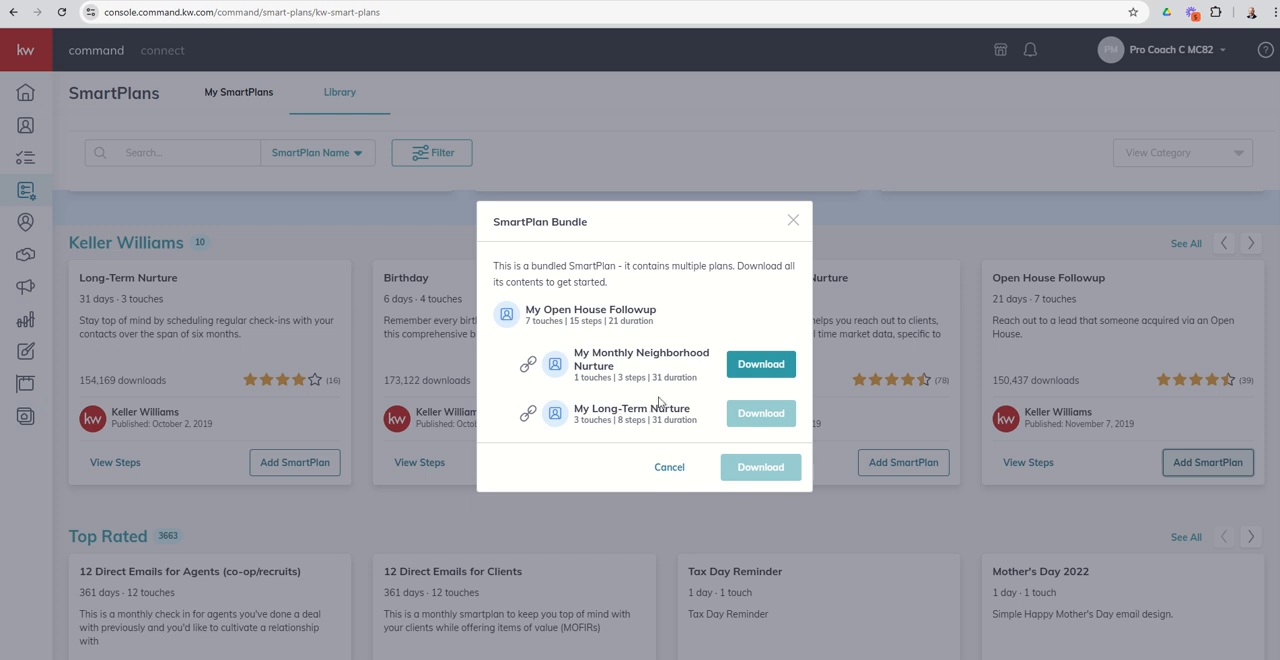
{"action": "left_click", "coordinate": [760, 364]}
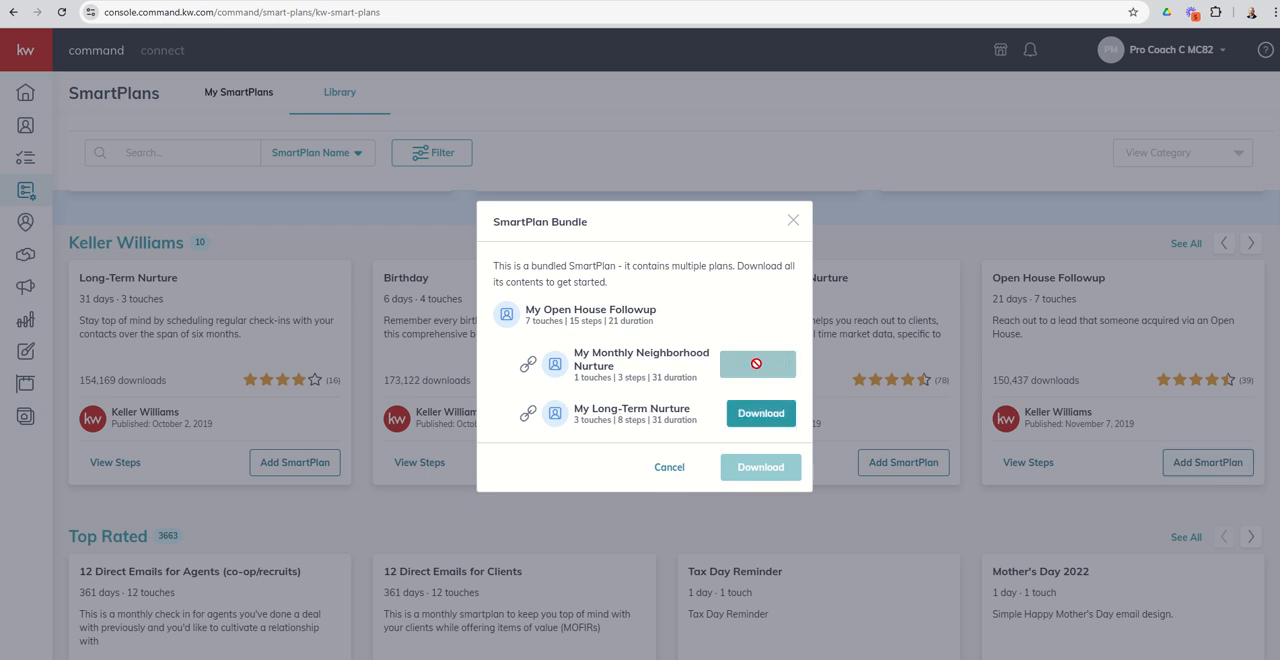
{"action": "left_click", "coordinate": [756, 364]}
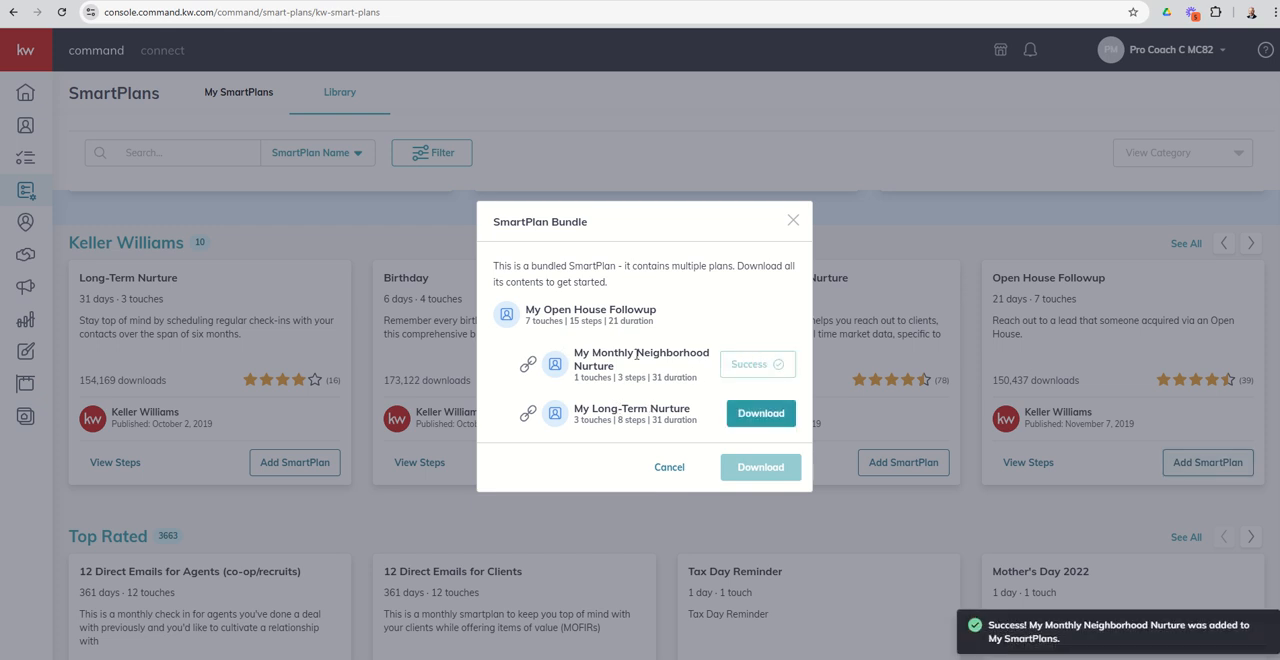
{"action": "mouse_move", "coordinate": [760, 412]}
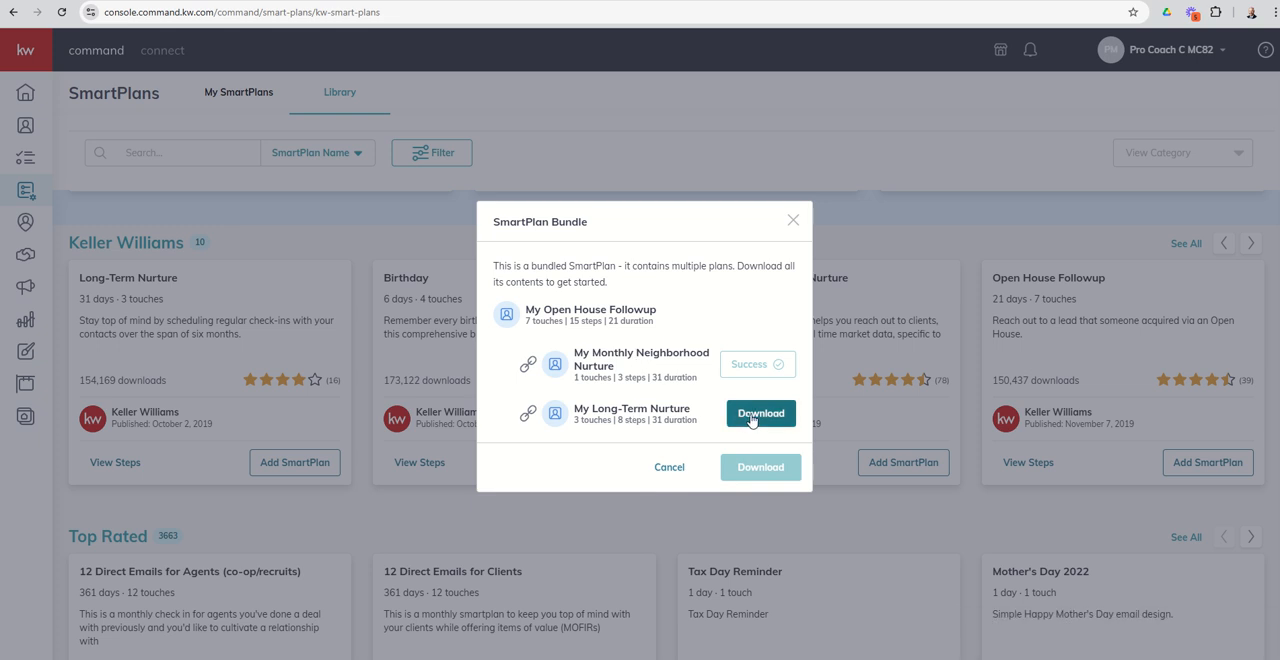
{"action": "left_click", "coordinate": [760, 412]}
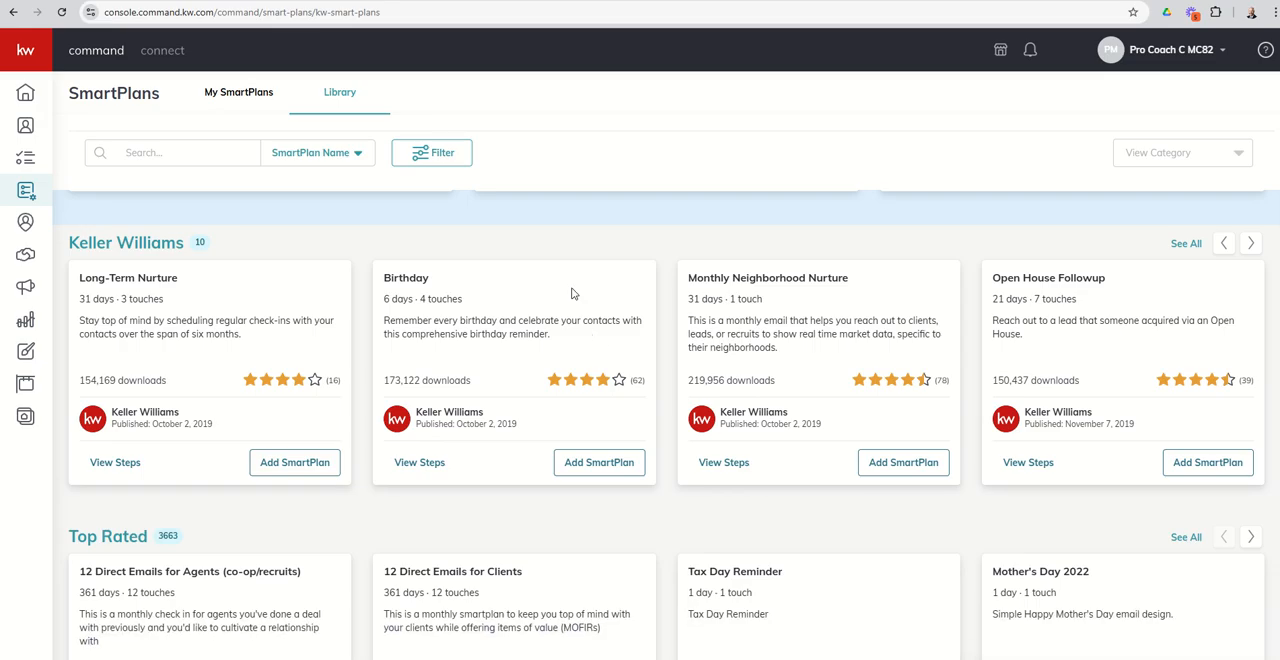
{"action": "mouse_move", "coordinate": [304, 196]}
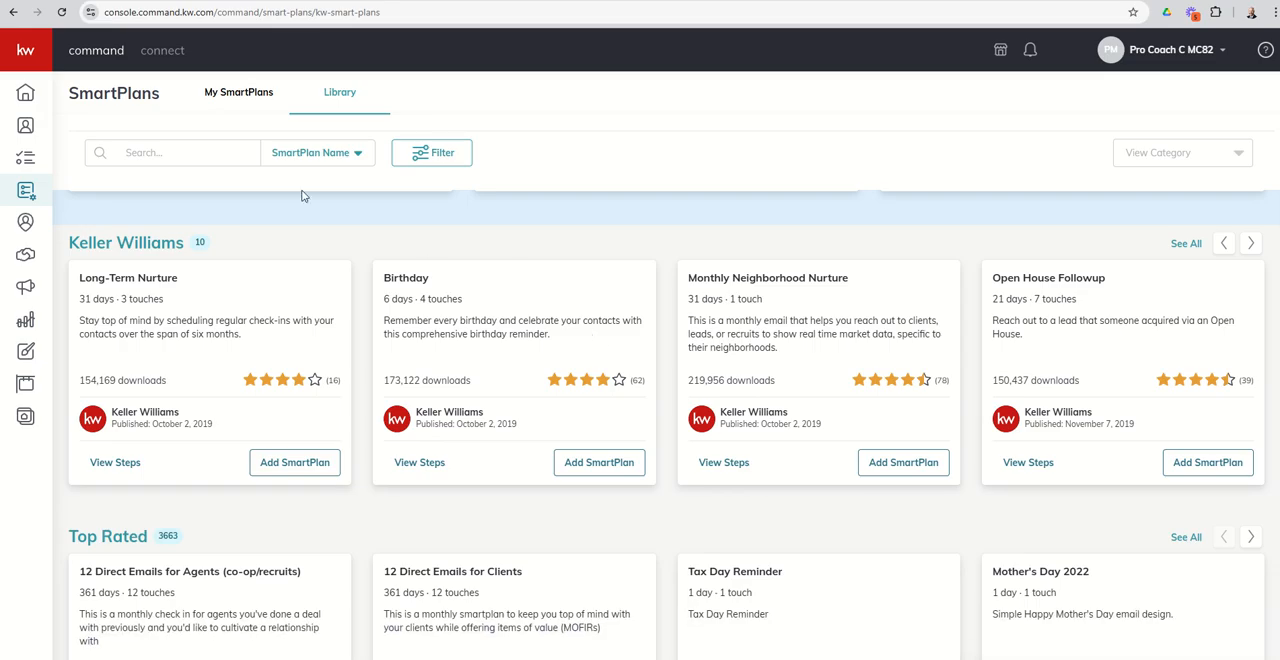
View My SmartPlans, now listing the three downloaded Open House Followup plans.
{"action": "left_click", "coordinate": [238, 92]}
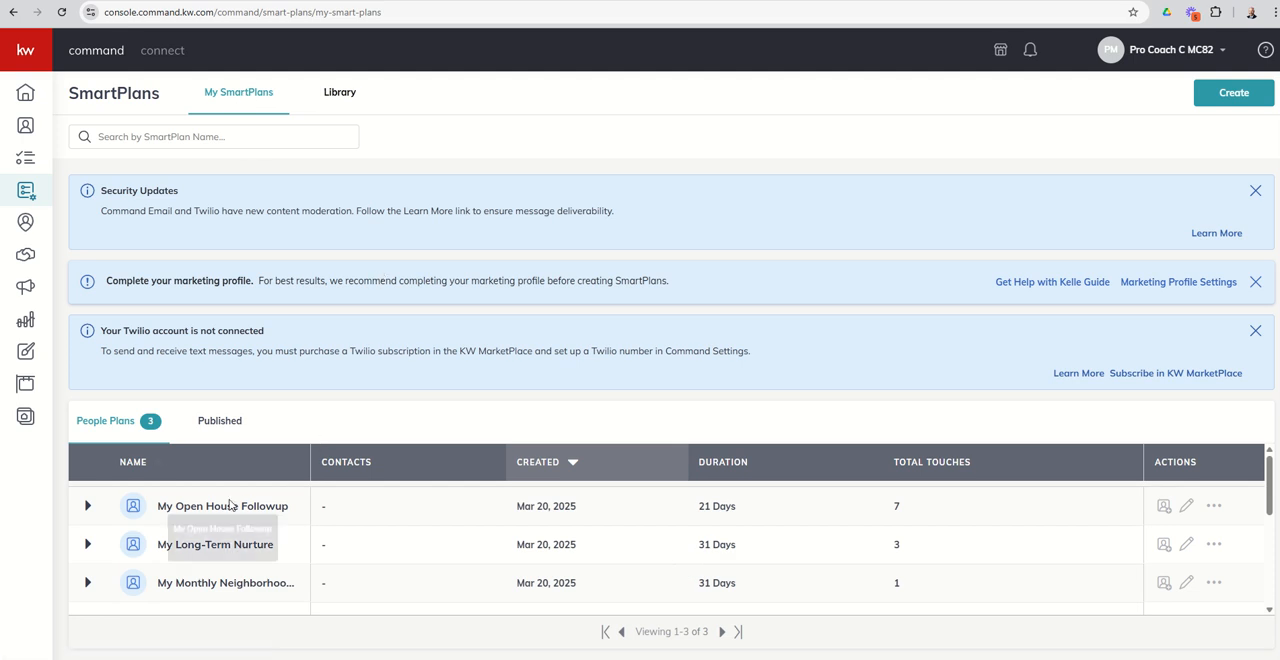
{"action": "mouse_move", "coordinate": [260, 604]}
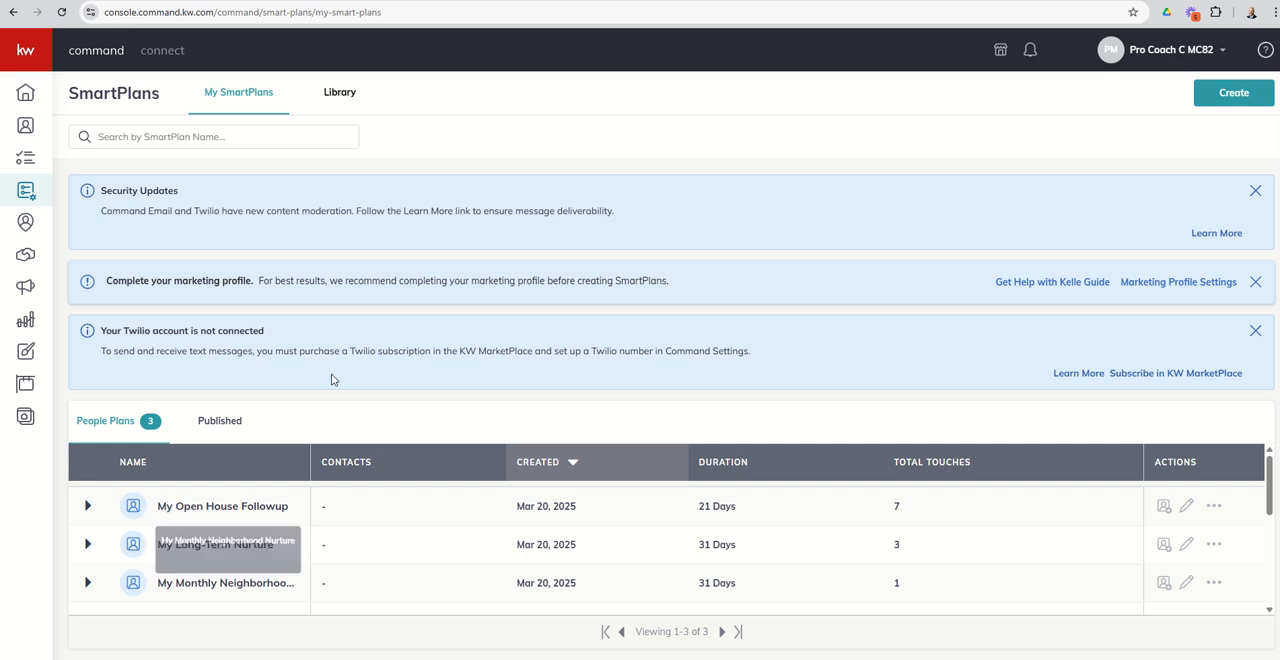
Return to the library and download the Quarterly Call Plan as My Quarterly Call Plan.
{"action": "left_click", "coordinate": [340, 92]}
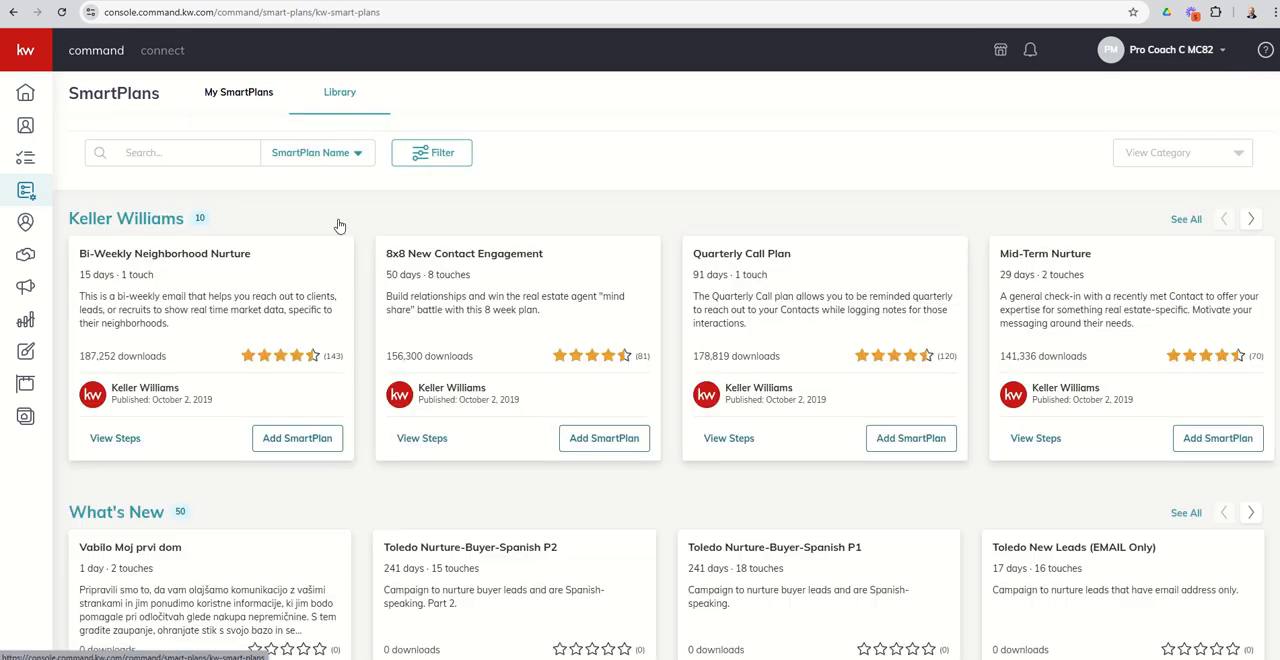
{"action": "scroll", "scroll_direction": "down", "scroll_amount": 3}
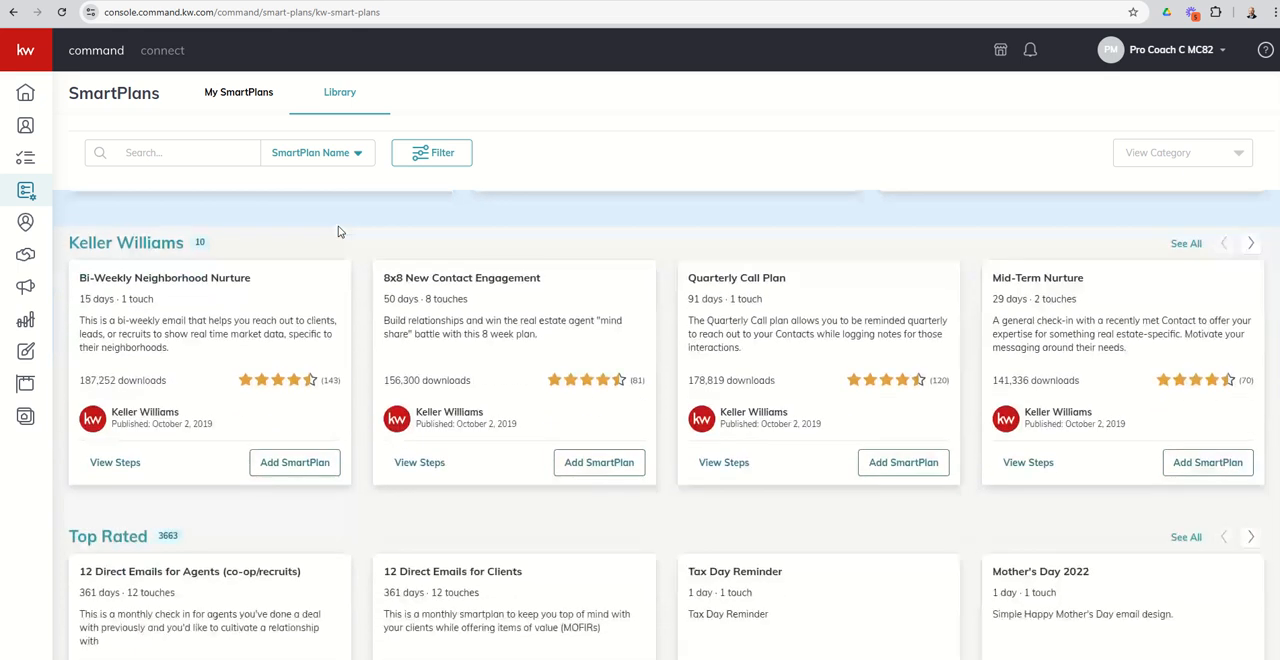
{"action": "mouse_move", "coordinate": [732, 276]}
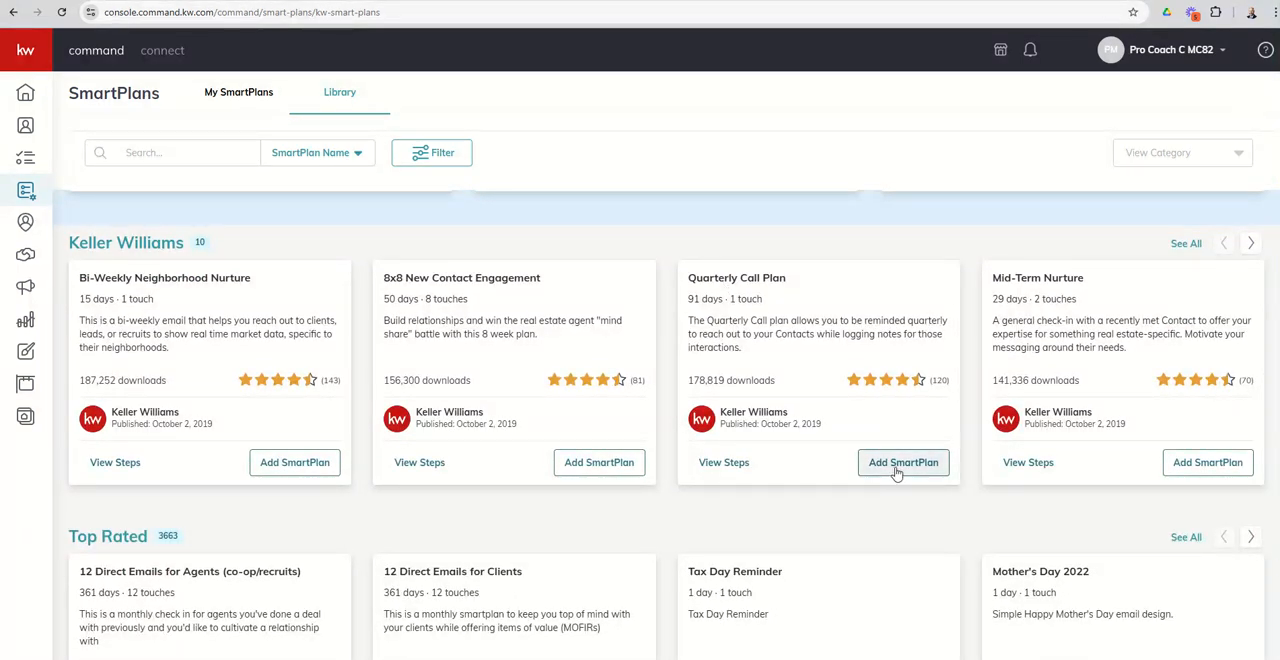
{"action": "left_click", "coordinate": [904, 462]}
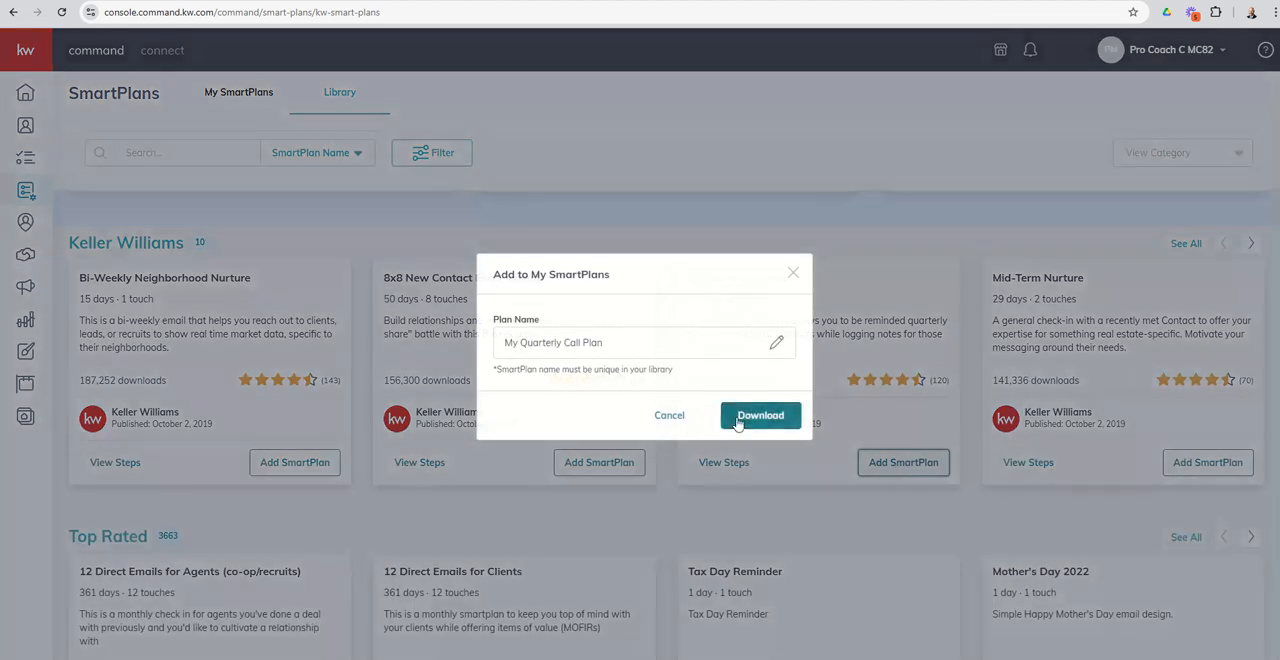
{"action": "left_click", "coordinate": [760, 416]}
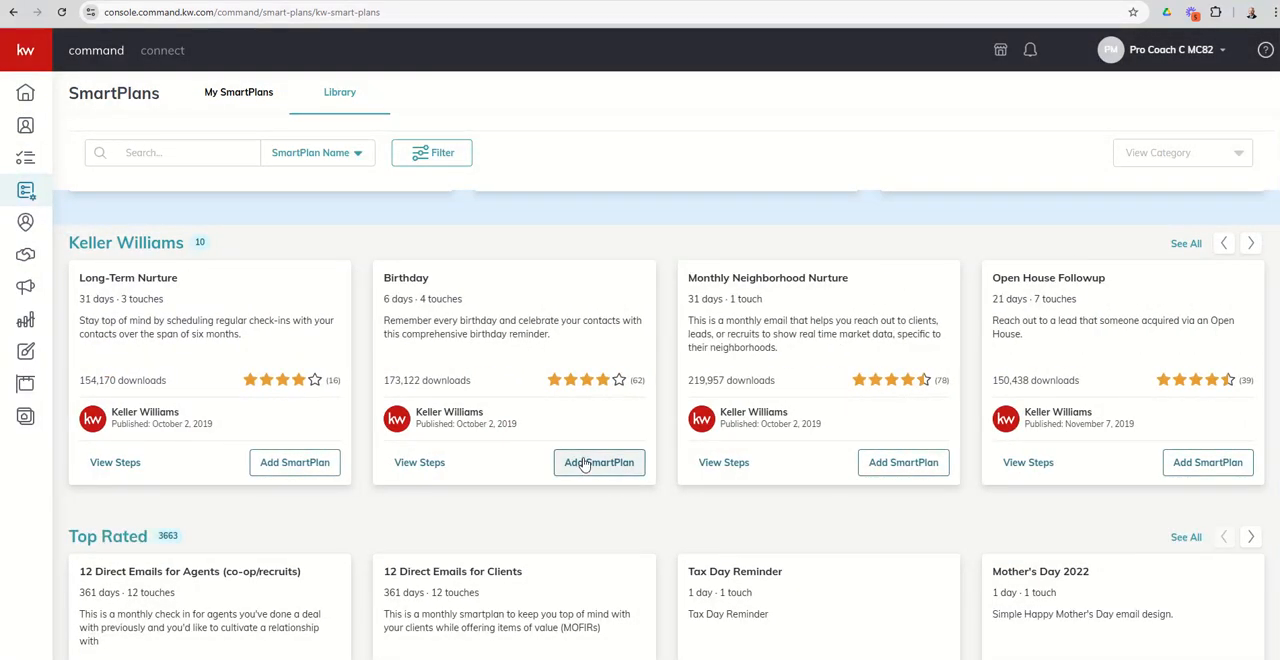
Download the Birthday plan, then the Promote My App plan from the next Keller Williams set.
{"action": "left_click", "coordinate": [600, 462]}
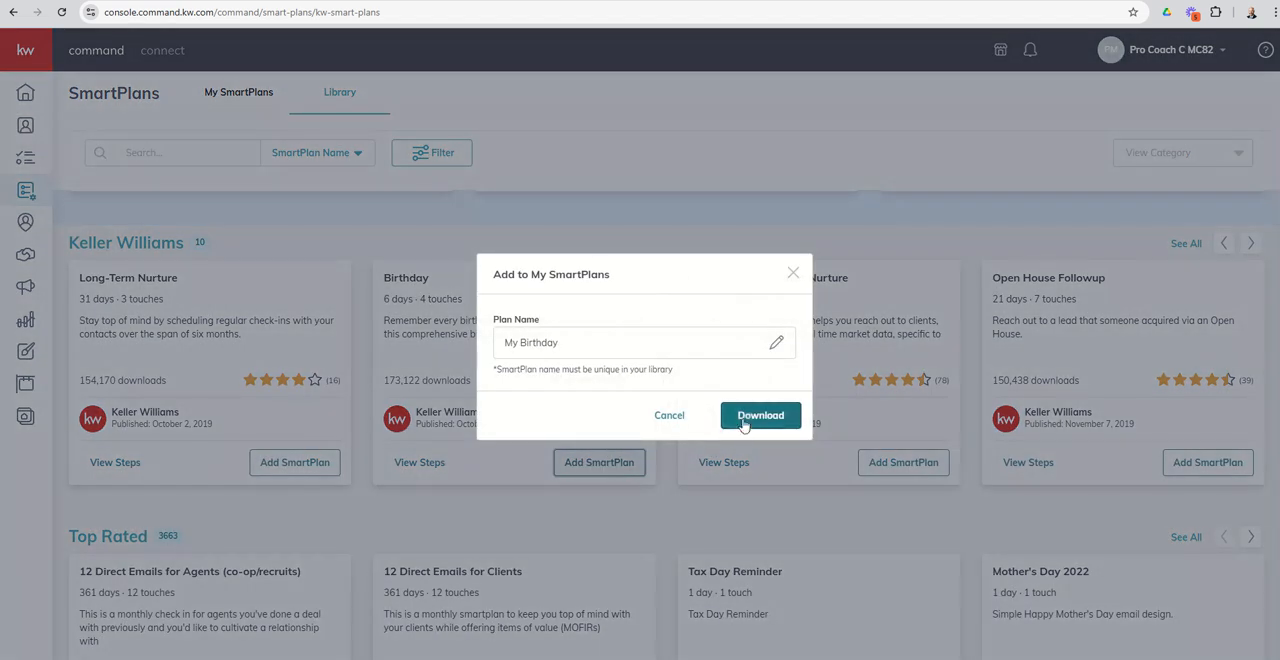
{"action": "left_click", "coordinate": [760, 416]}
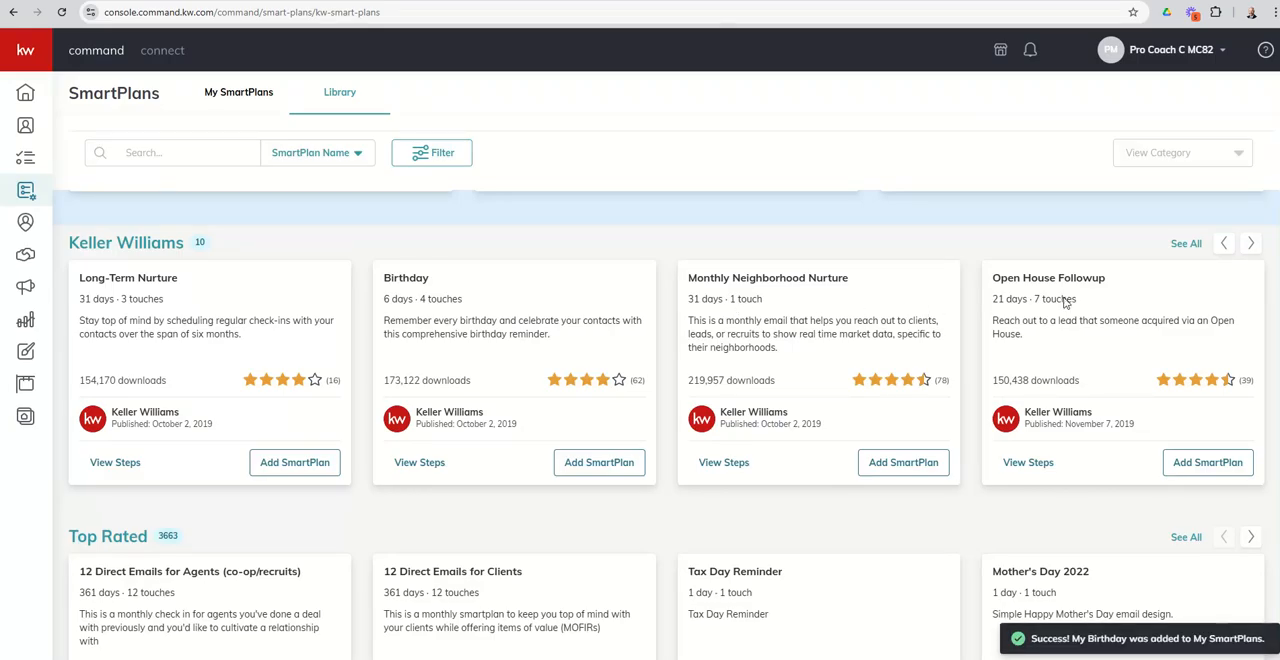
{"action": "left_click", "coordinate": [1252, 244]}
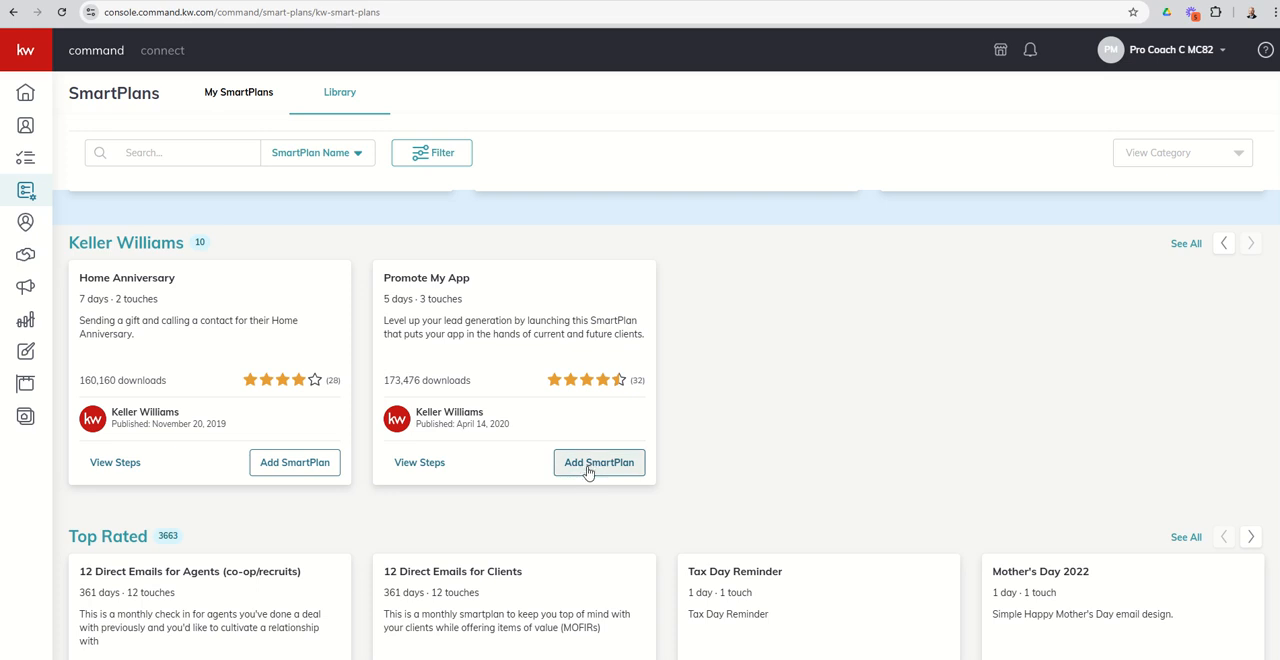
{"action": "left_click", "coordinate": [600, 462]}
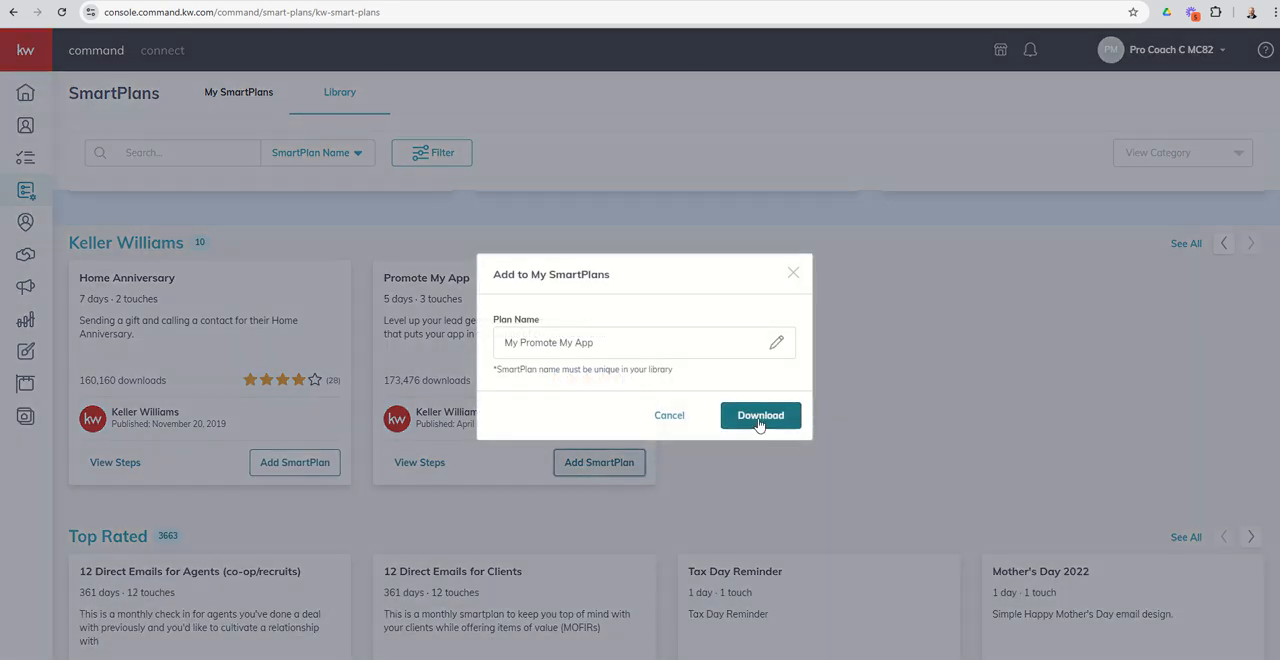
{"action": "left_click", "coordinate": [760, 416]}
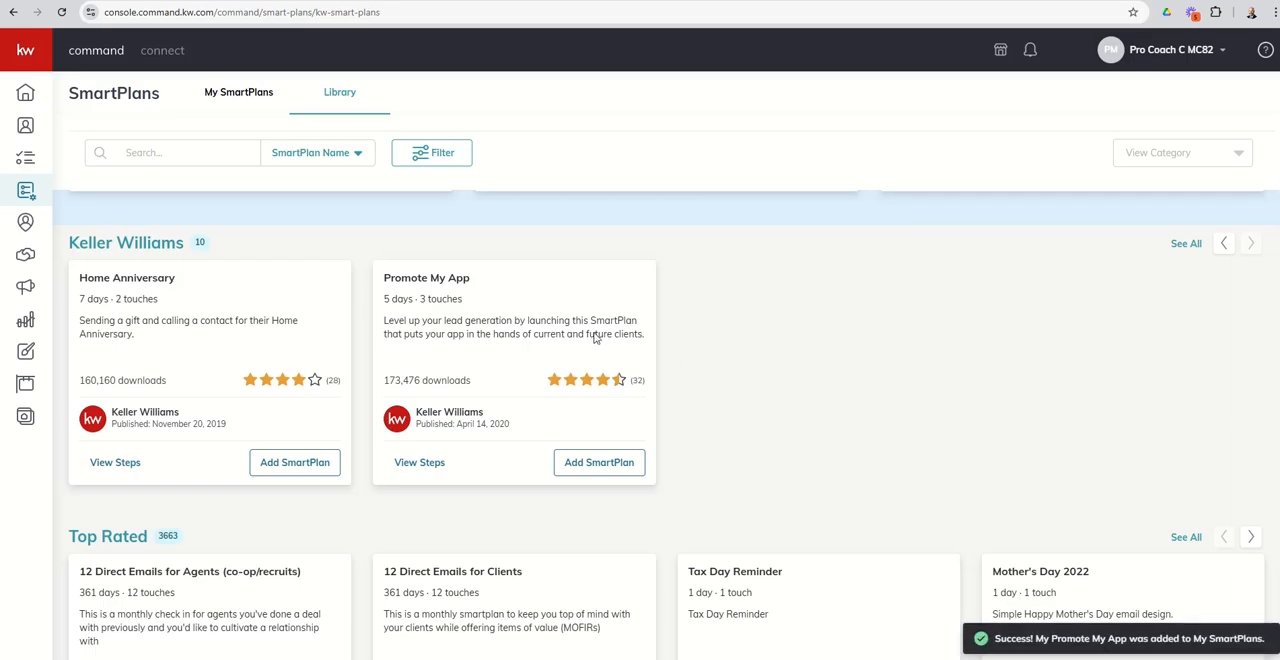
{"action": "mouse_move", "coordinate": [308, 200]}
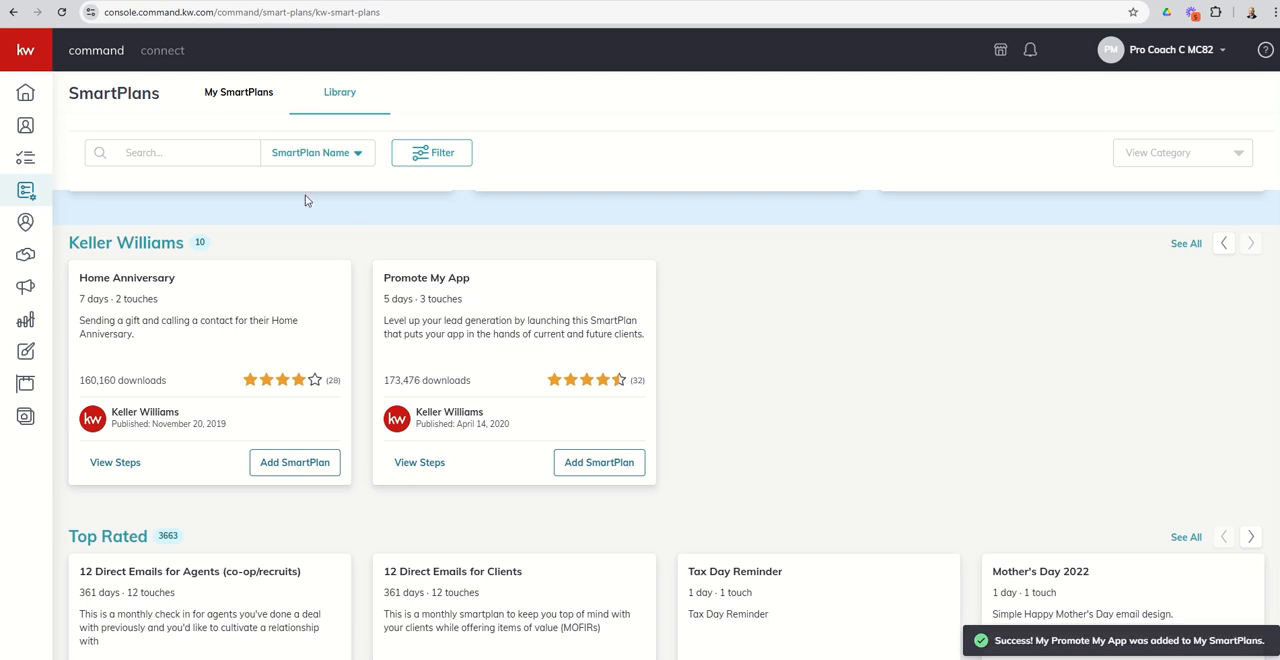
{"action": "mouse_move", "coordinate": [238, 92]}
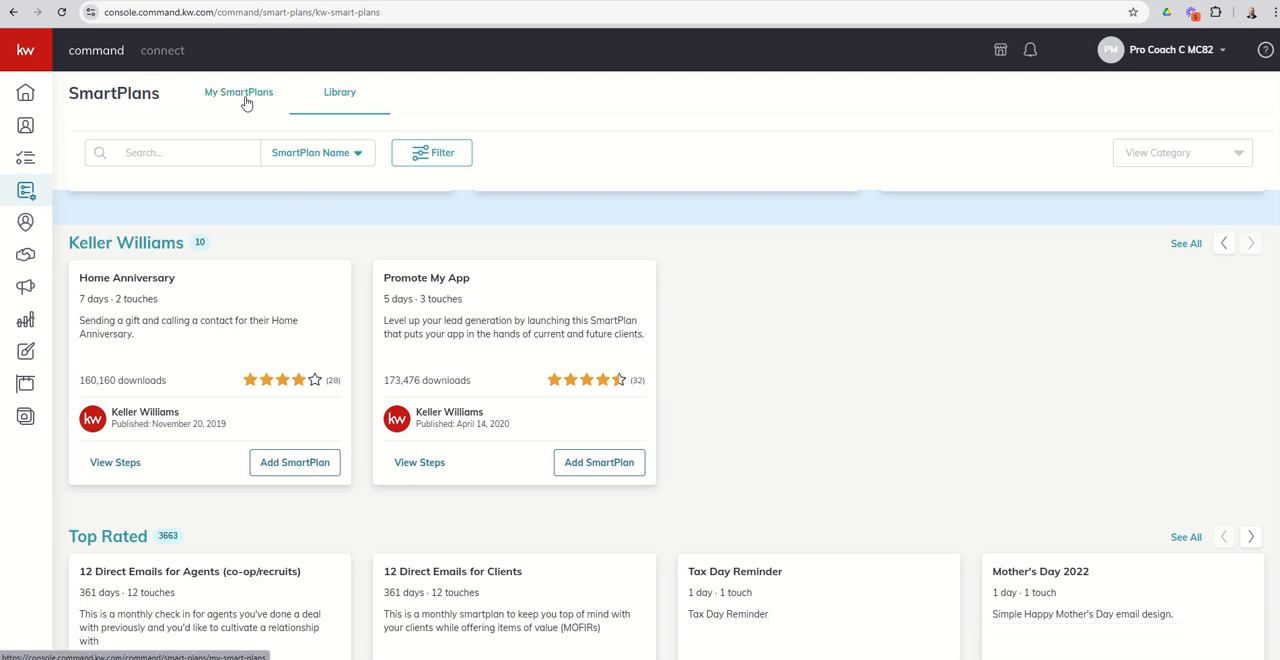
Dismiss the notice banners on My SmartPlans and expand the My Promote My App step preview.
{"action": "left_click", "coordinate": [238, 92]}
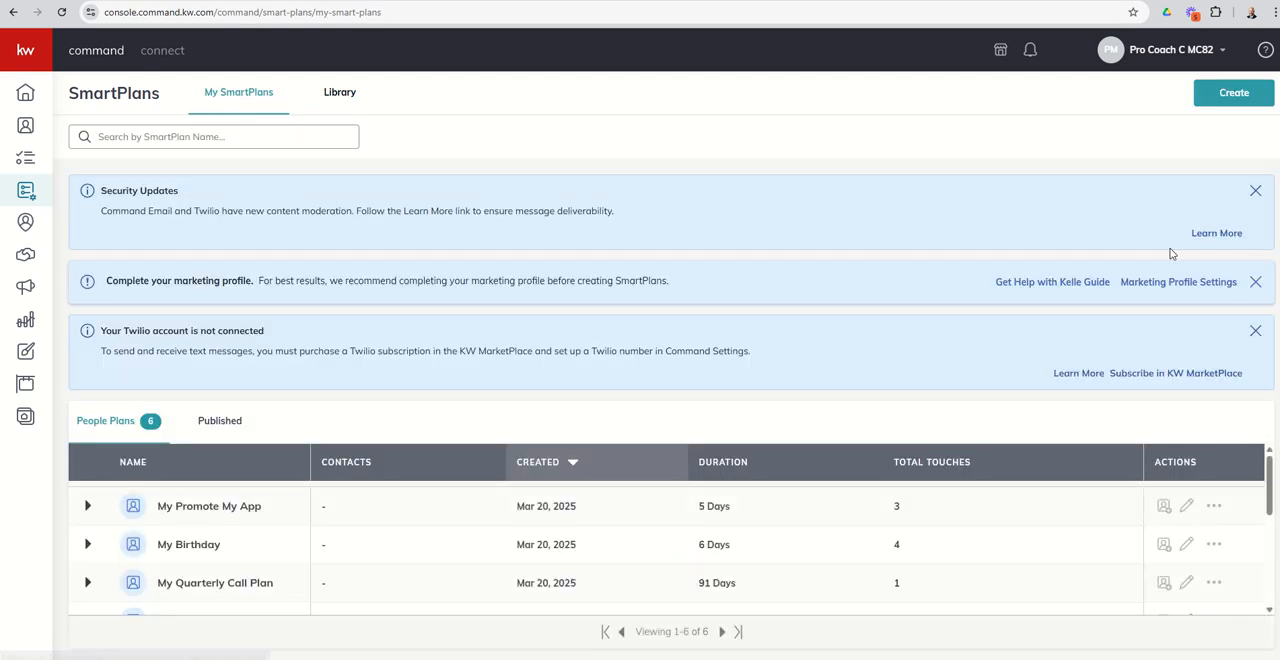
{"action": "left_click", "coordinate": [1256, 190]}
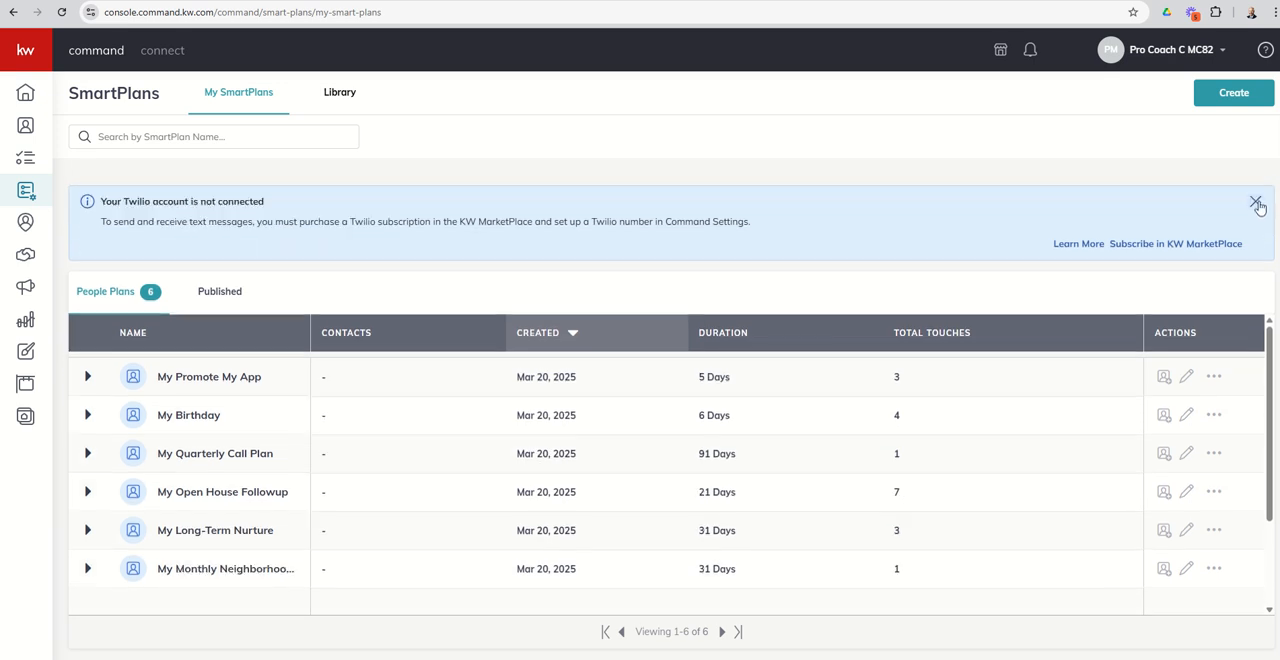
{"action": "left_click", "coordinate": [1256, 204]}
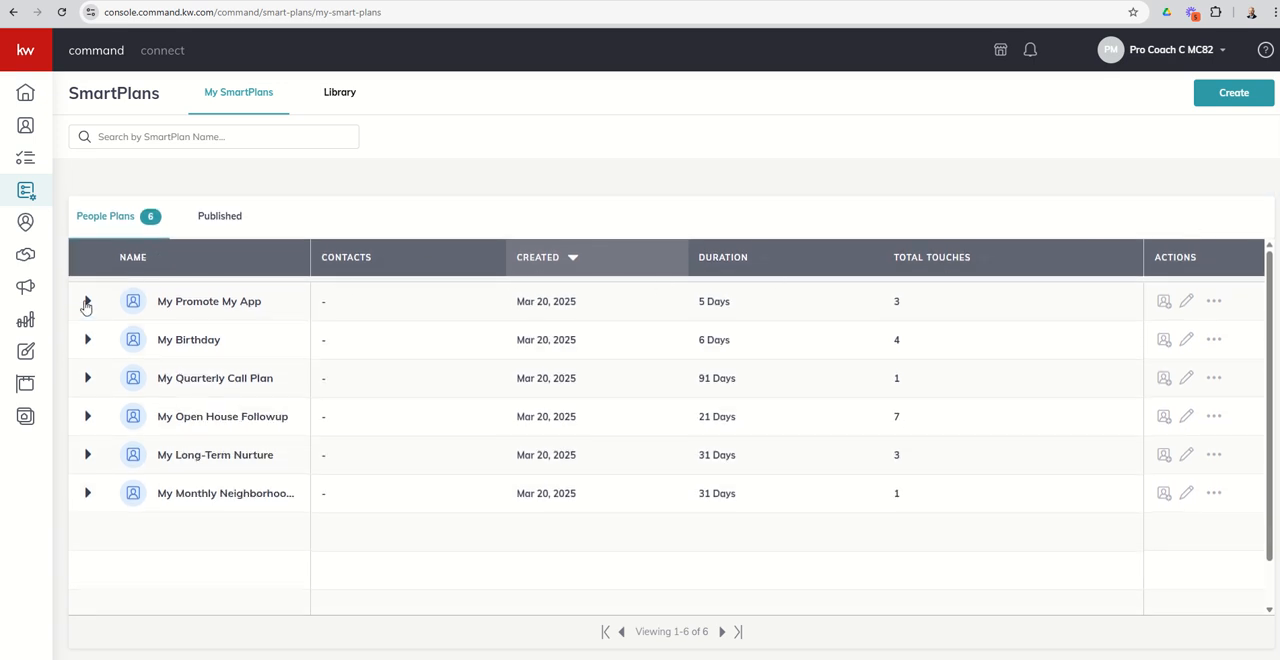
{"action": "left_click", "coordinate": [88, 300]}
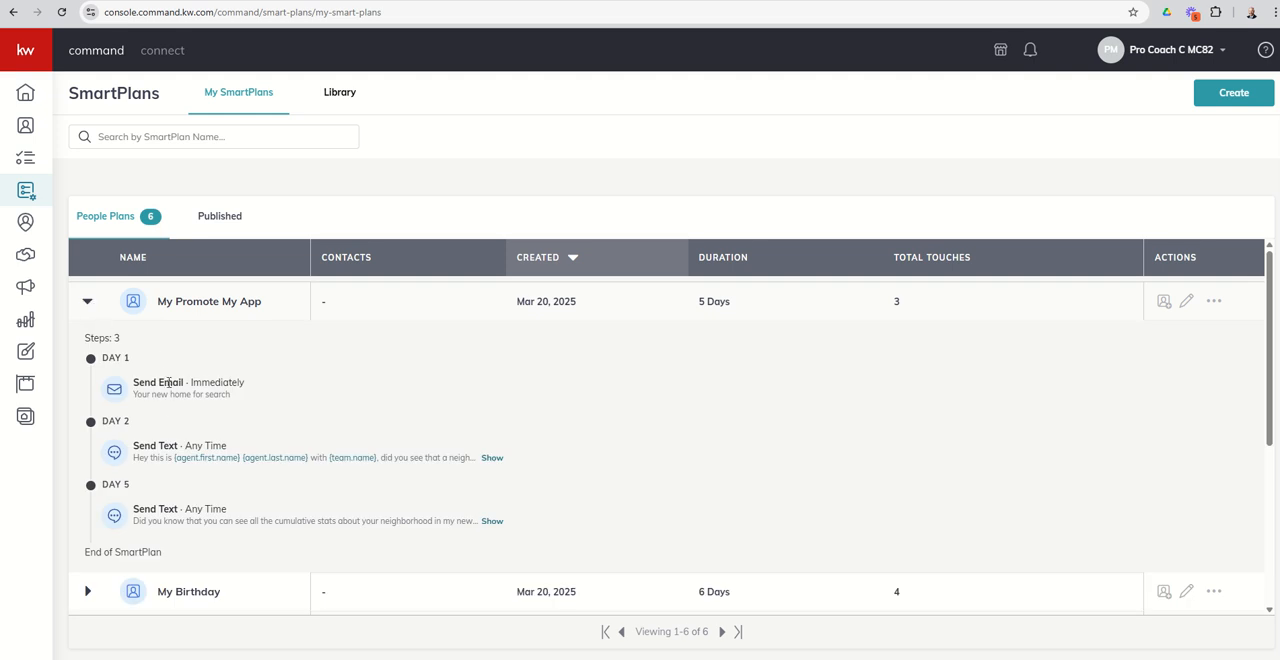
{"action": "mouse_move", "coordinate": [220, 568]}
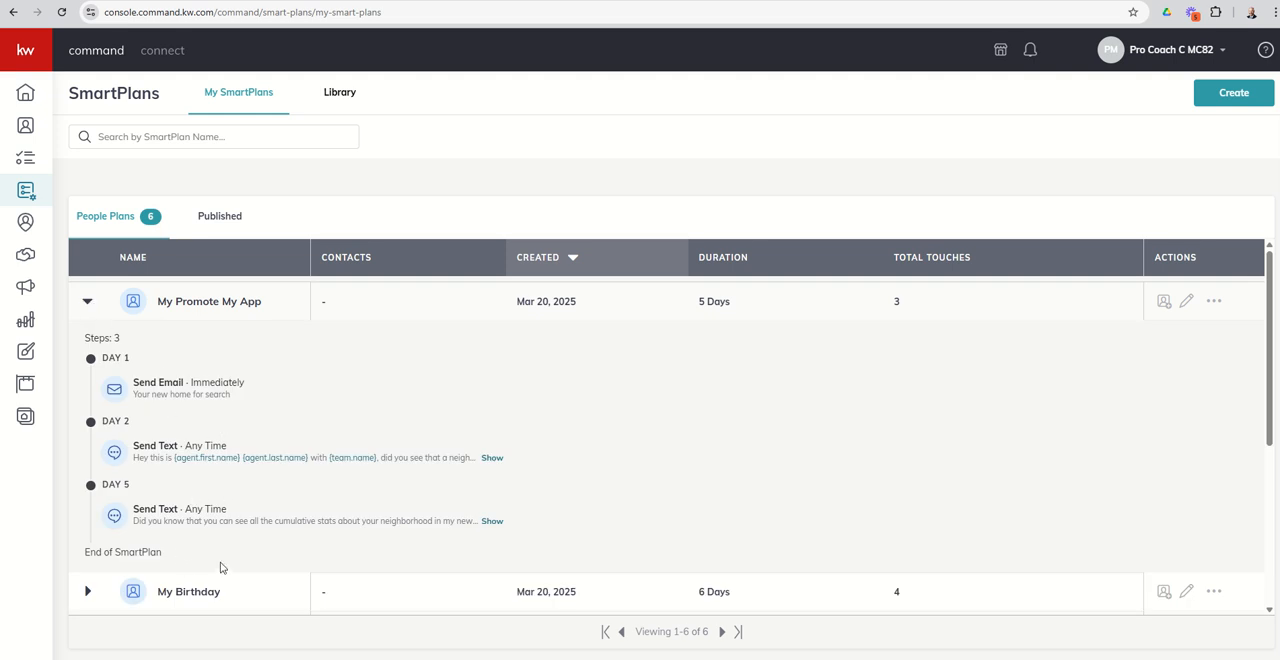
{"action": "mouse_move", "coordinate": [204, 352]}
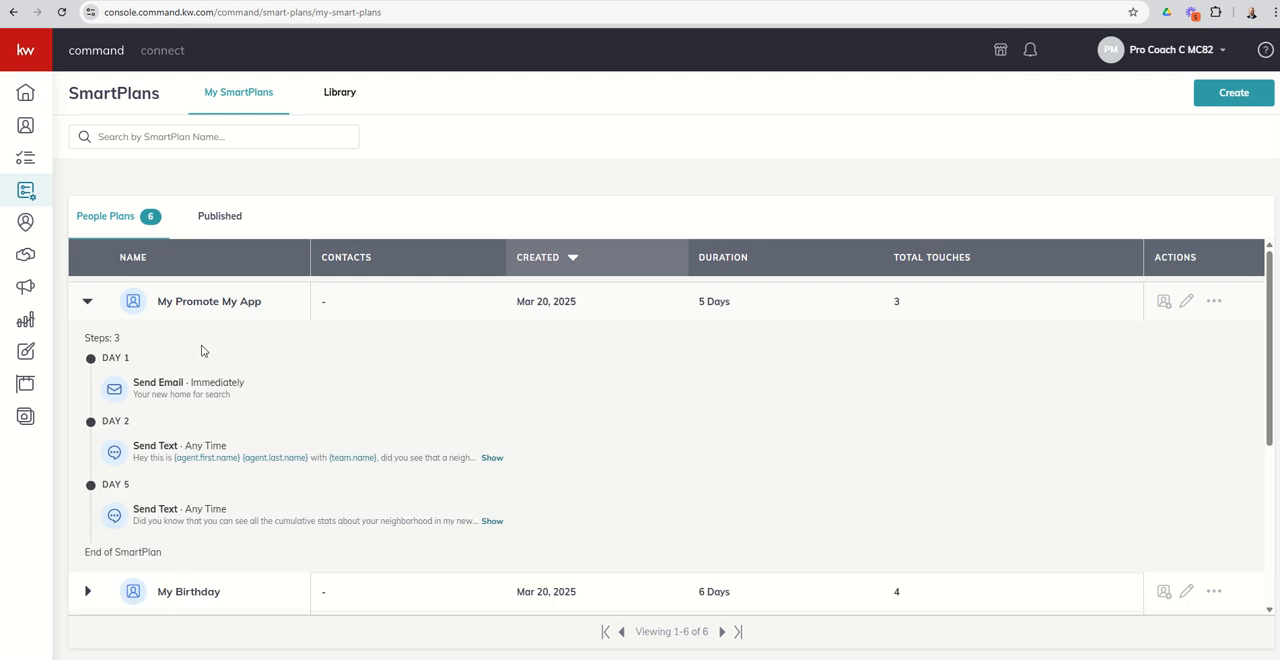
{"action": "mouse_move", "coordinate": [220, 506]}
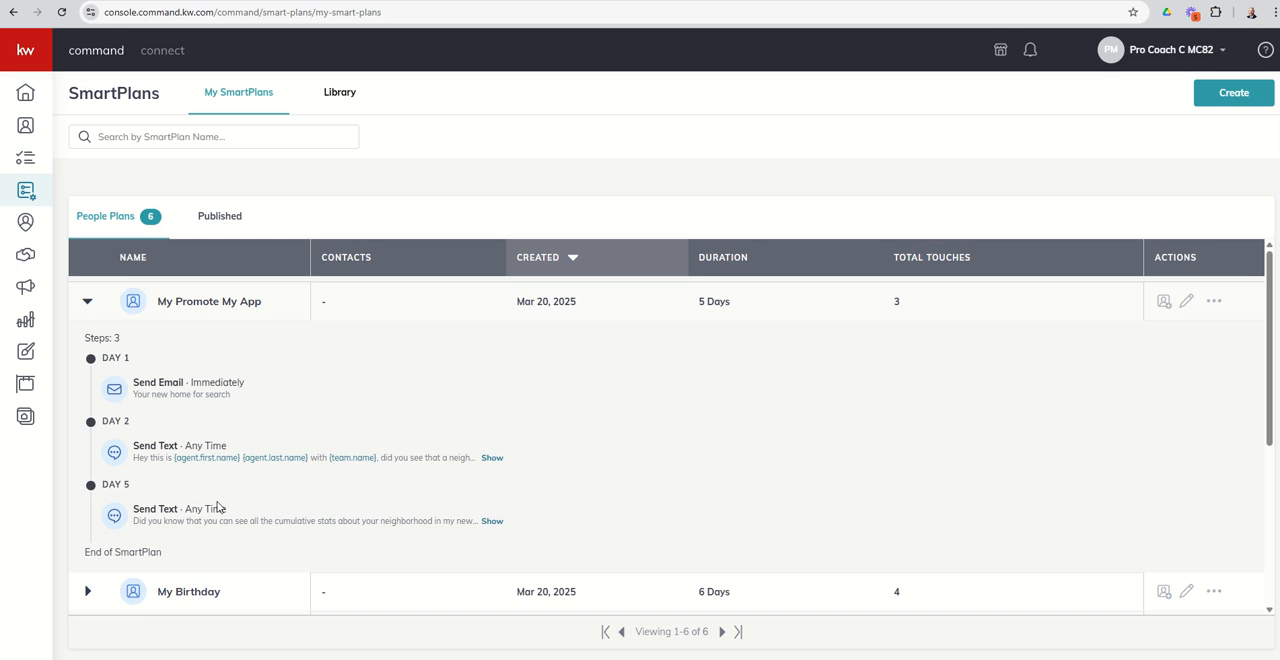
{"action": "mouse_move", "coordinate": [92, 308]}
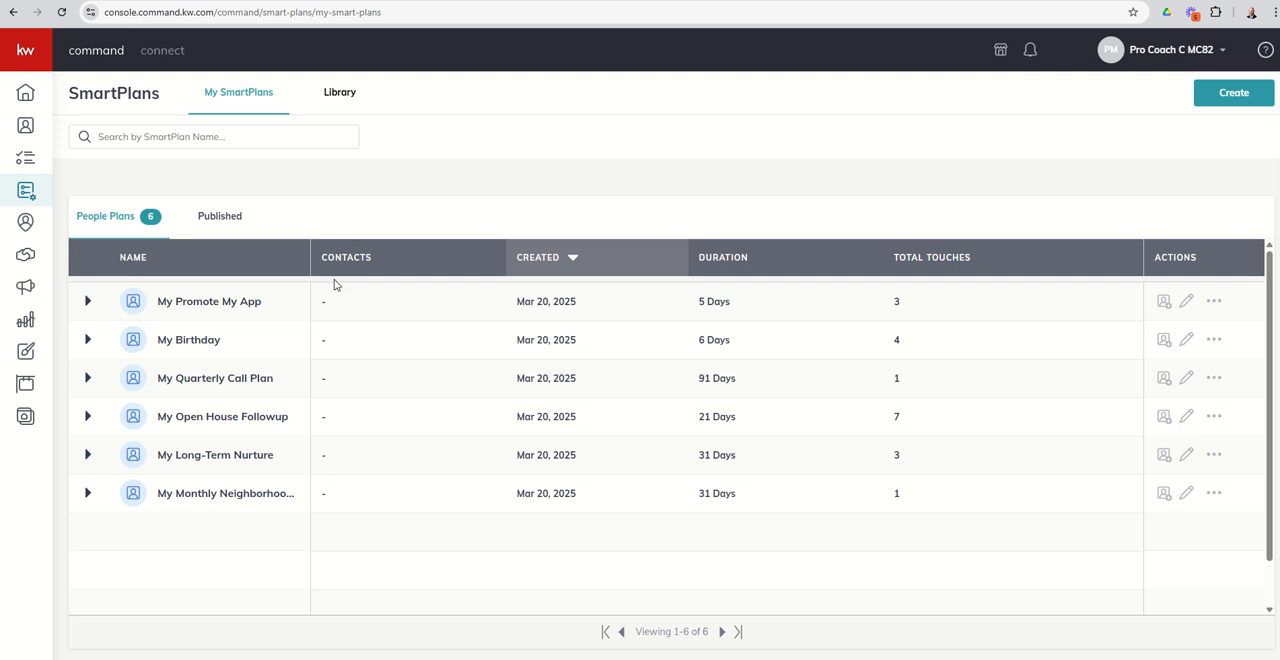
{"action": "mouse_move", "coordinate": [336, 508]}
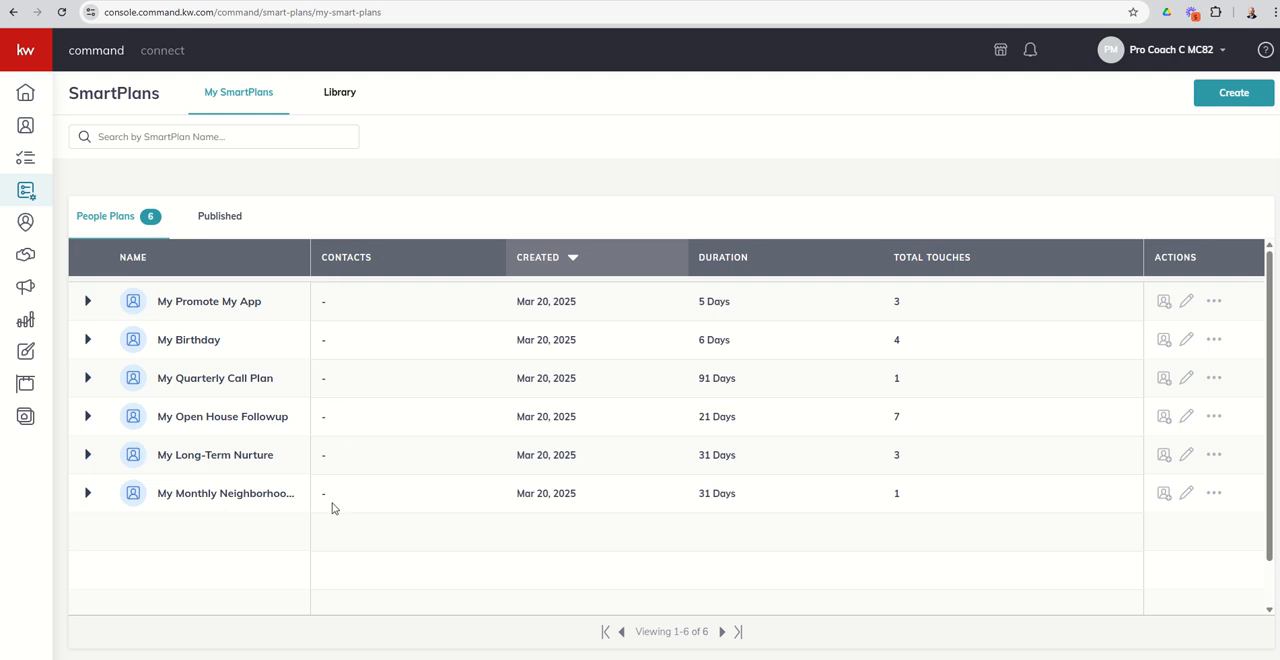
{"action": "mouse_move", "coordinate": [350, 512]}
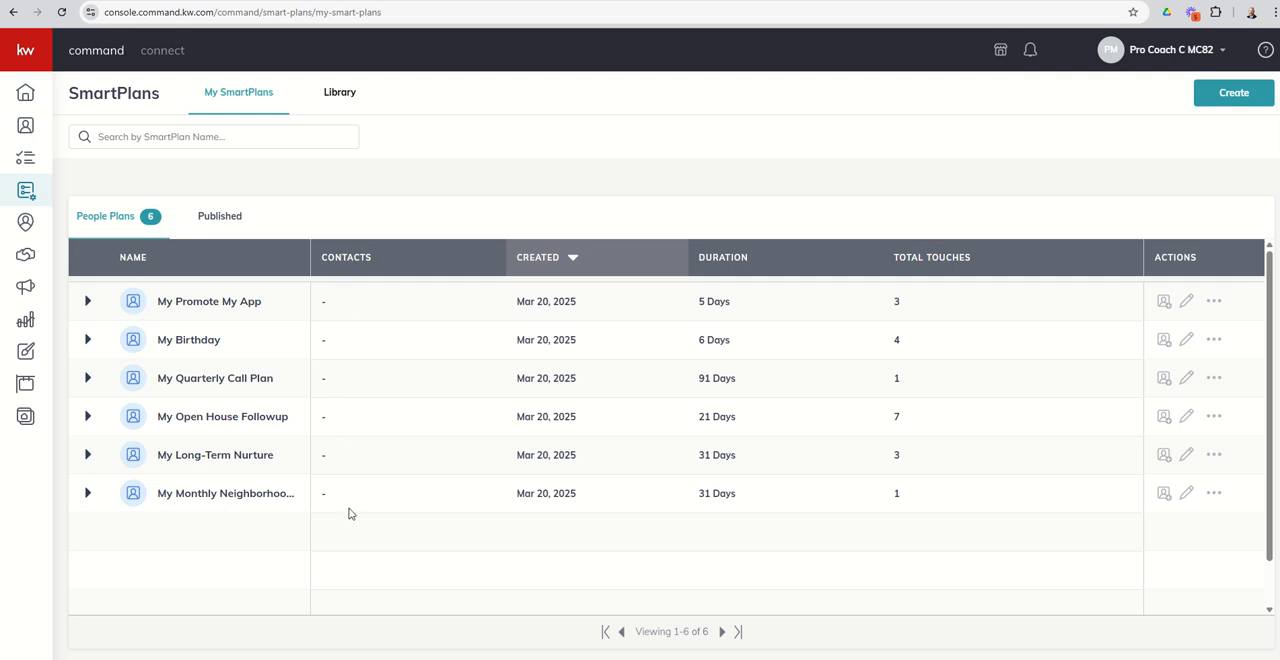
{"action": "mouse_move", "coordinate": [552, 300]}
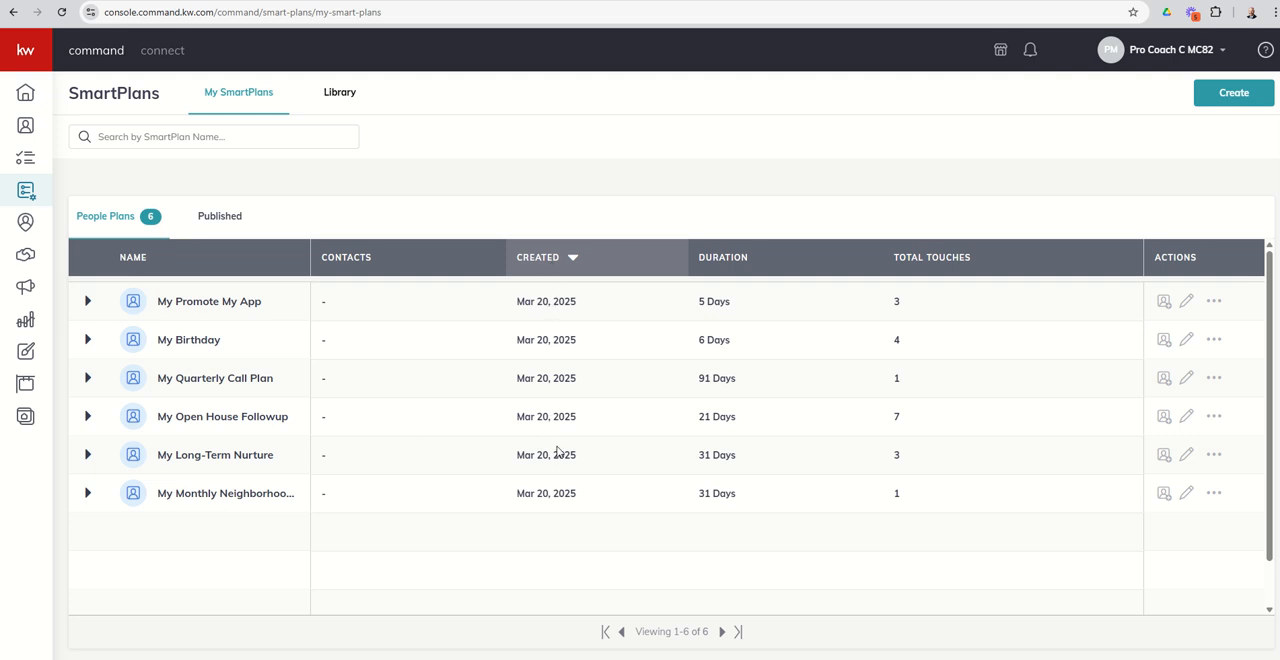
{"action": "mouse_move", "coordinate": [772, 328]}
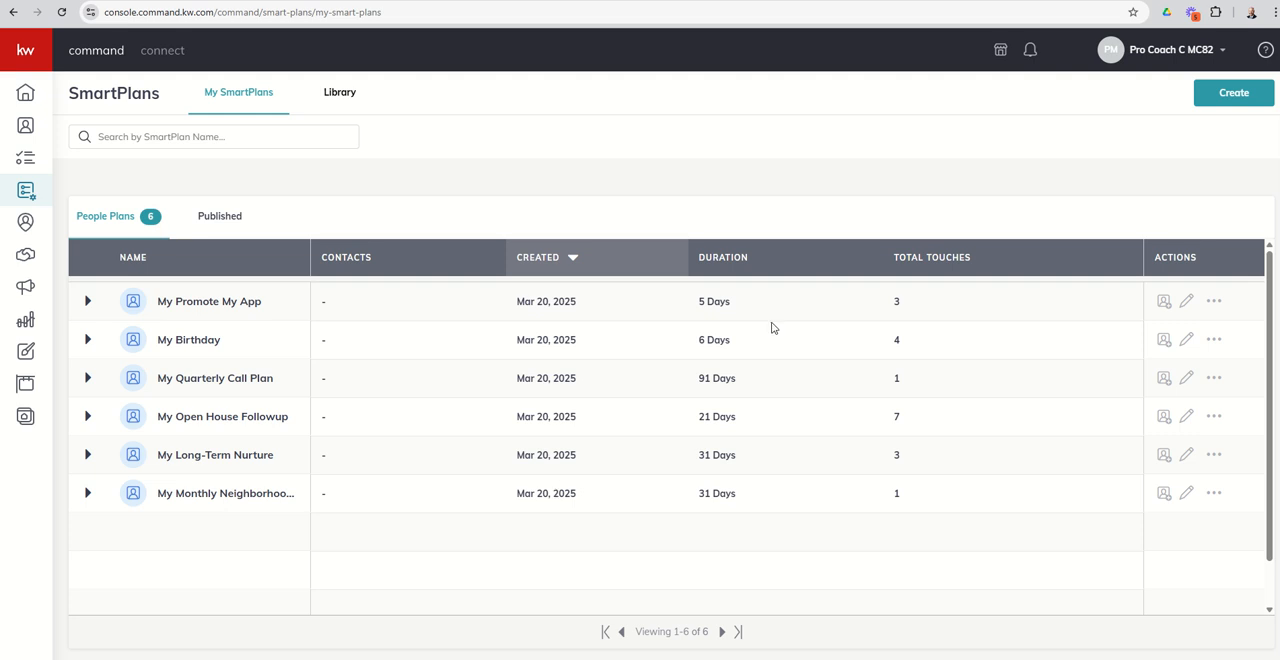
{"action": "mouse_move", "coordinate": [688, 184]}
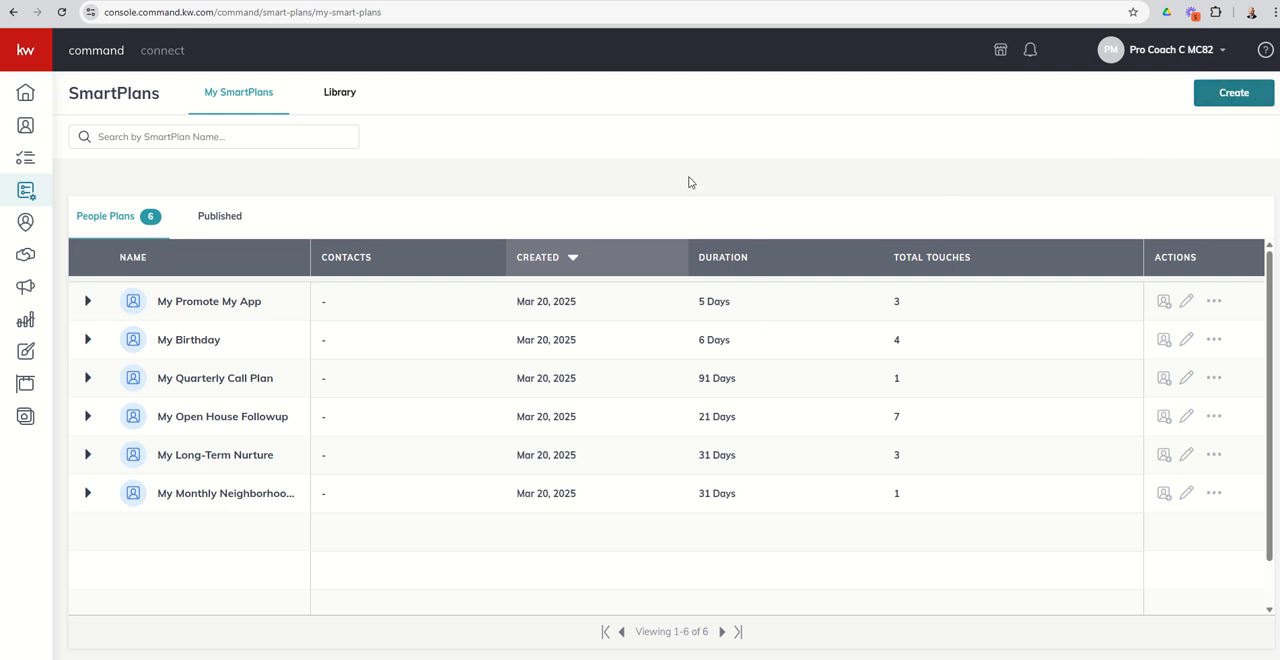
{"action": "mouse_move", "coordinate": [738, 284]}
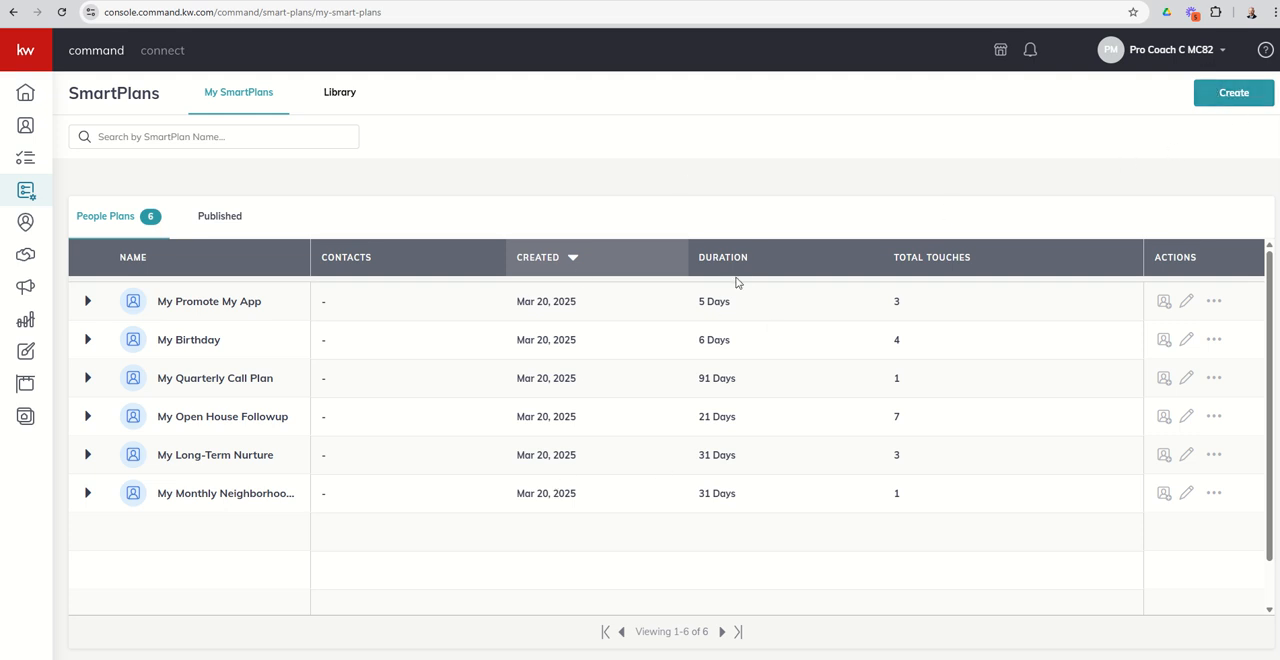
{"action": "left_click", "coordinate": [932, 256]}
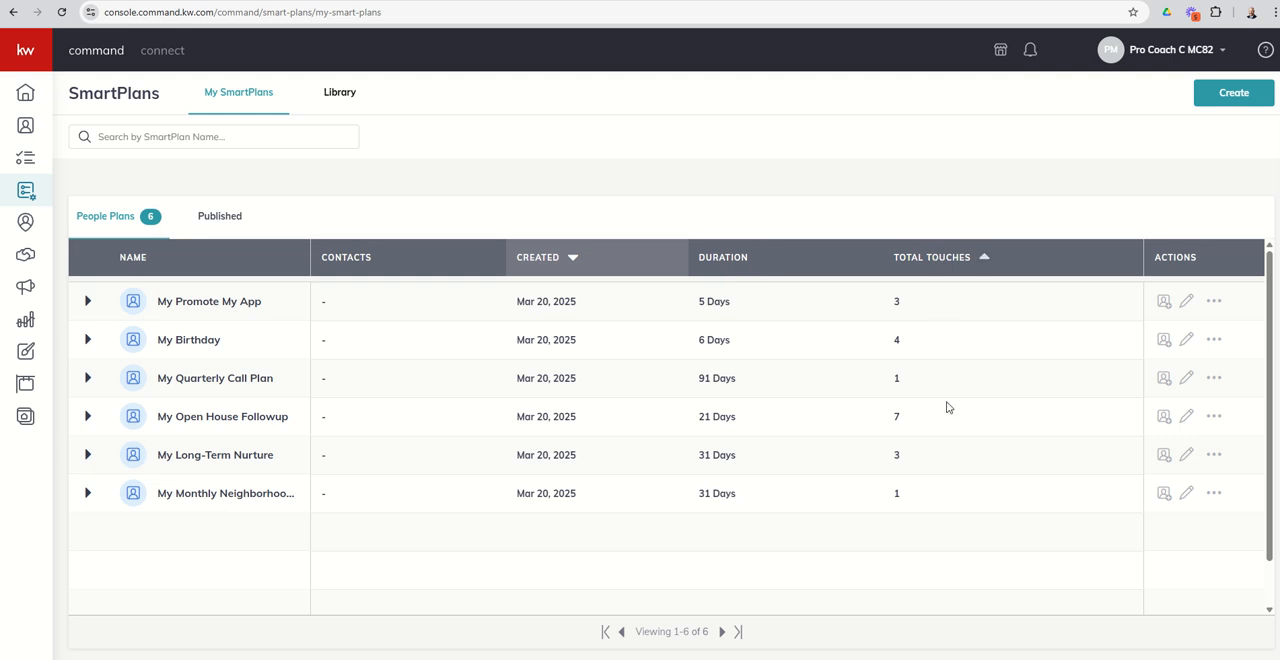
{"action": "mouse_move", "coordinate": [1212, 264]}
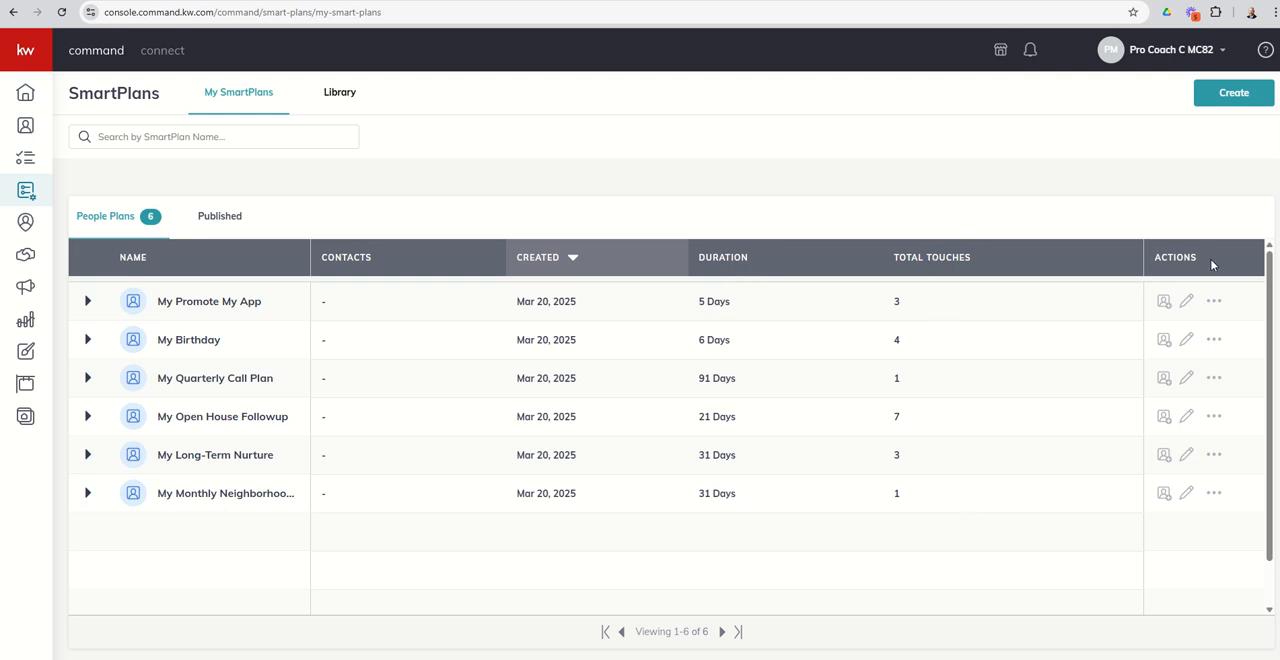
{"action": "mouse_move", "coordinate": [1164, 302]}
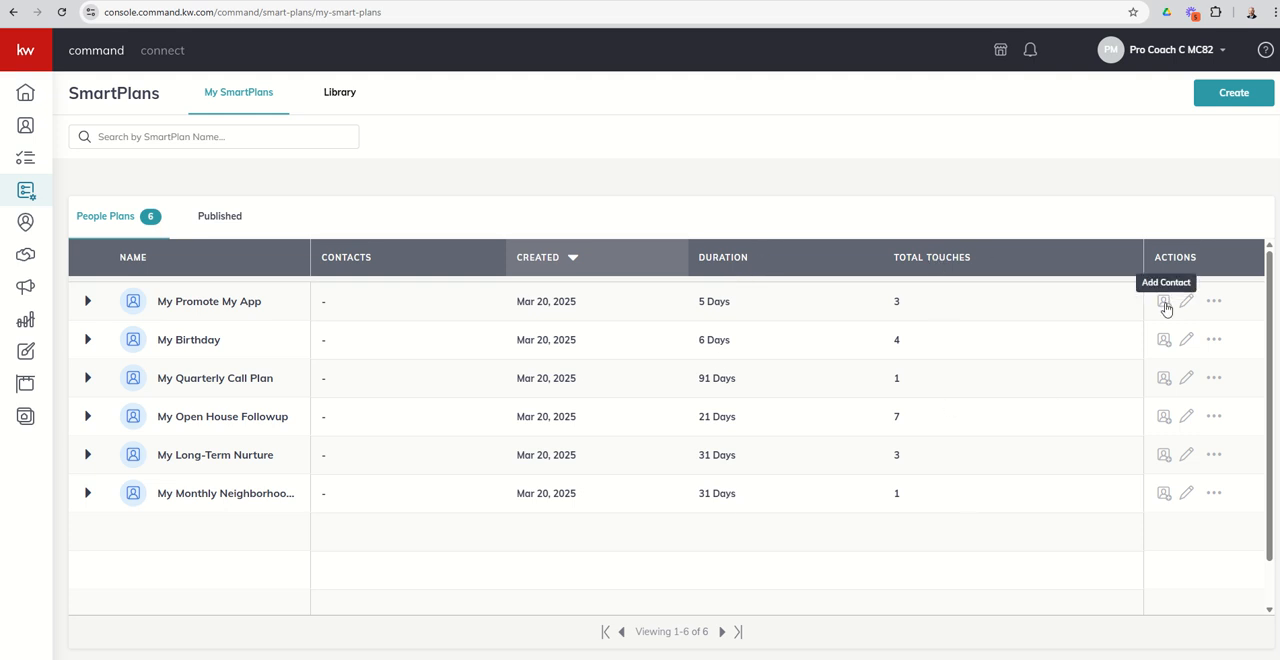
{"action": "mouse_move", "coordinate": [1156, 436]}
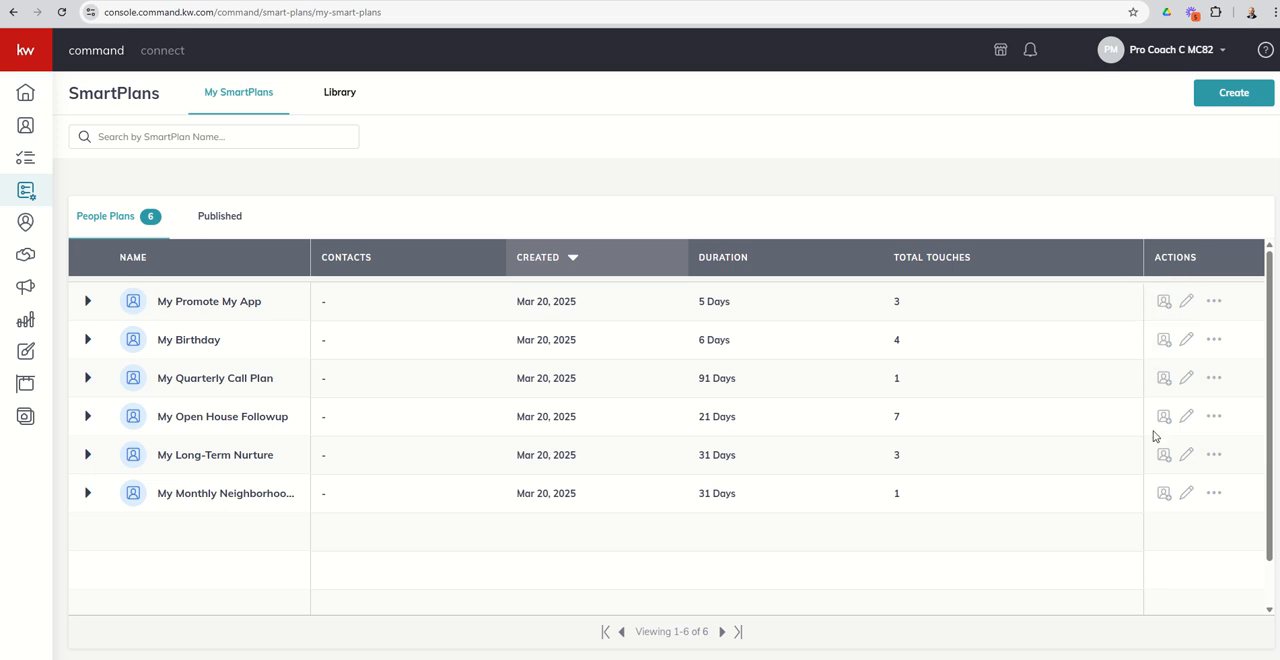
{"action": "mouse_move", "coordinate": [1188, 300]}
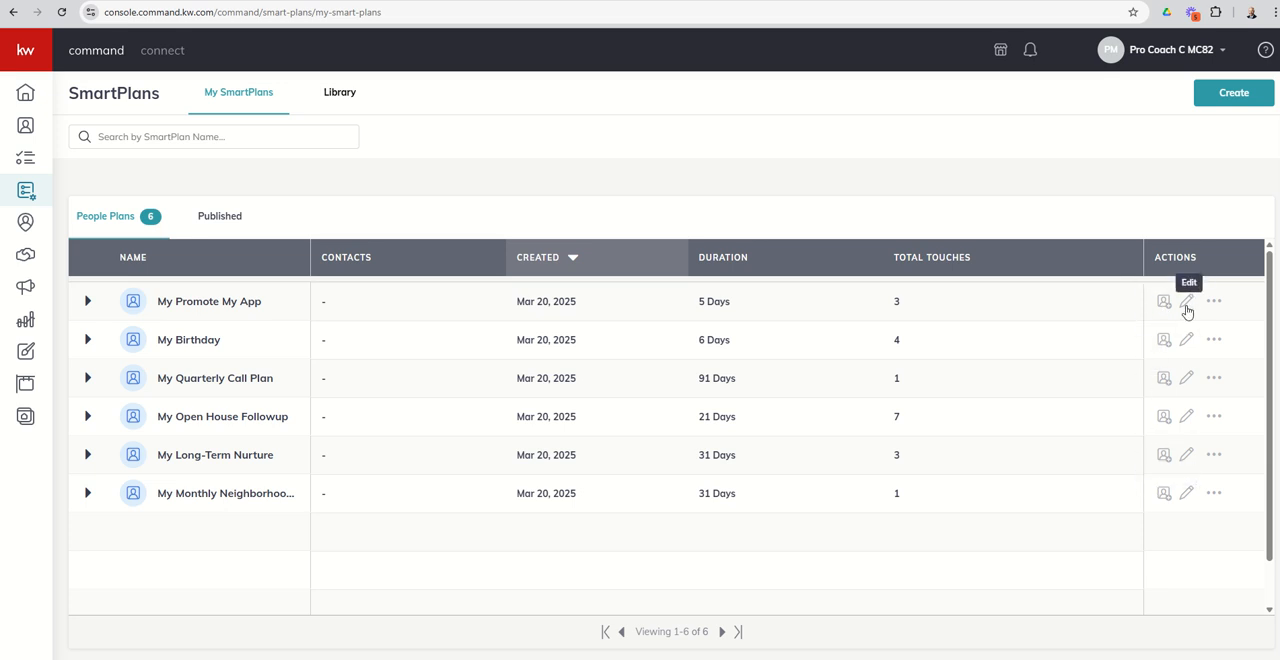
{"action": "mouse_move", "coordinate": [1188, 454]}
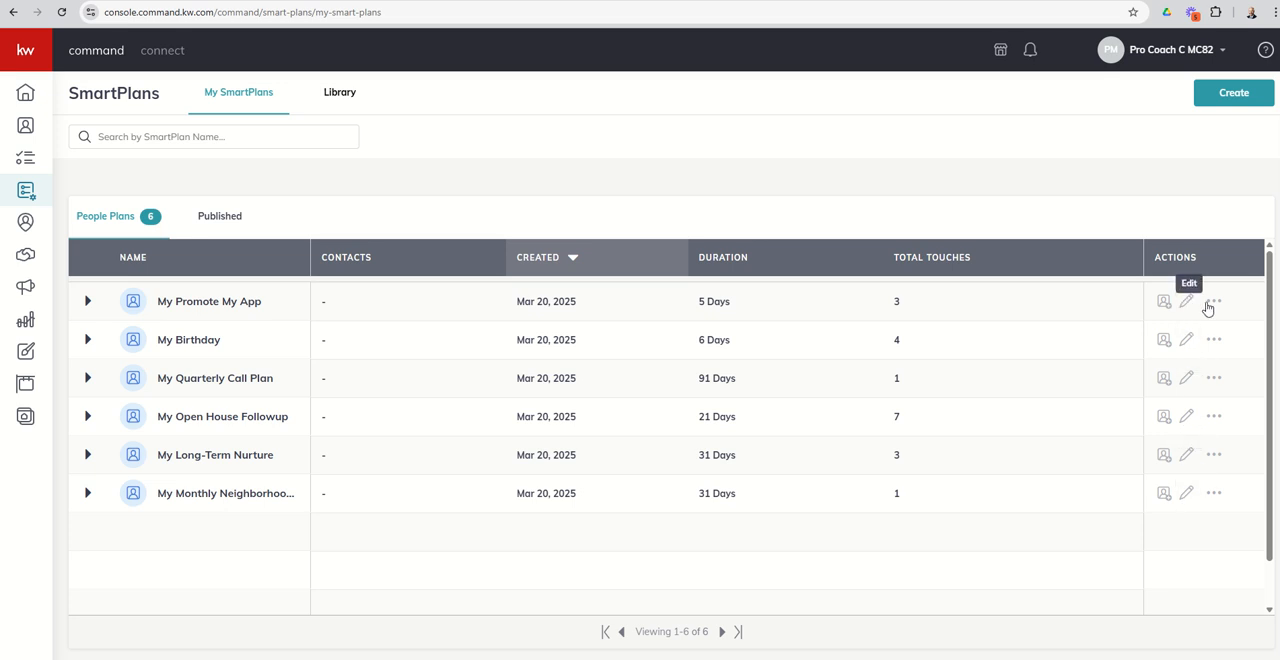
{"action": "left_click", "coordinate": [1214, 300]}
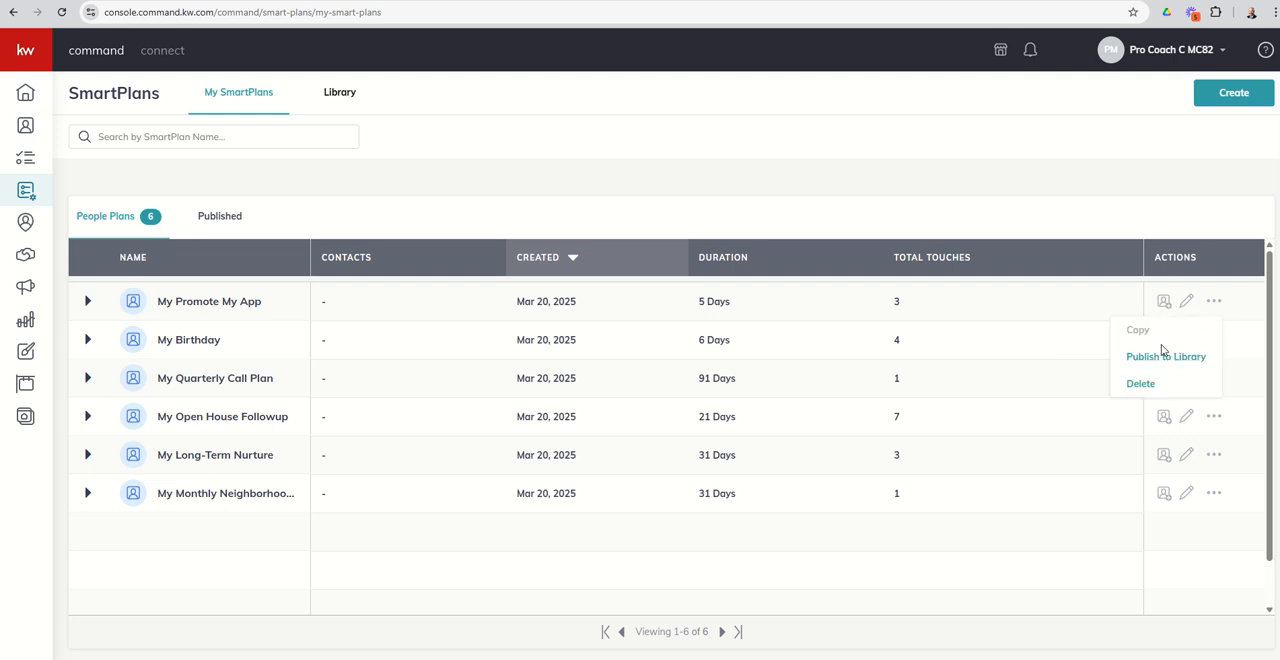
{"action": "mouse_move", "coordinate": [1078, 376]}
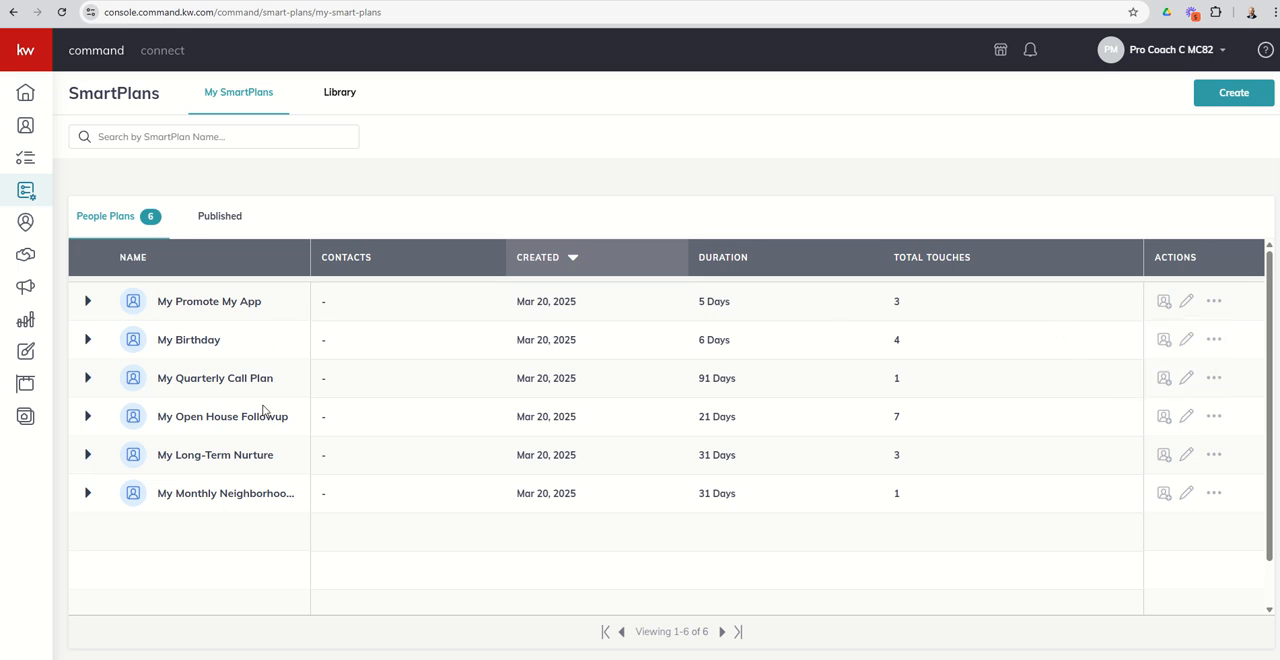
{"action": "mouse_move", "coordinate": [1188, 300]}
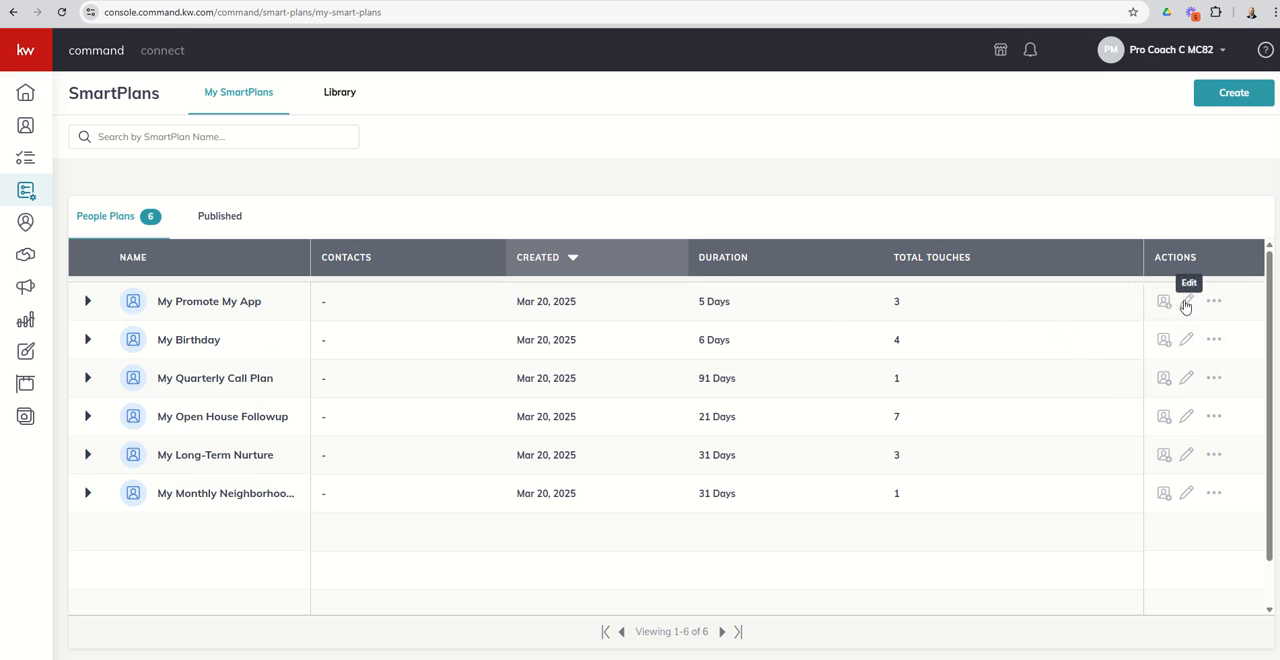
Open My Promote My App in the SmartPlan editor showing its Day 1, 2 and 5 steps.
{"action": "left_click", "coordinate": [1186, 300]}
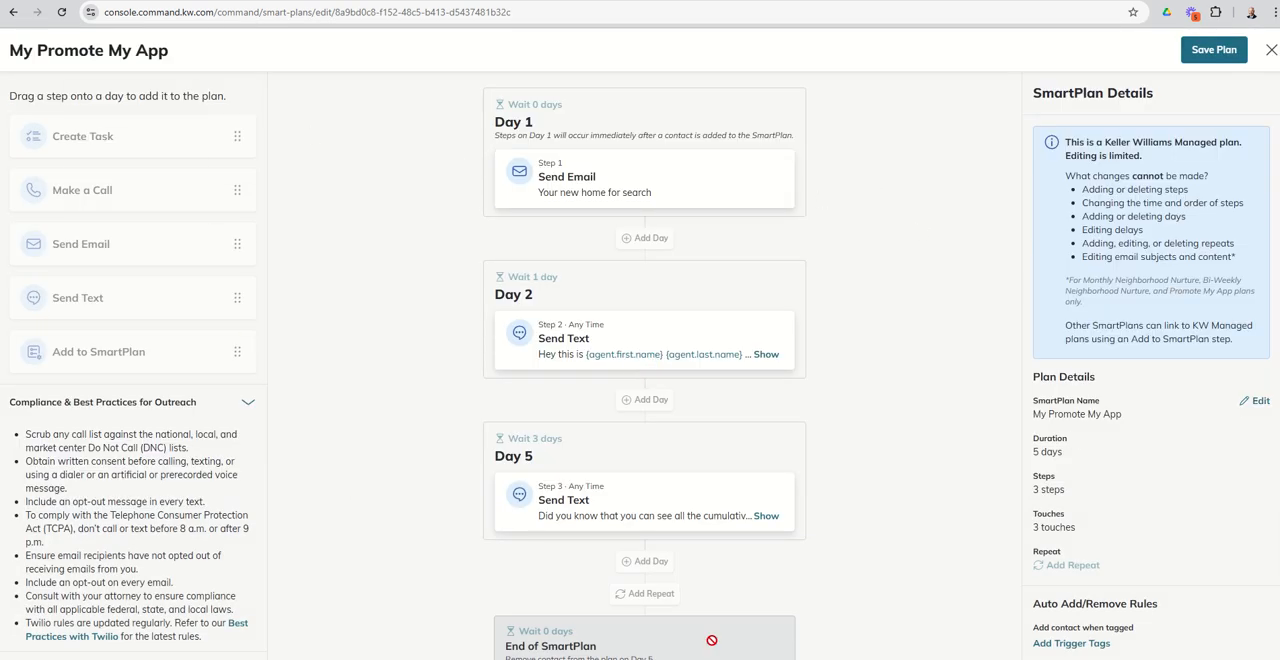
{"action": "mouse_move", "coordinate": [948, 244]}
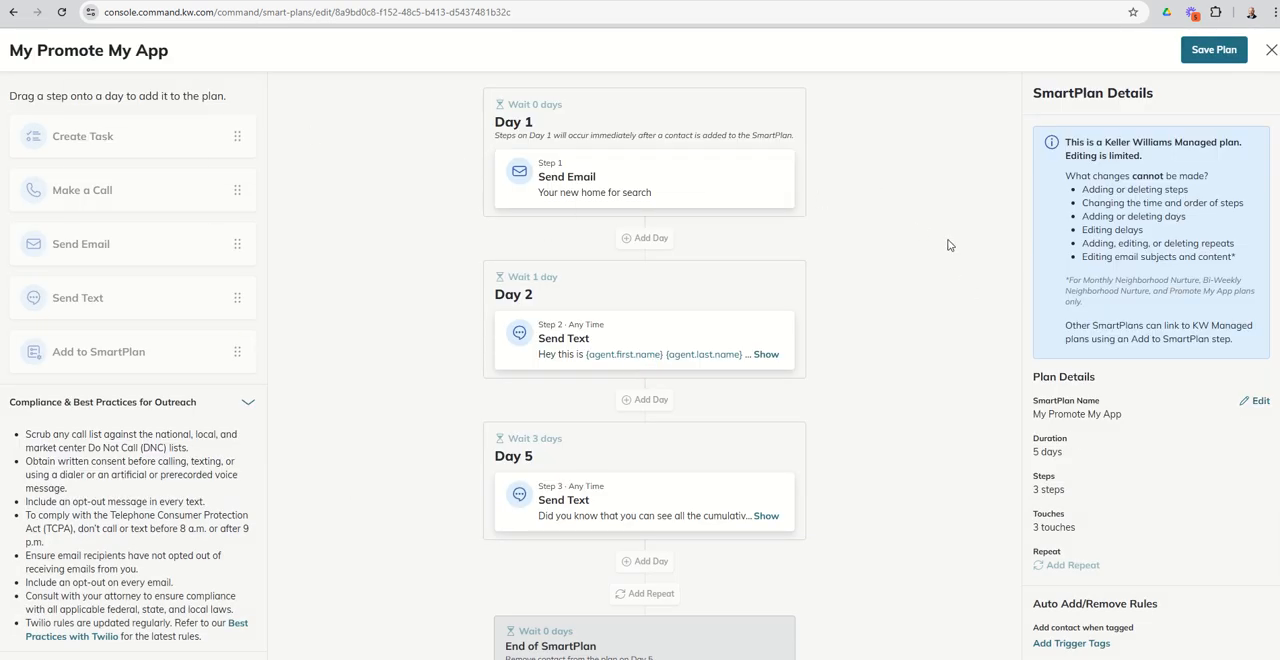
{"action": "mouse_move", "coordinate": [560, 156]}
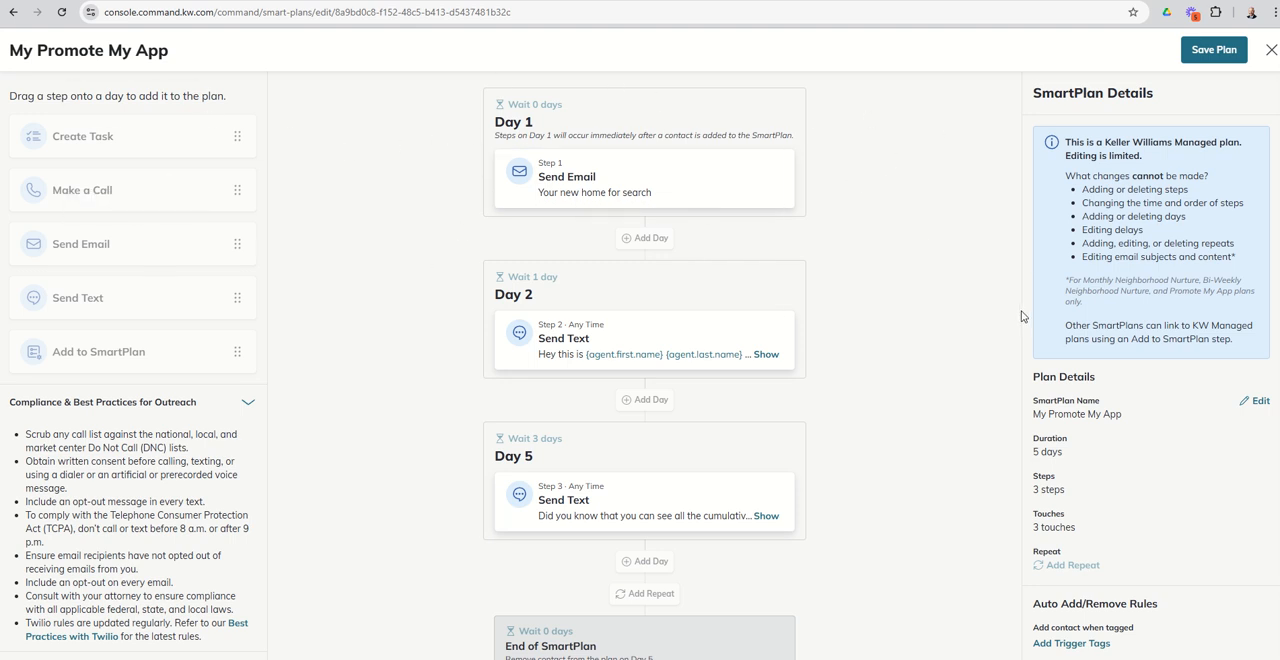
{"action": "mouse_move", "coordinate": [994, 298]}
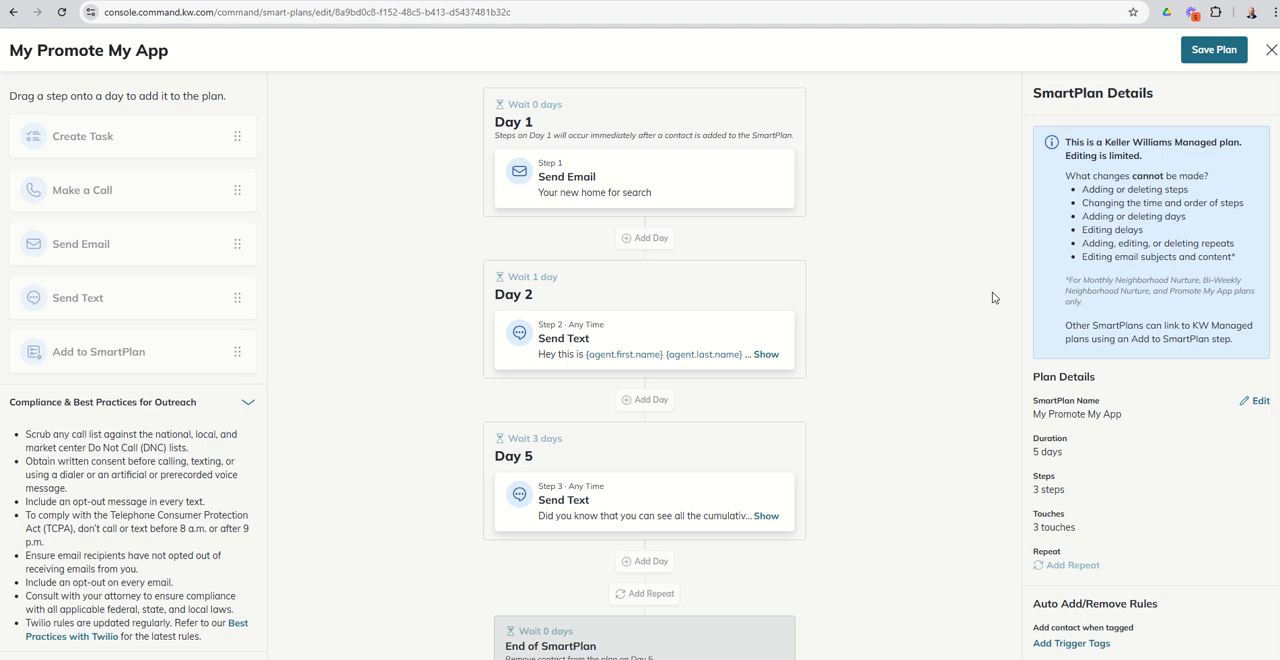
{"action": "mouse_move", "coordinate": [982, 284]}
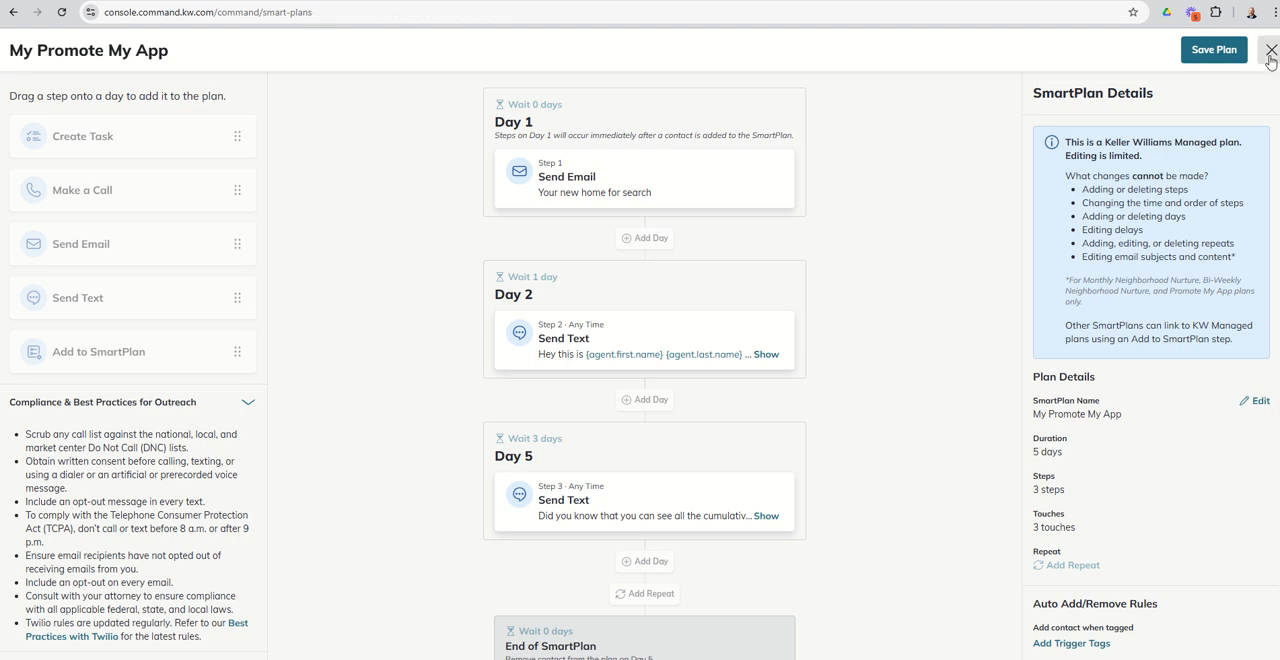
Close the editor, returning to My SmartPlans with all six plans listed.
{"action": "left_click", "coordinate": [1268, 50]}
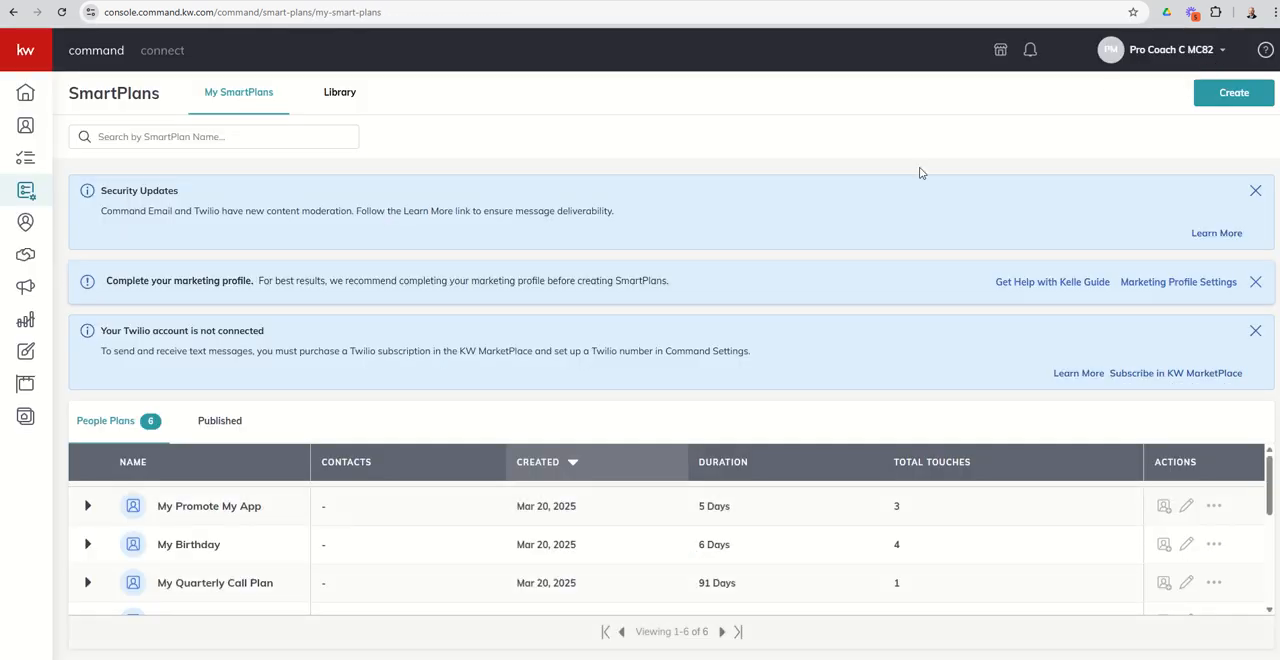
{"action": "mouse_move", "coordinate": [844, 182]}
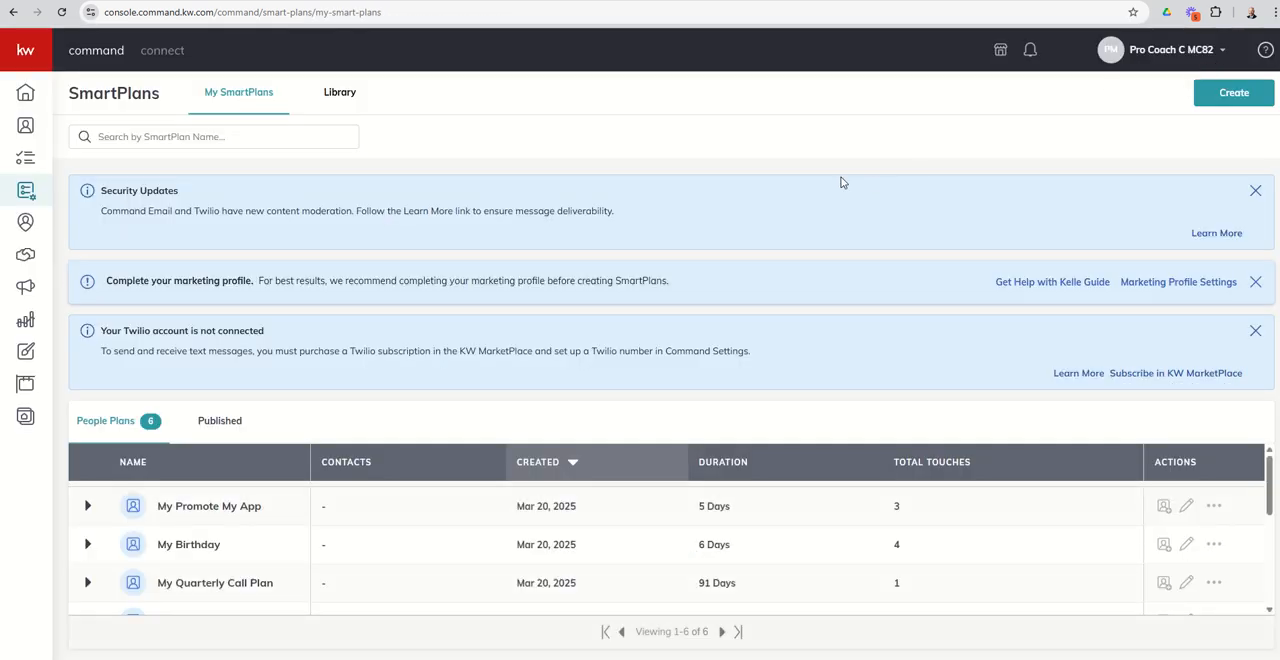
{"action": "mouse_move", "coordinate": [580, 116]}
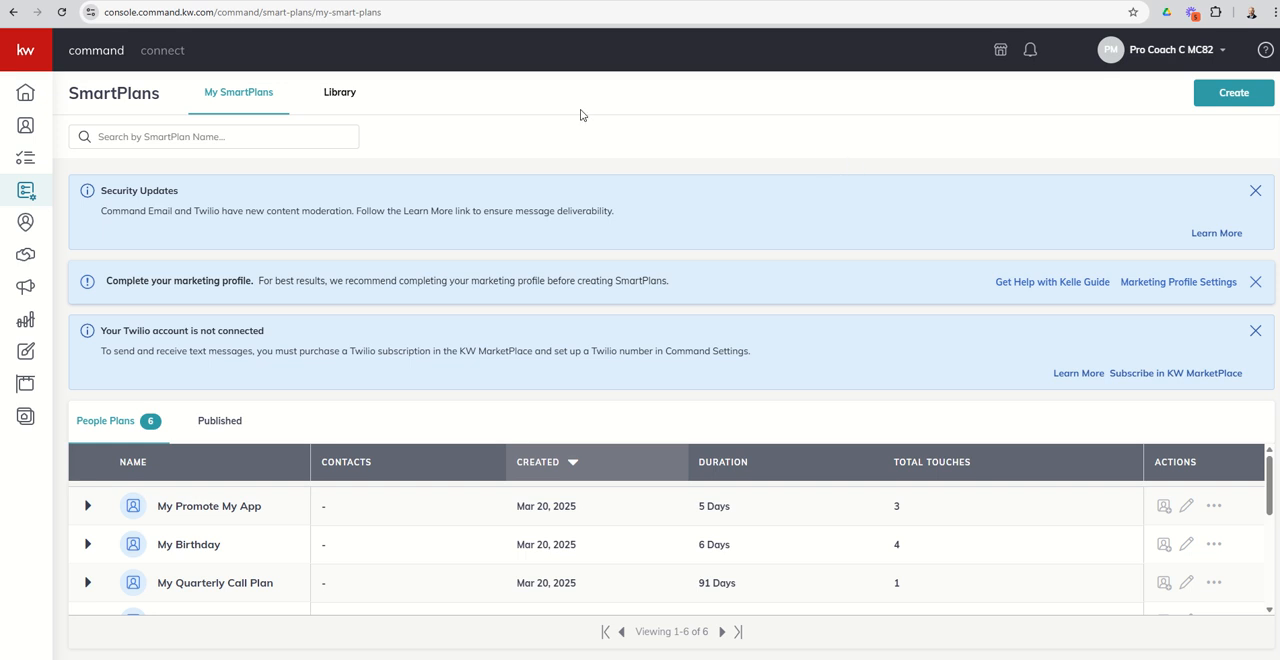
{"action": "mouse_move", "coordinate": [340, 92]}
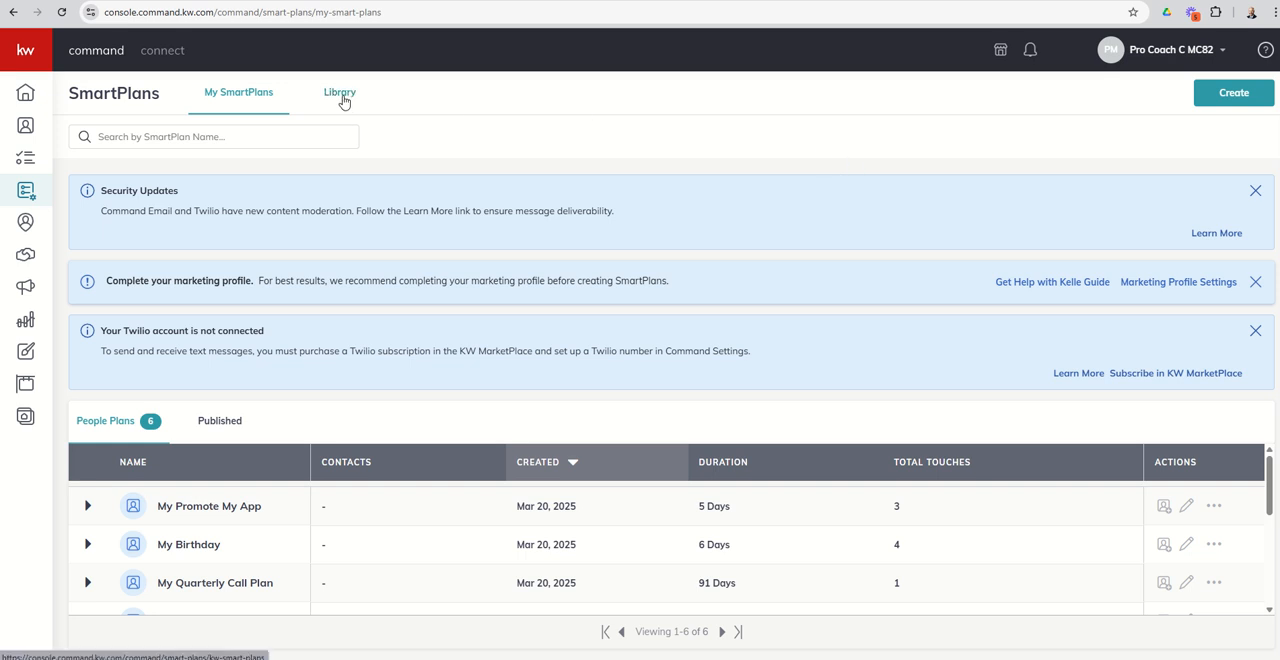